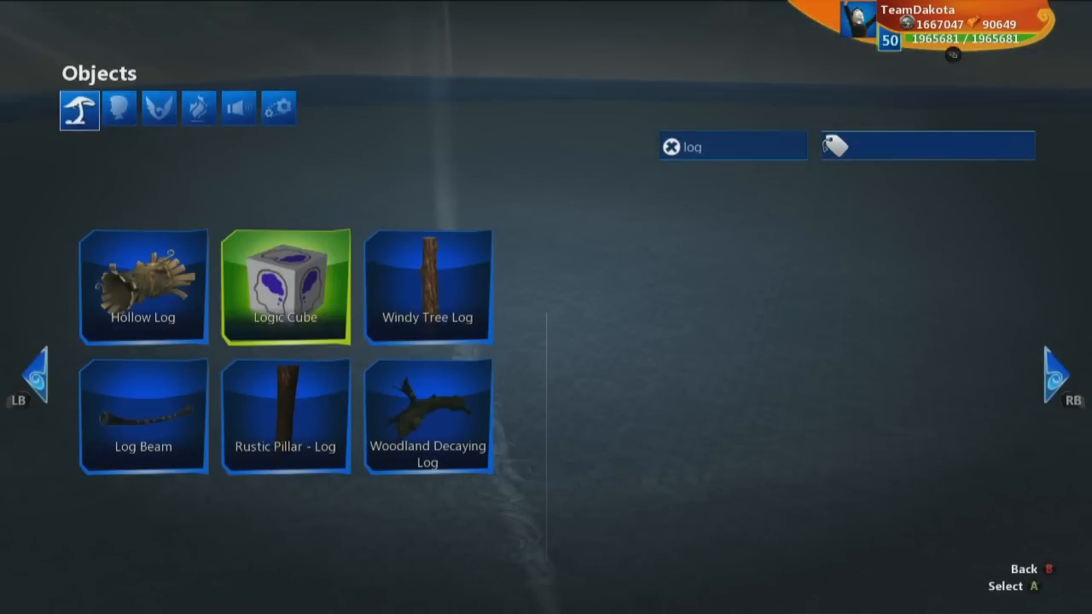
Choose the Logic Cube from the 'log' search results and place it in the world.
click(287, 286)
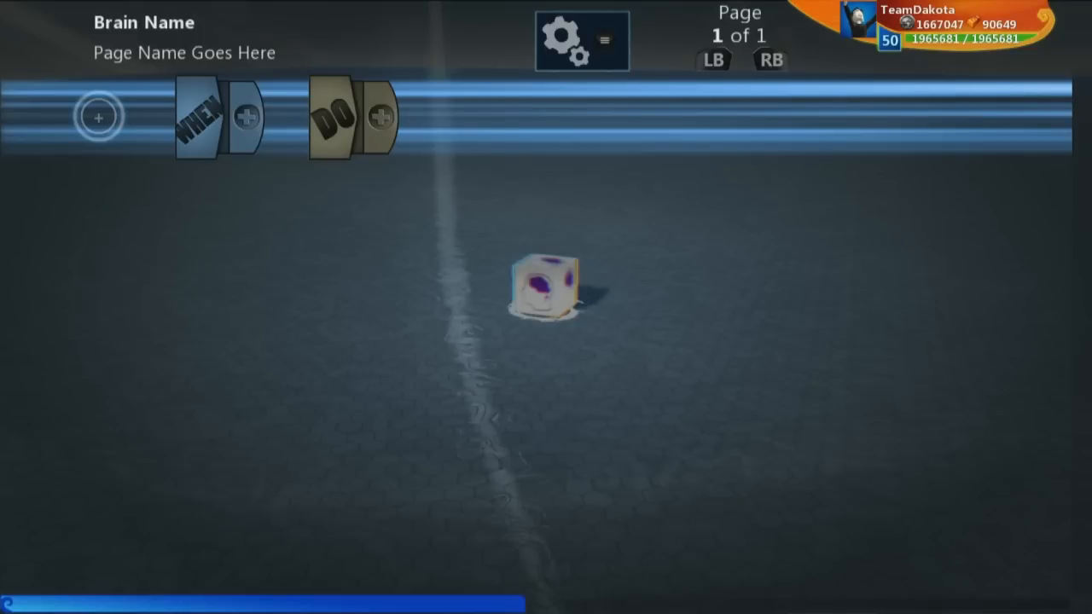
Create a new boolean variable named 'roll credits' from rule 1's WHEN slot.
click(246, 116)
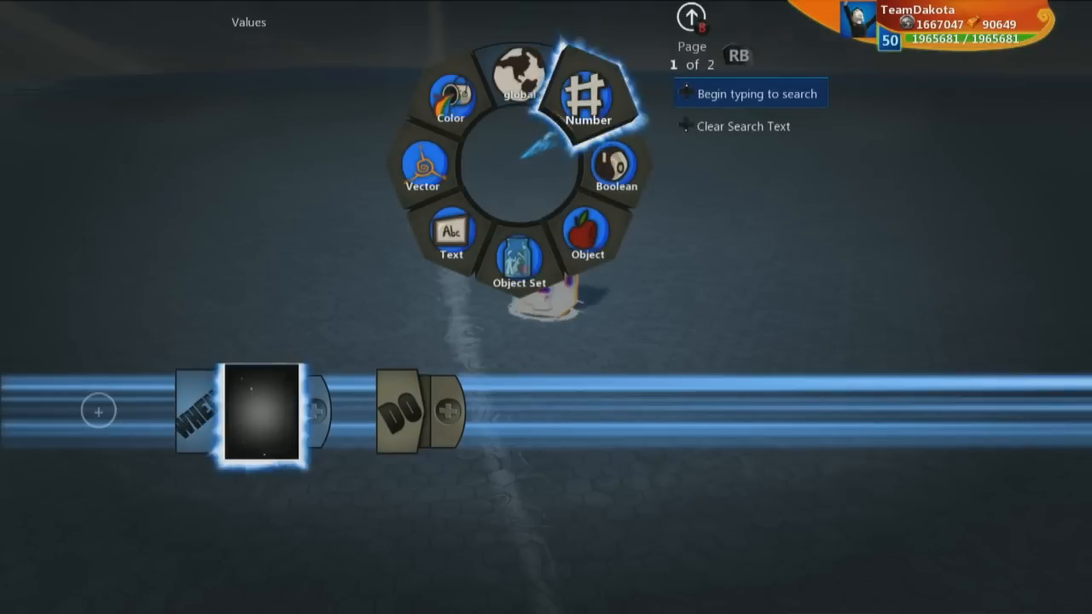
click(613, 167)
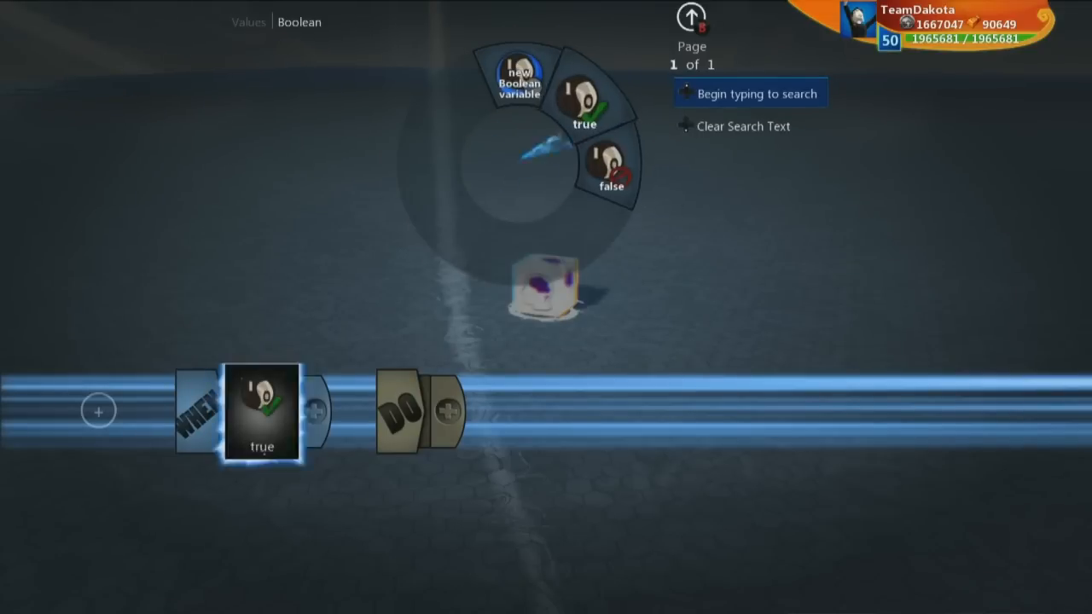
click(518, 82)
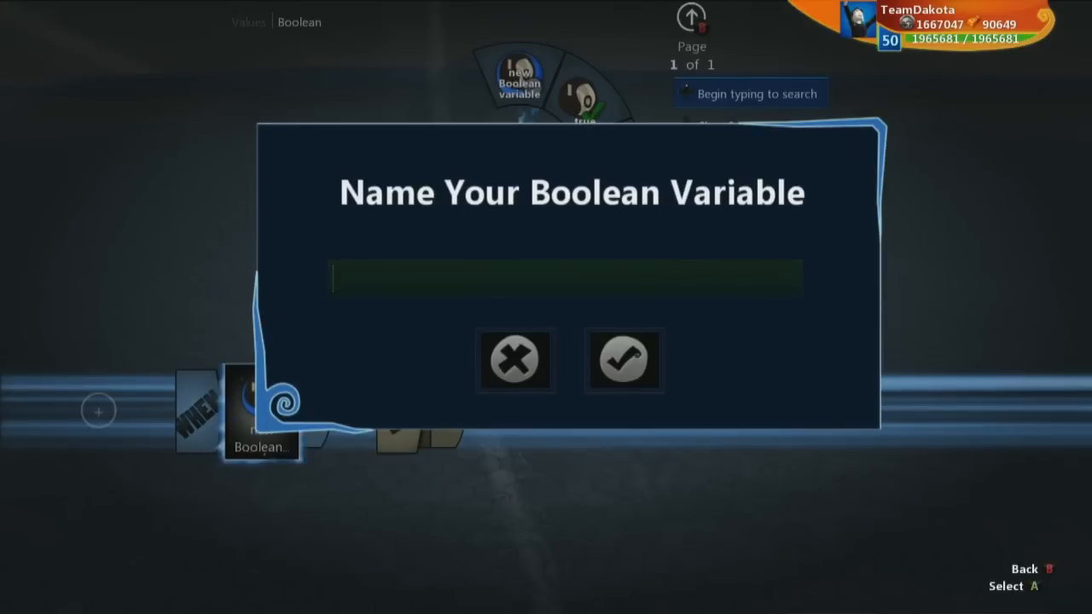
text(roll d)
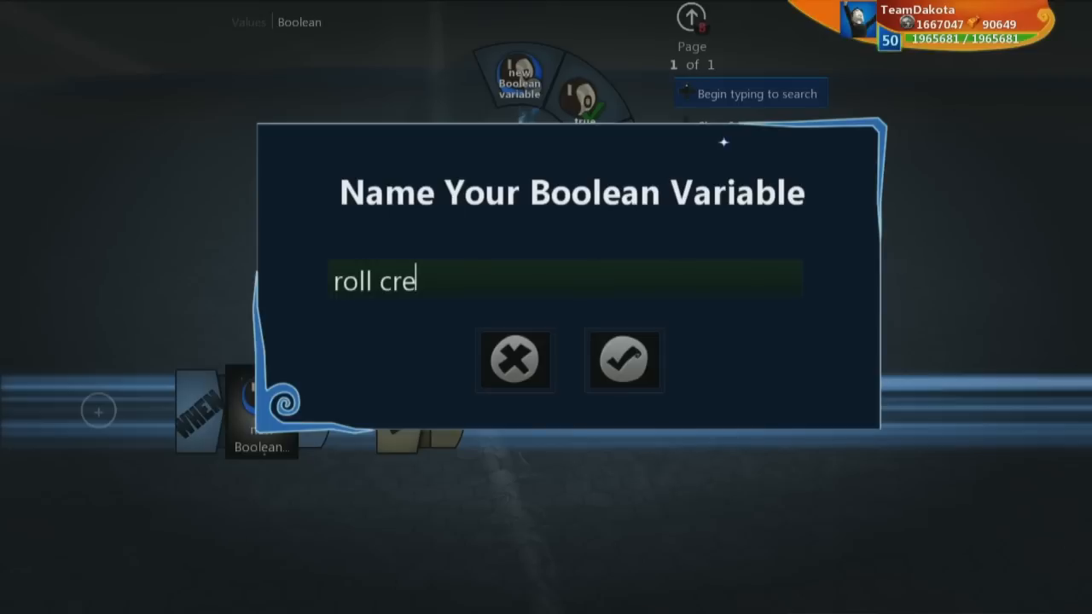
text(di)
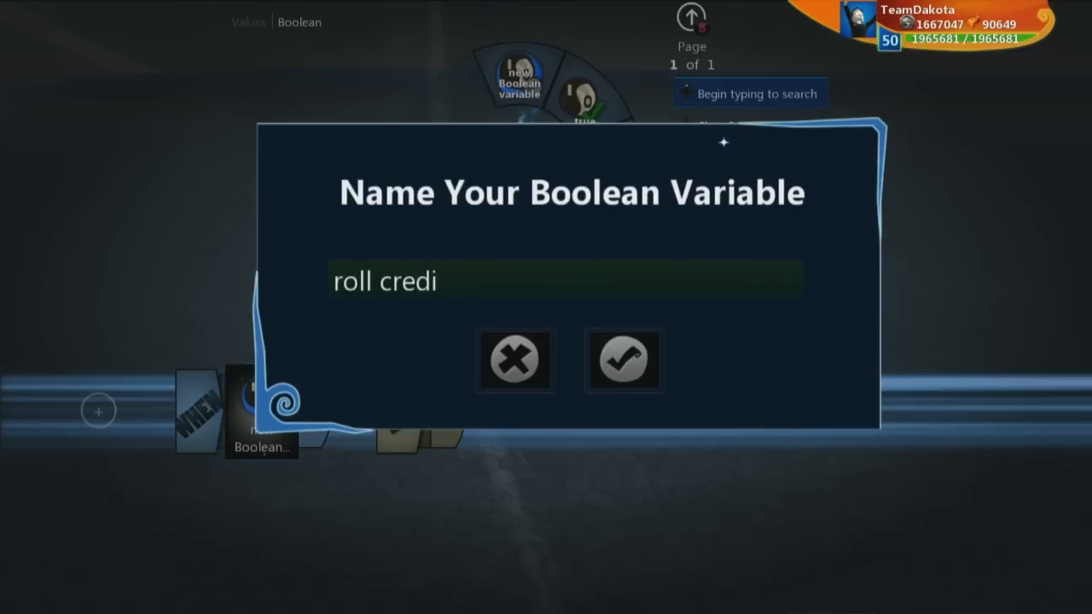
text(ts)
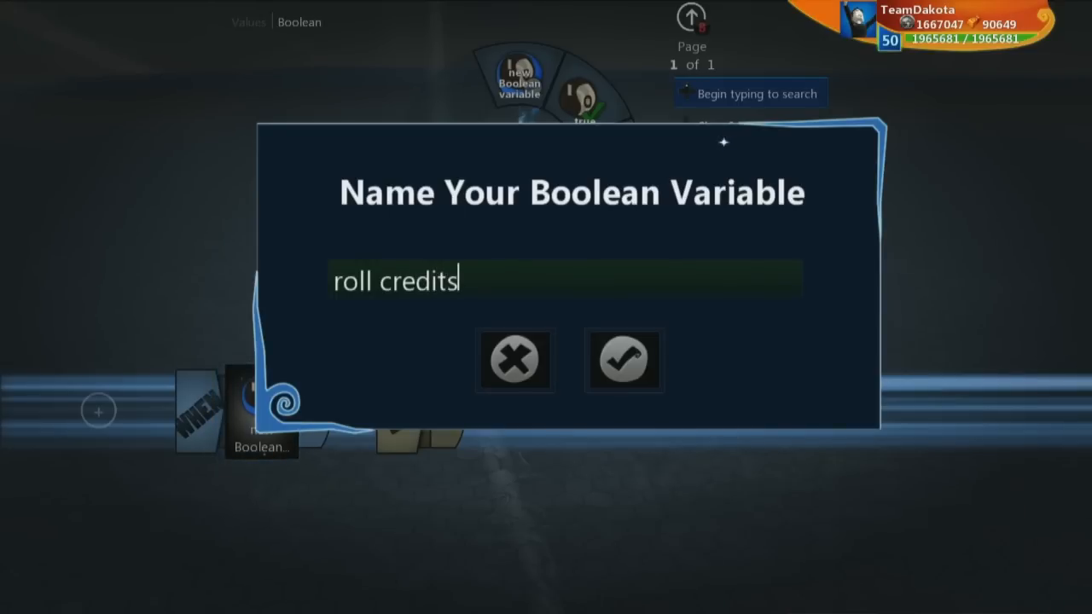
click(624, 358)
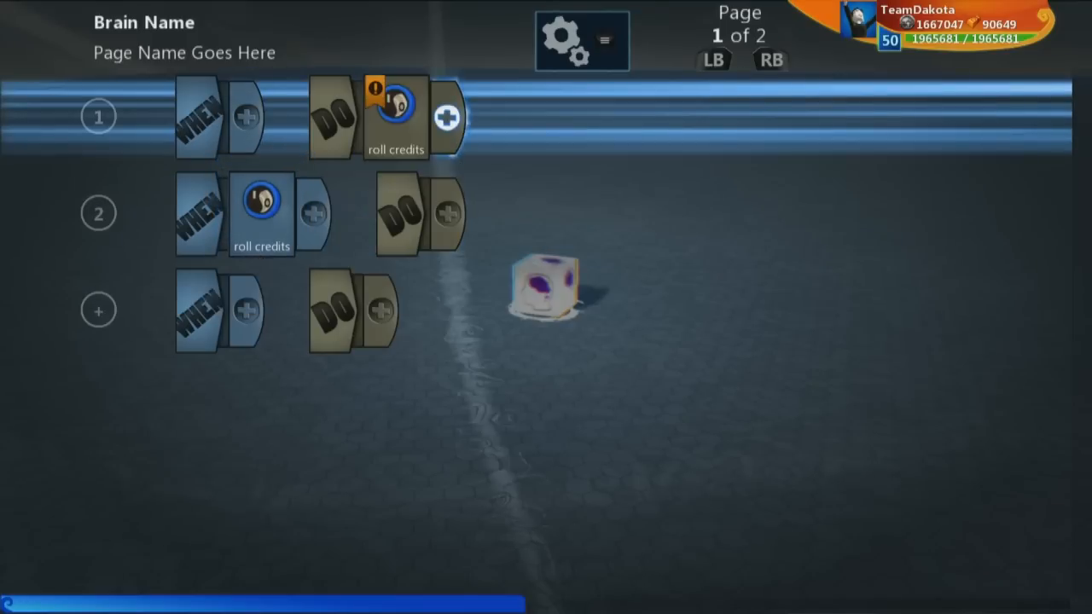
Make rule 1's DO assign roll credits equals false.
click(447, 118)
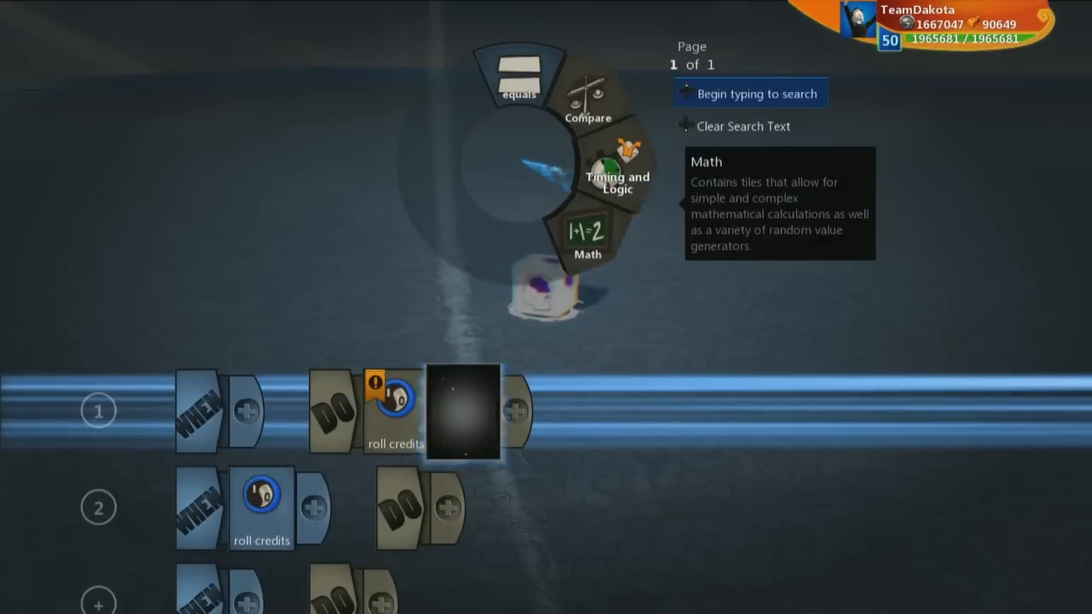
mouse_move(617, 174)
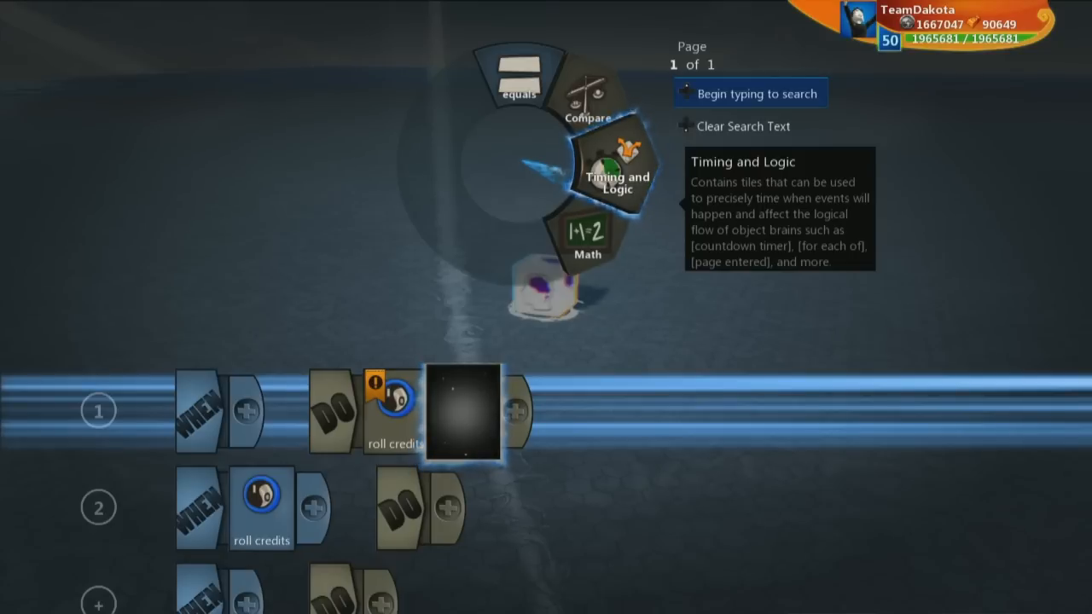
click(520, 82)
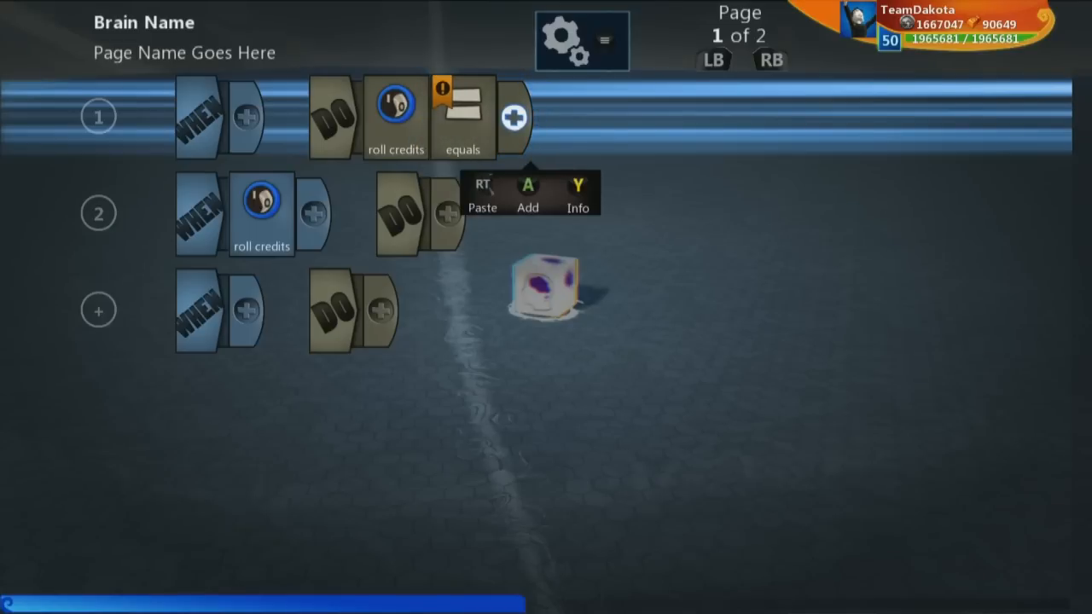
click(513, 116)
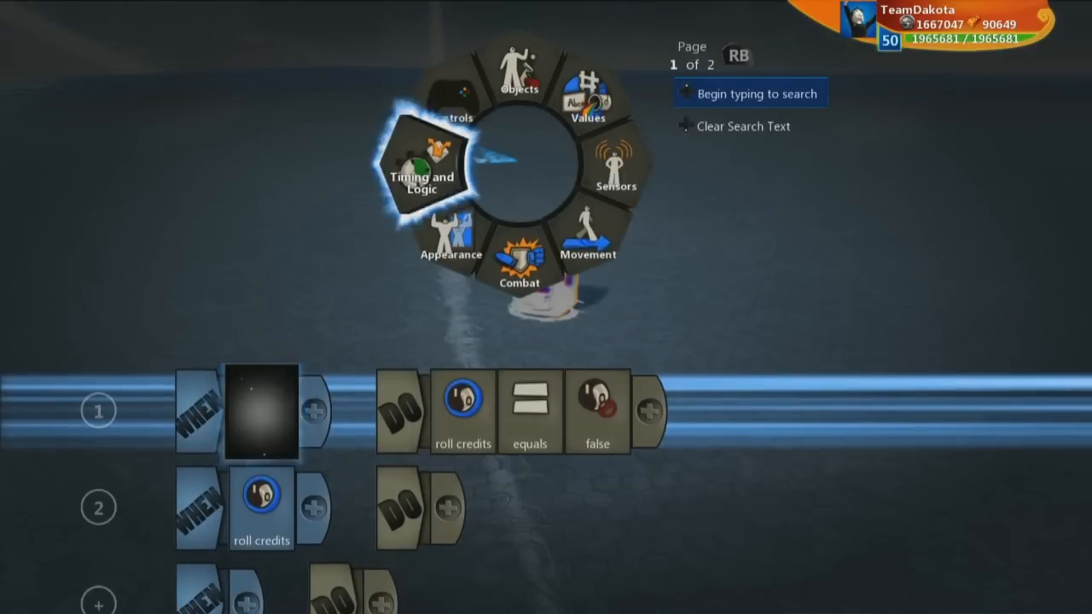
Run rule 1 once; A pressed sets roll credits true, B pressed sets it false.
click(421, 171)
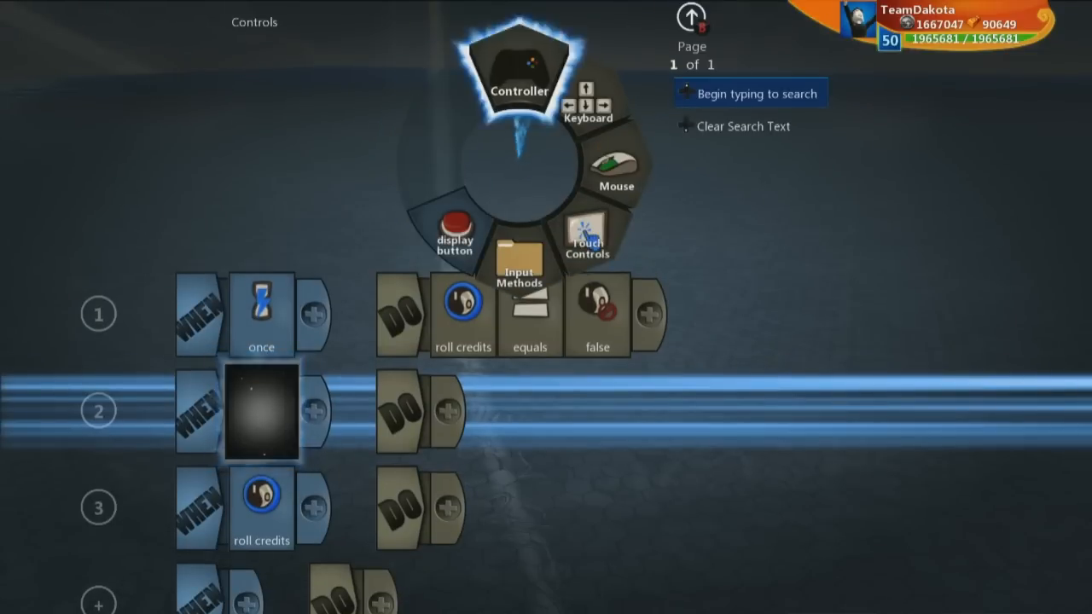
click(519, 77)
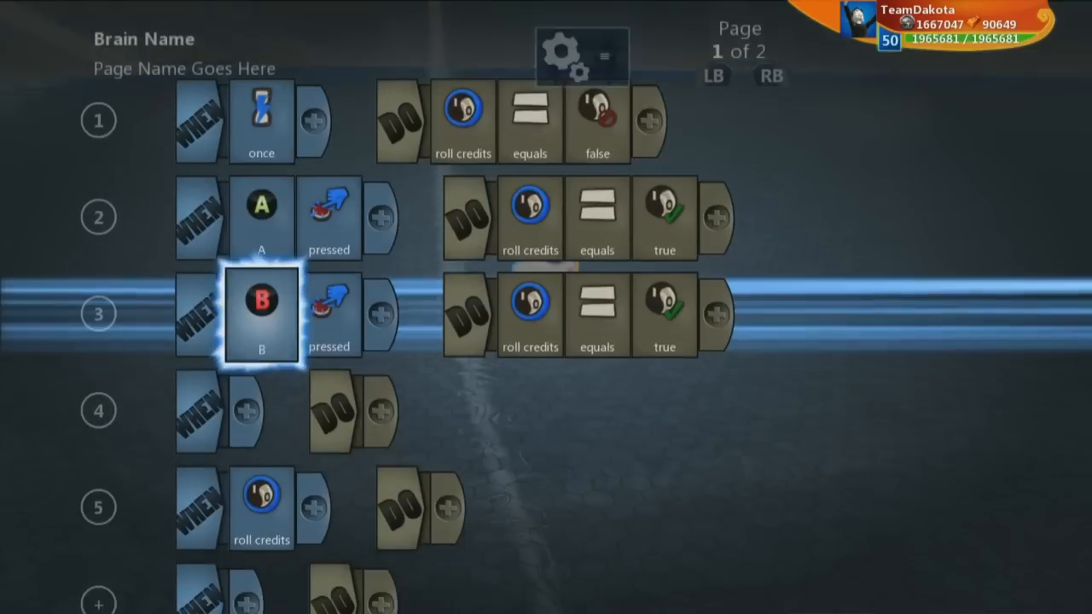
click(665, 311)
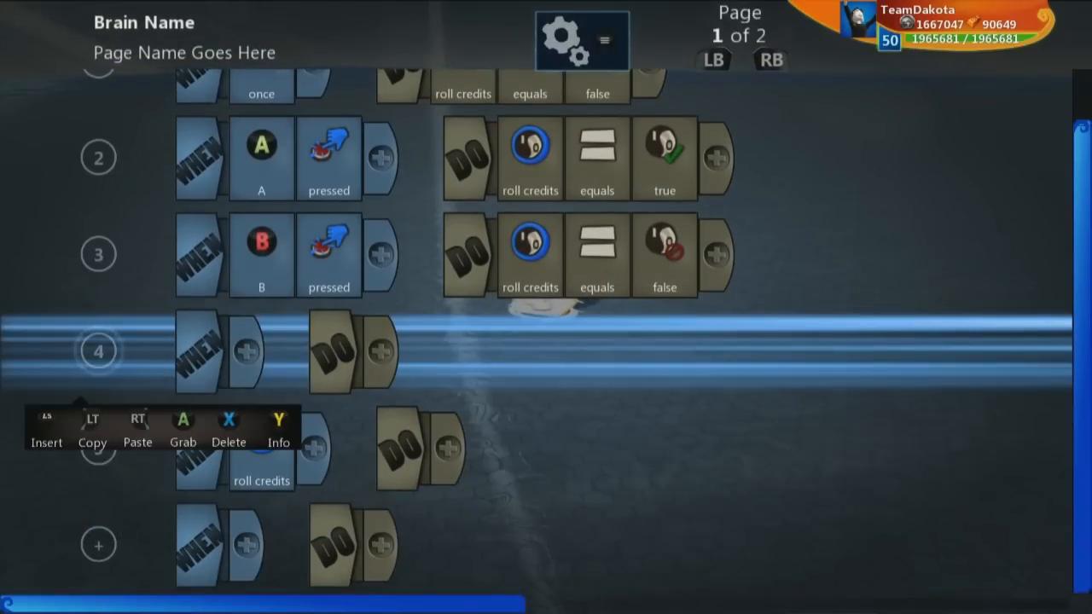
Nest a 'started to' child rule under the roll credits rule and indent new rule 6.
scroll(down, 3)
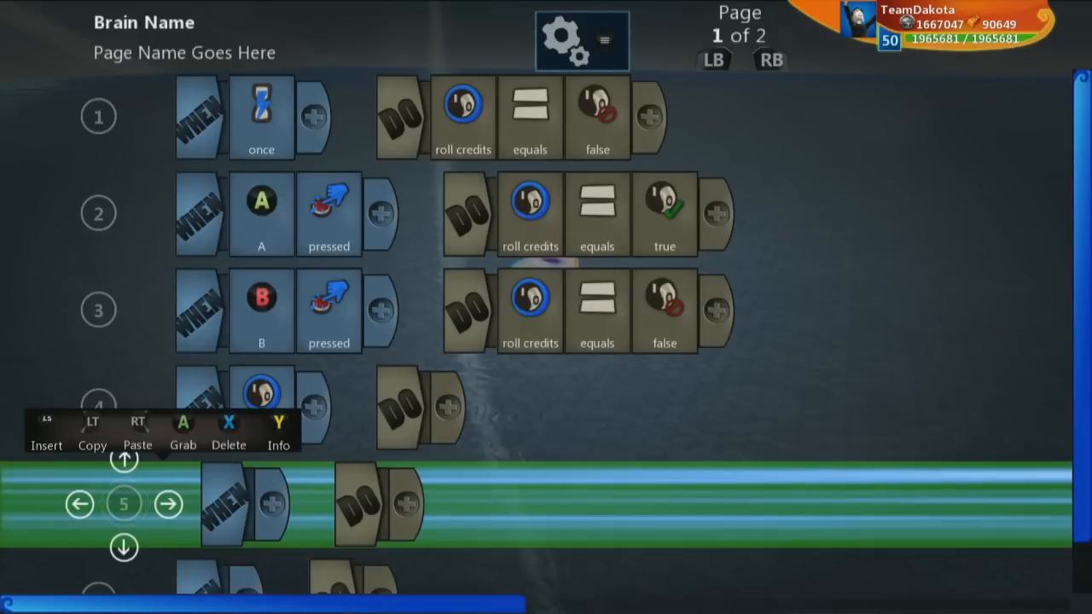
scroll(down, 3)
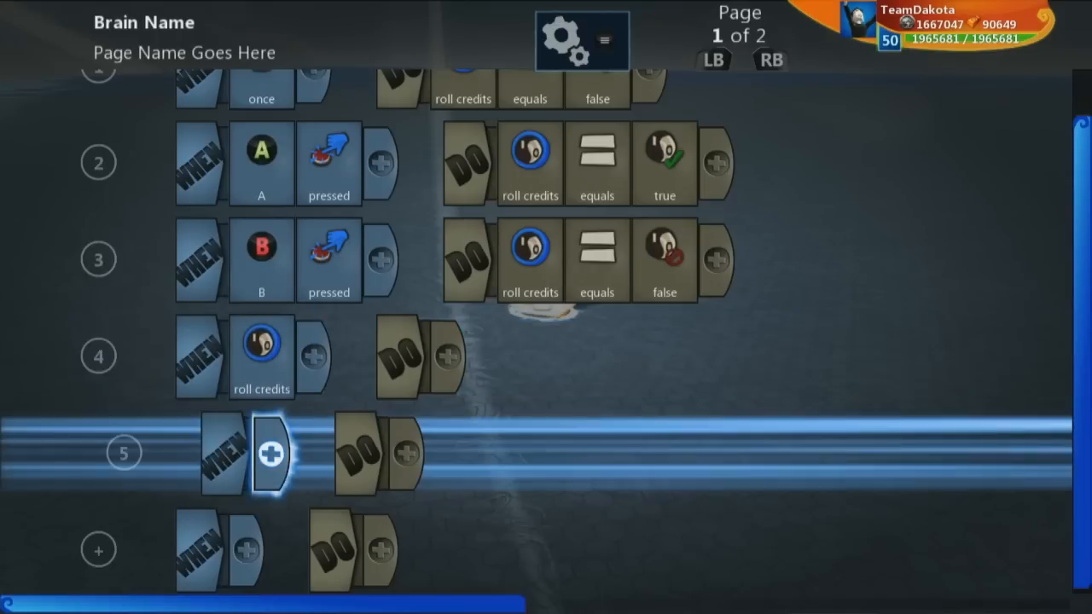
click(271, 454)
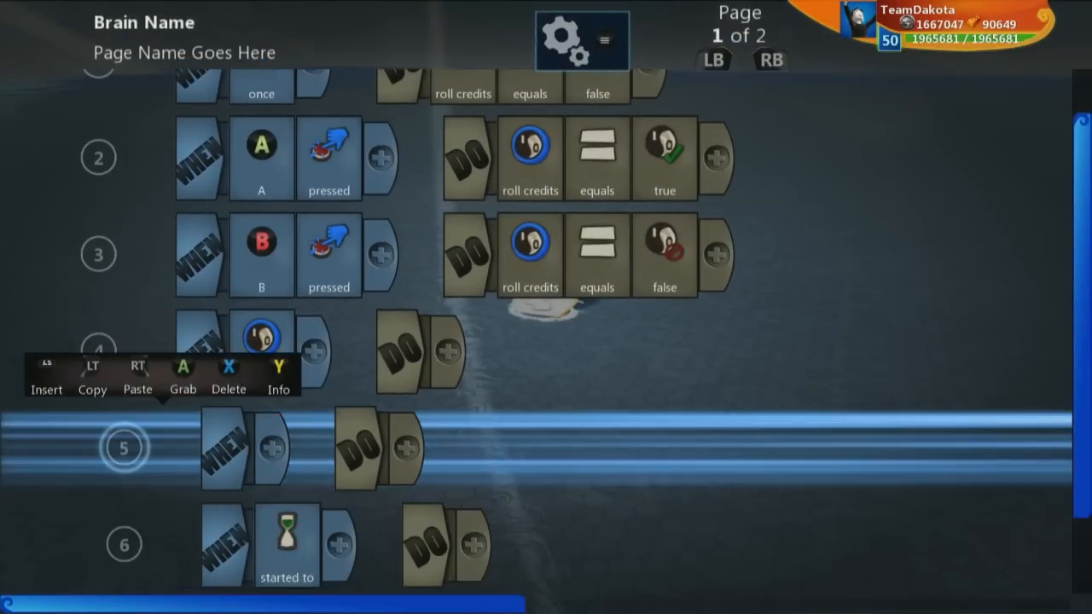
scroll(down, 3)
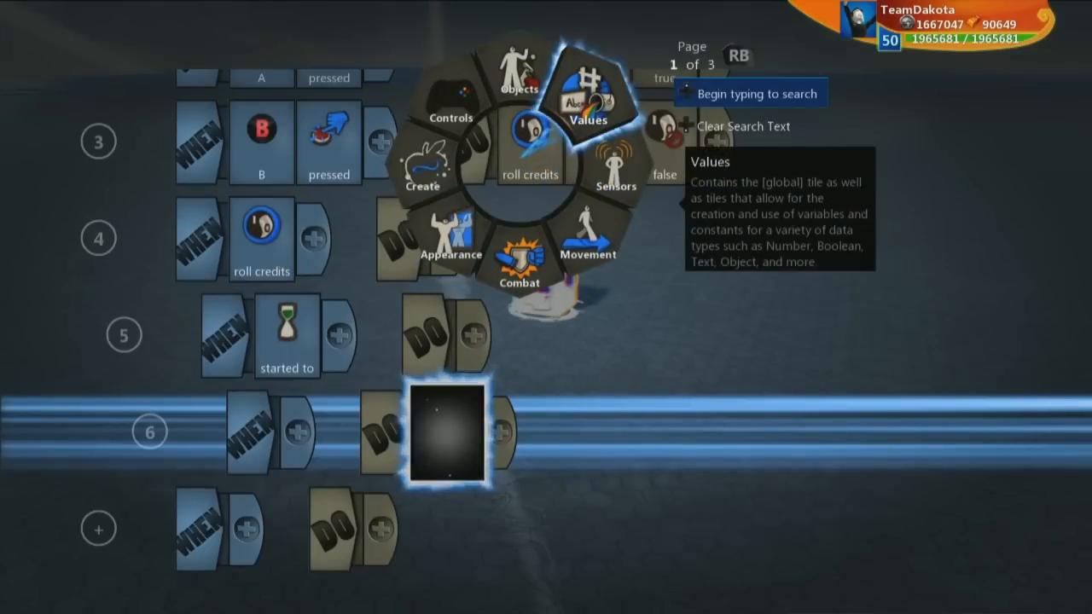
Create vector variable 'title column' in rule 6 and assign its x component with equals.
click(586, 97)
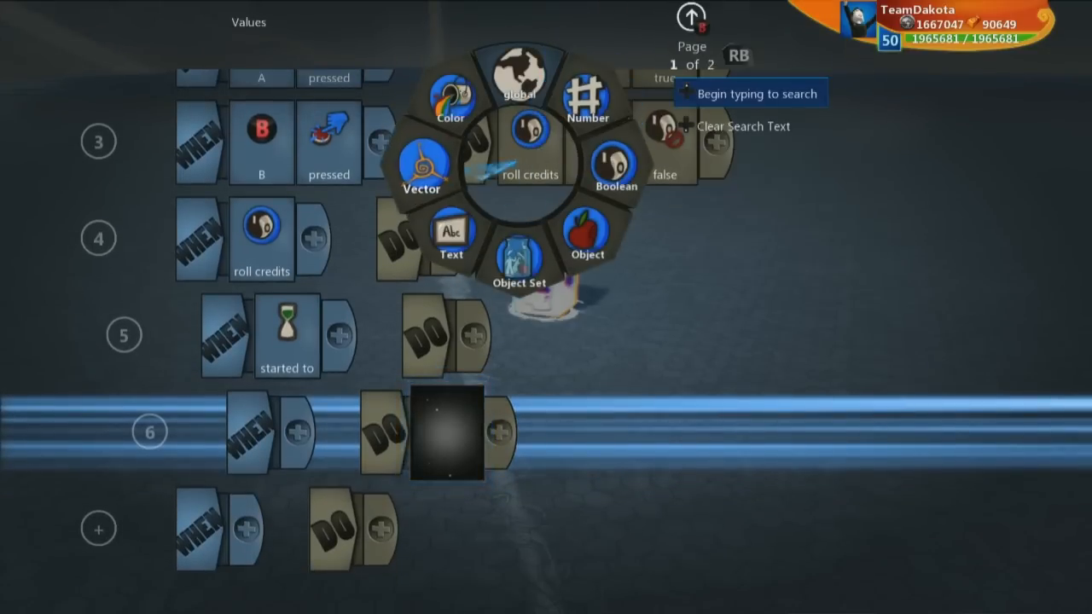
click(420, 162)
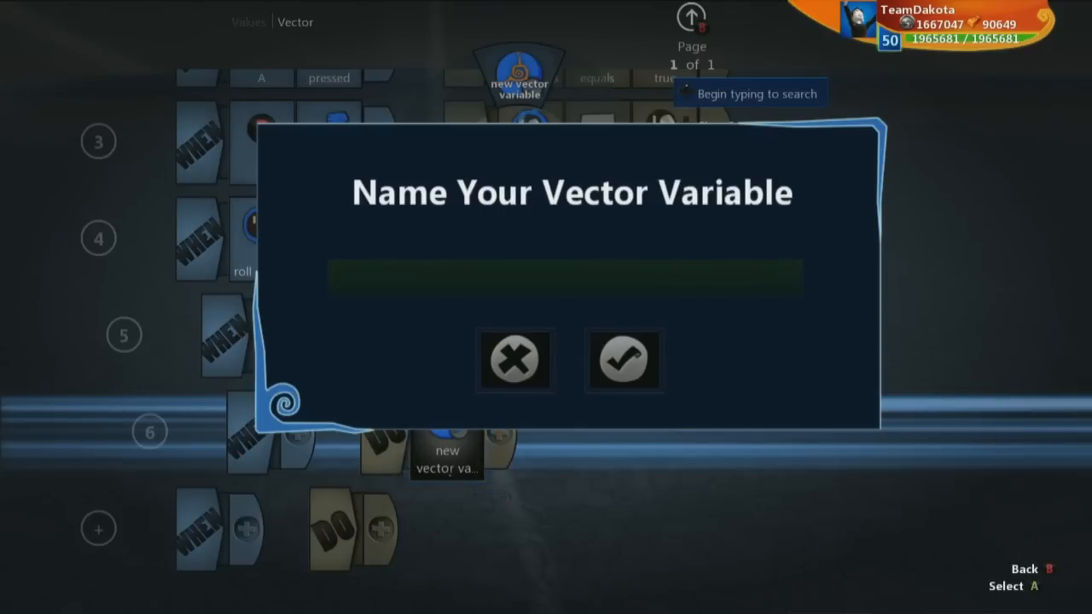
text(title)
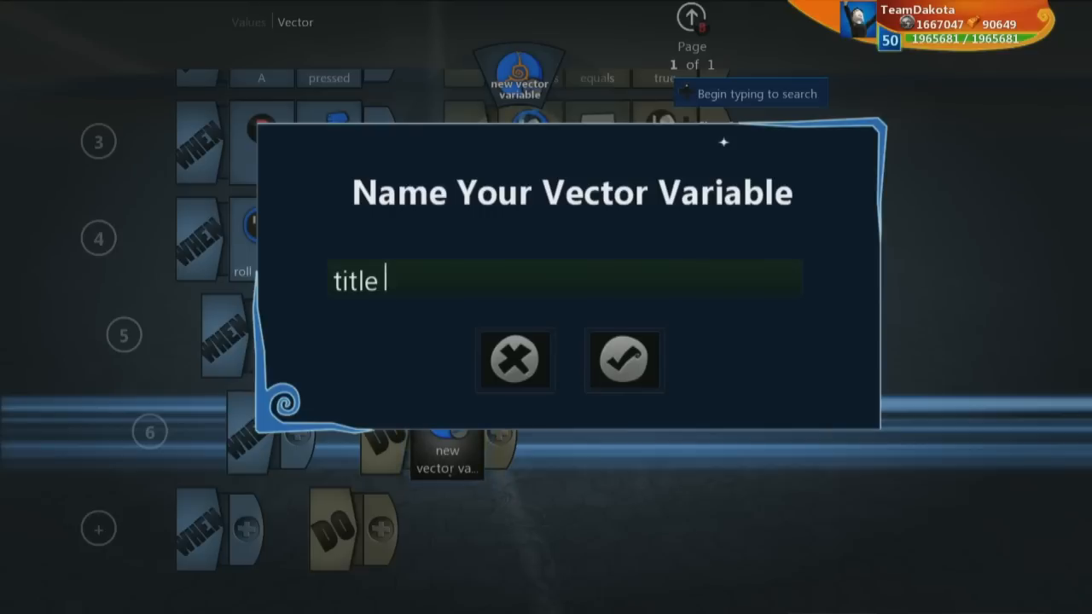
text(colum)
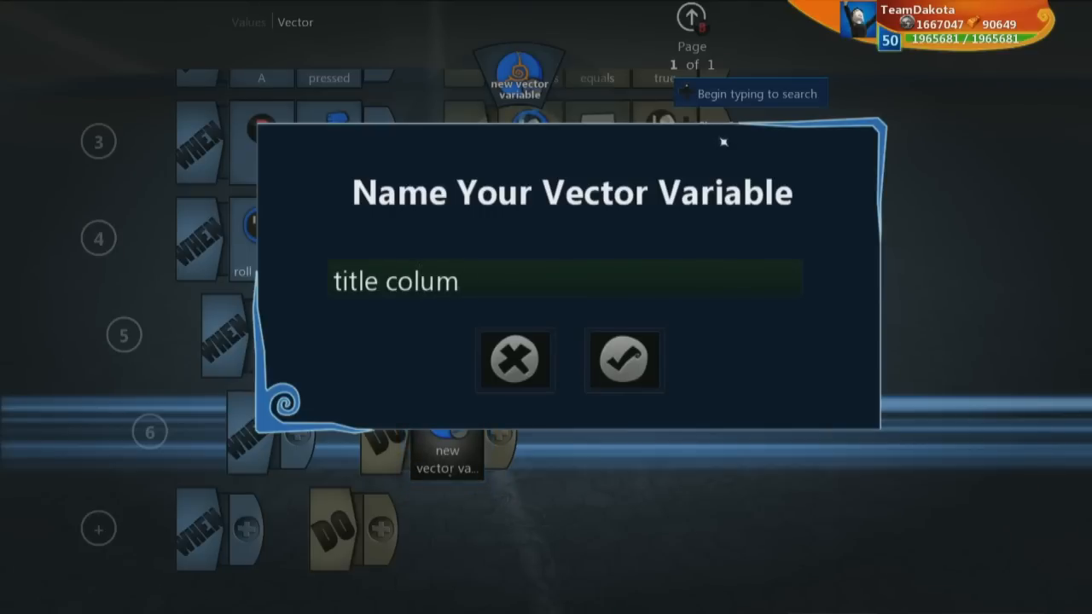
click(624, 358)
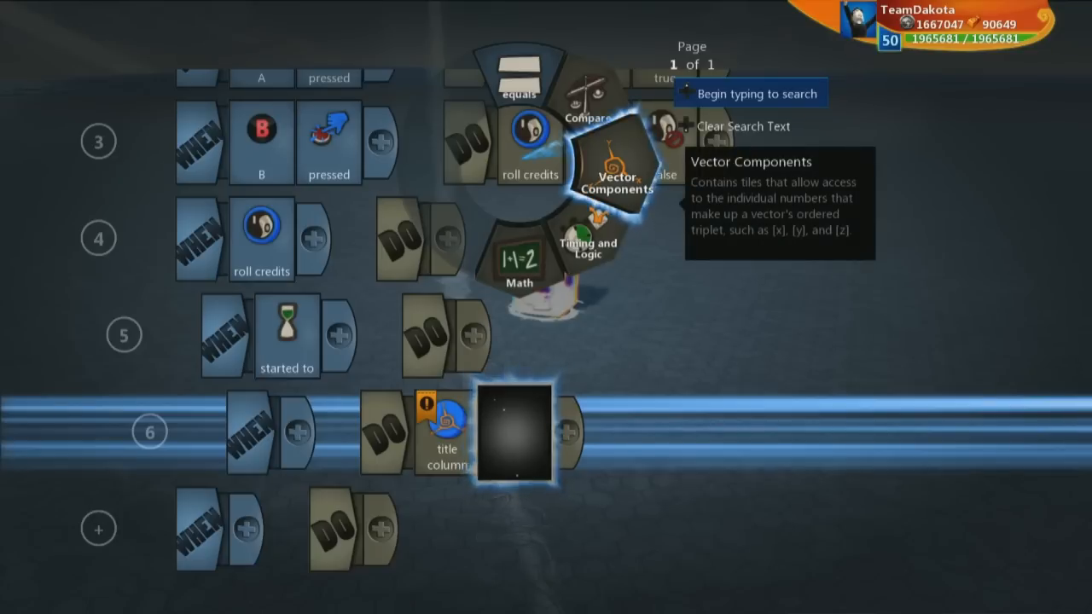
click(614, 164)
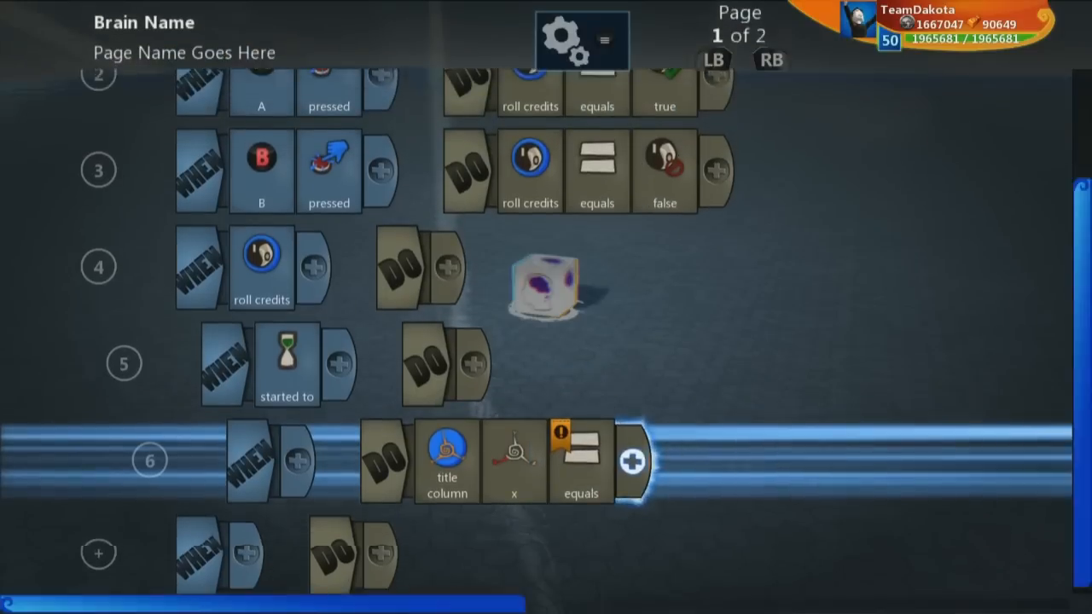
Set title column's x to 0 in rule 6 and its y to negative 1 in rule 7.
click(631, 460)
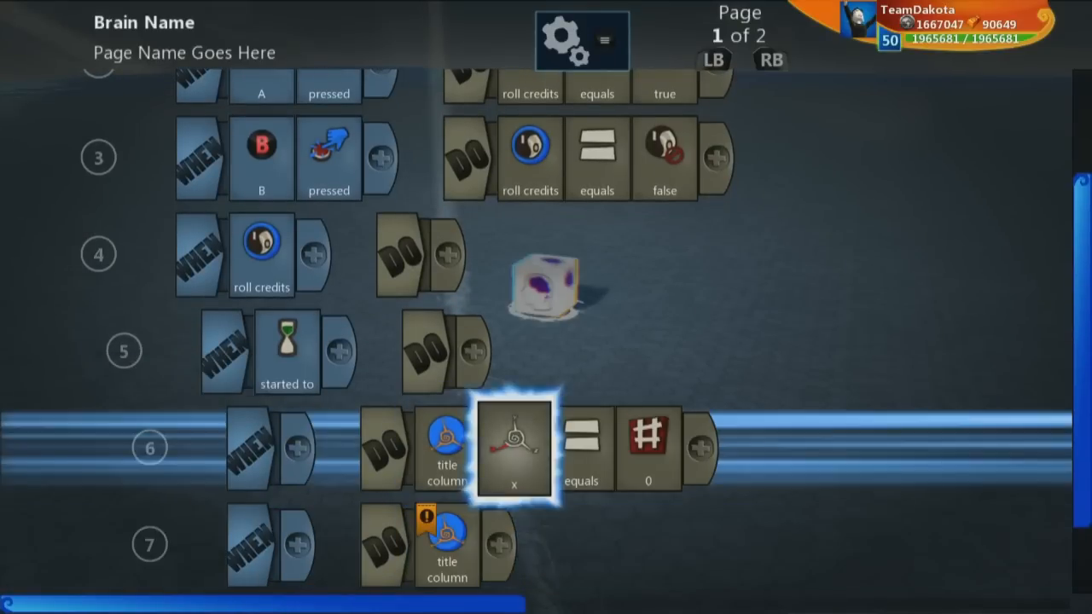
scroll(down, 3)
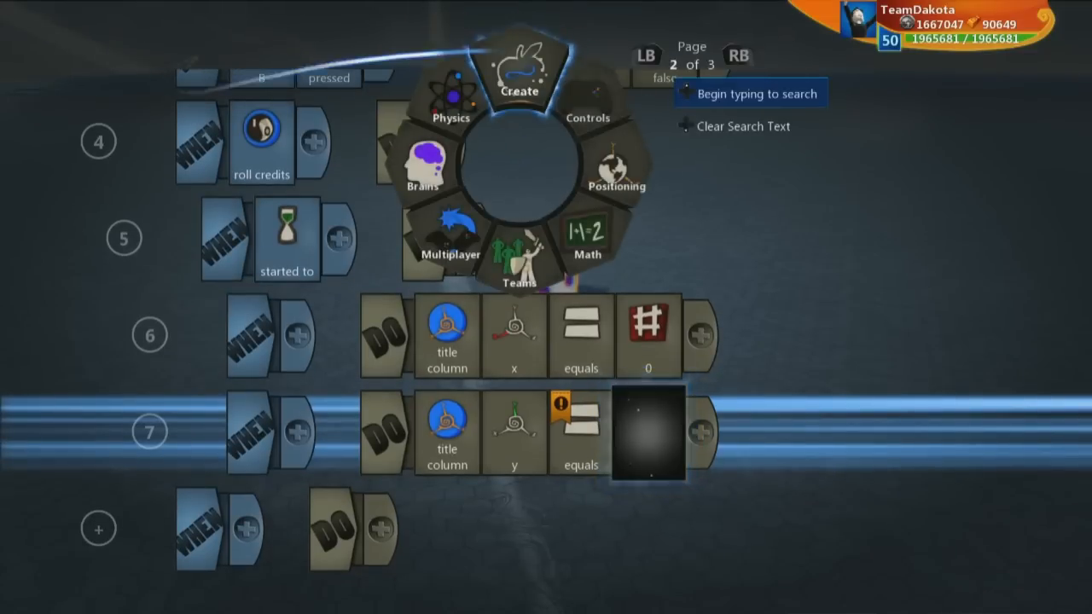
click(587, 239)
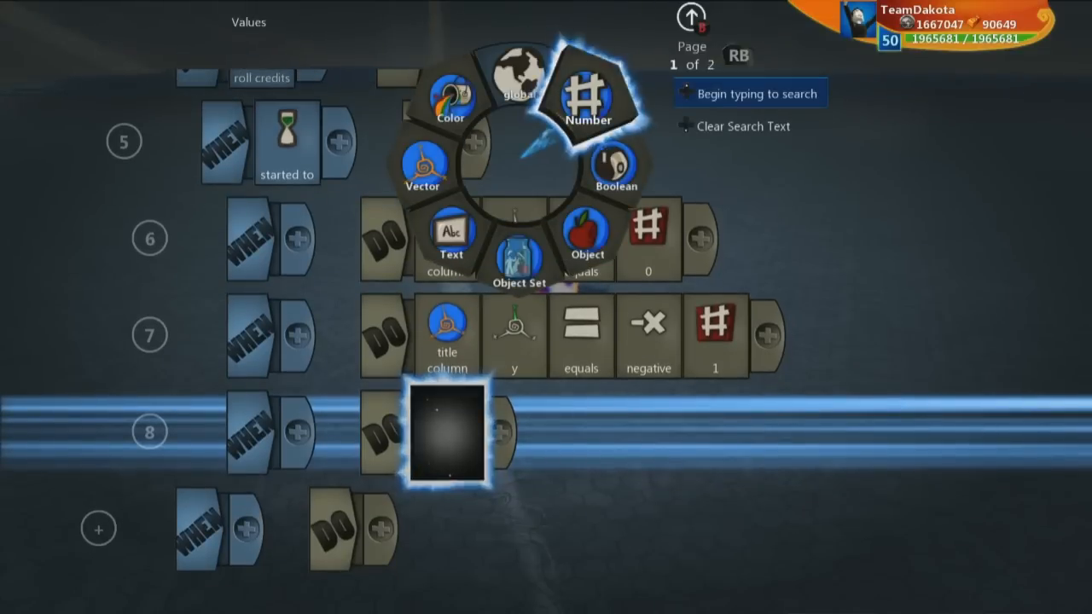
mouse_move(616, 168)
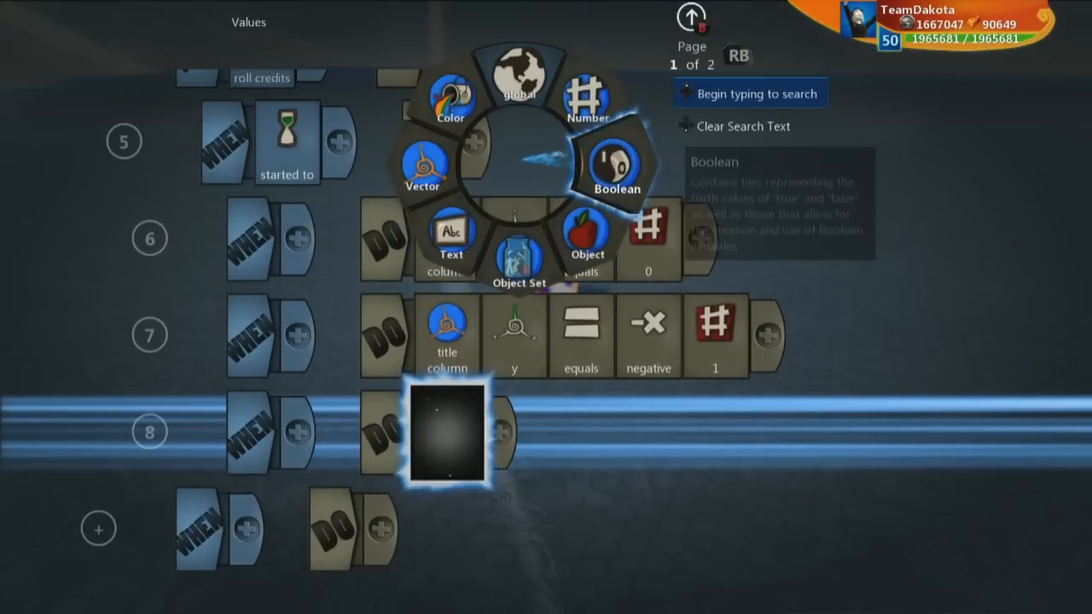
Create vector variable 'name column' in row 8 with x equals negative.
click(430, 167)
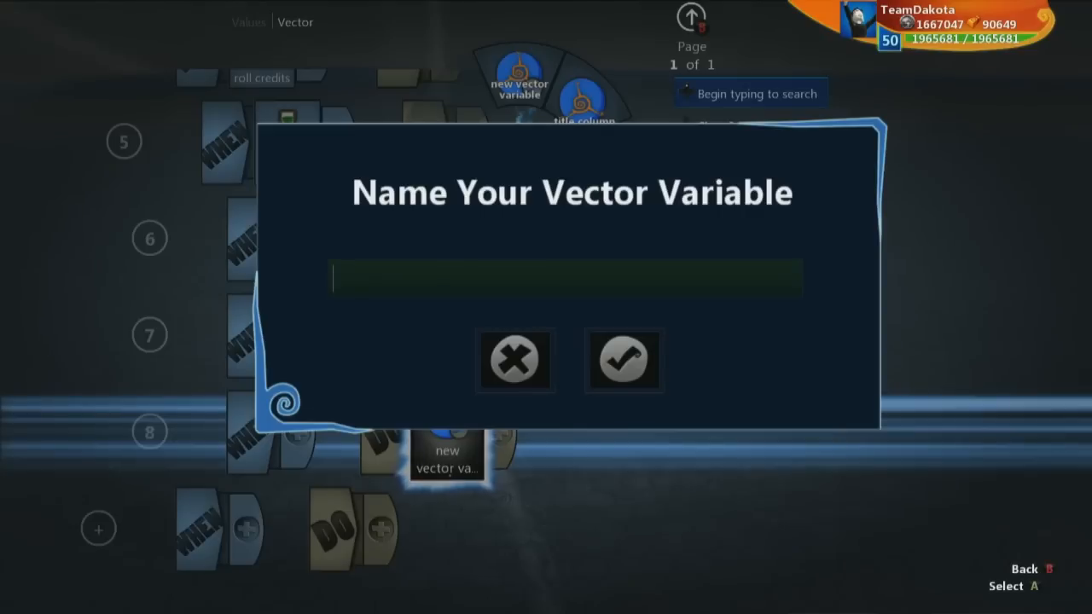
text(name)
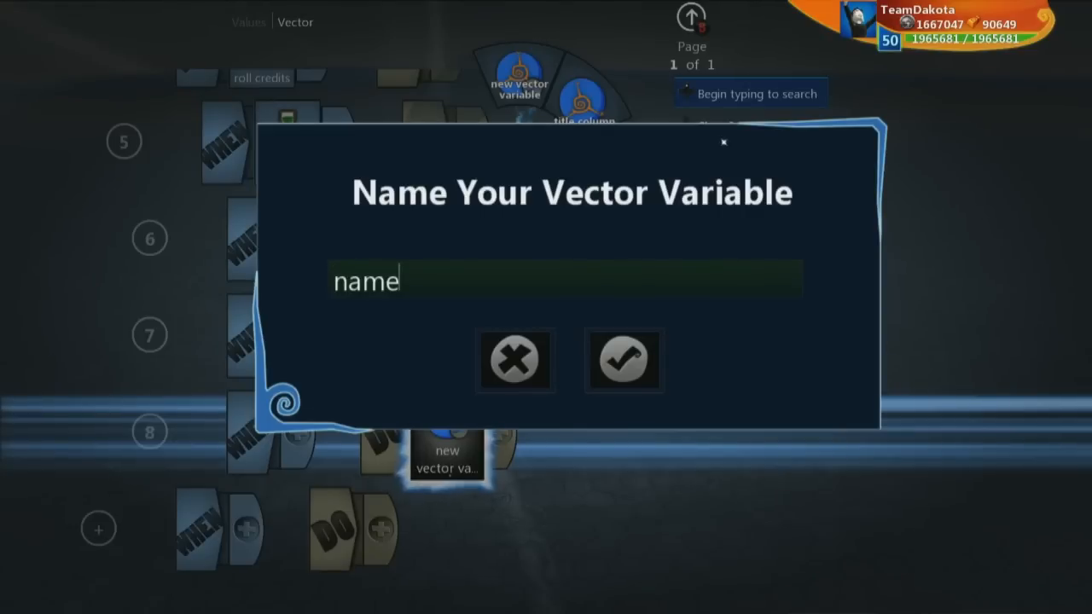
text(colum)
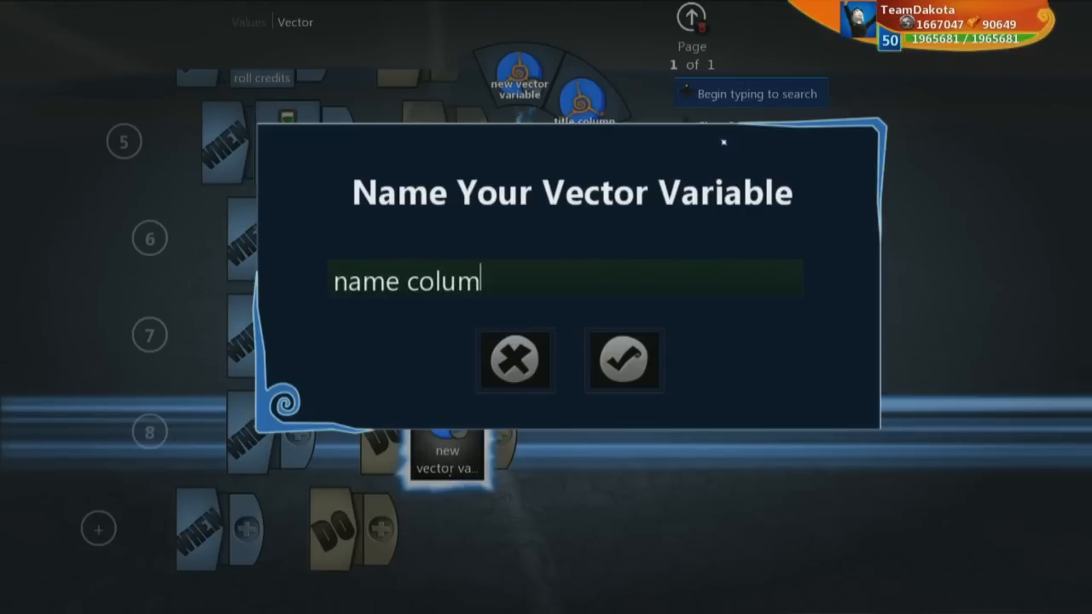
click(624, 358)
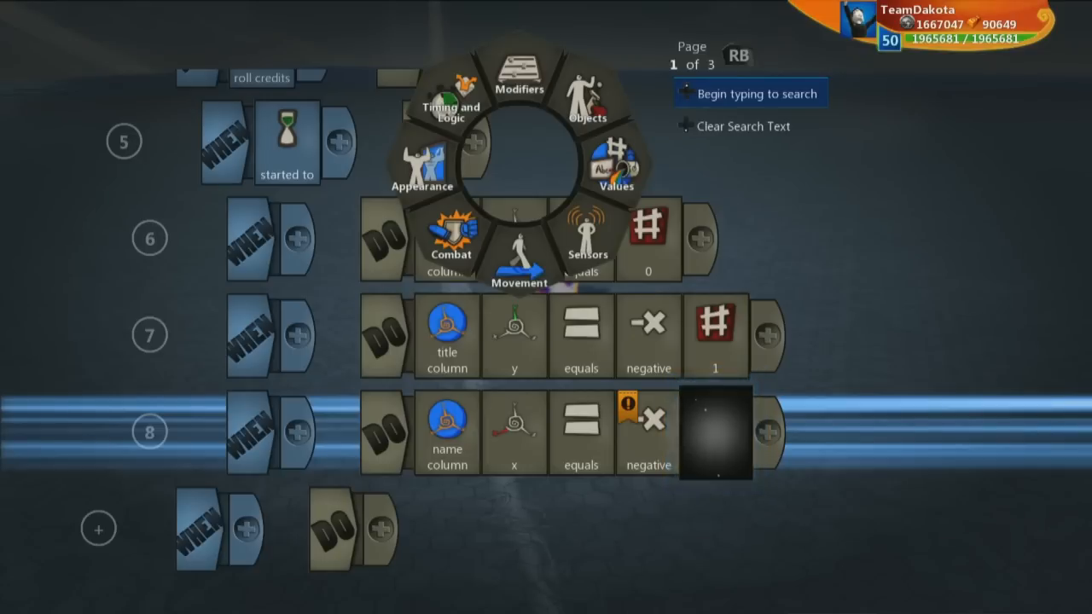
Give row 8's name column x the value negative 0.03.
click(614, 167)
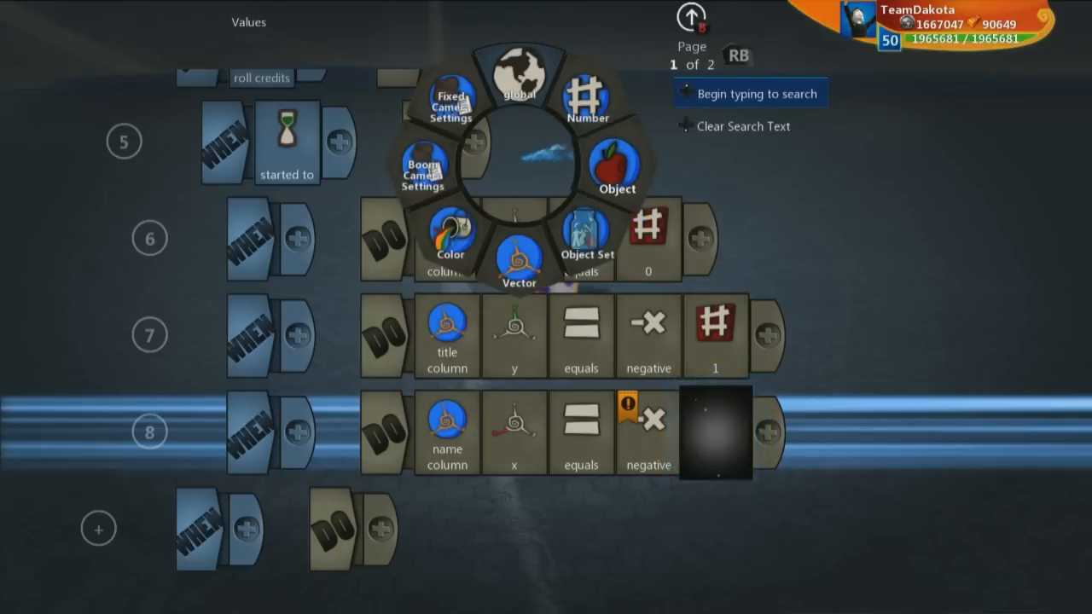
click(715, 431)
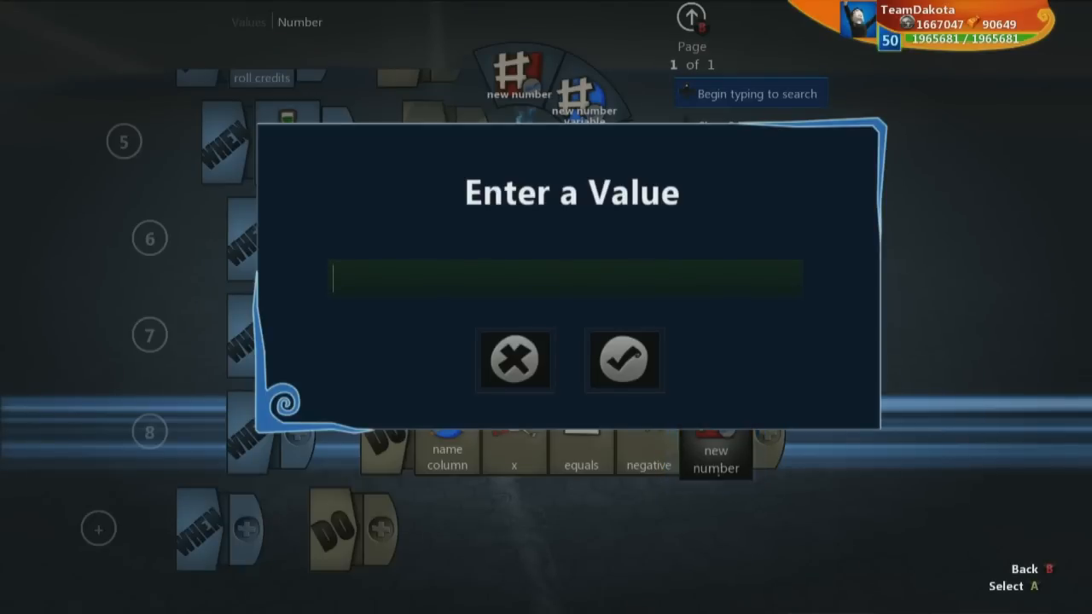
text(.03)
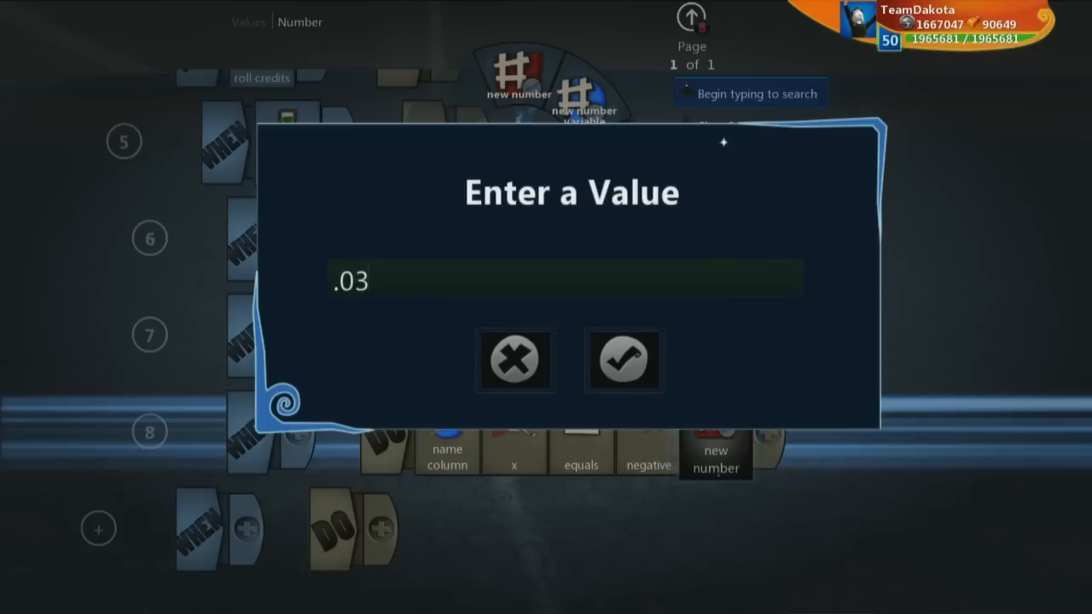
click(624, 359)
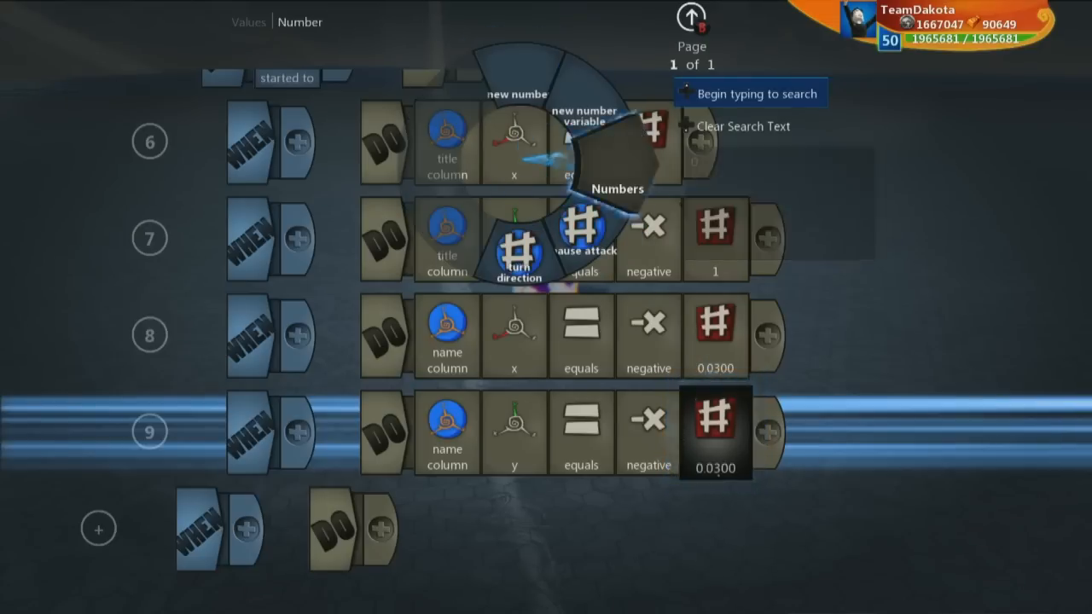
Build row 9 setting name column's y to negative 1.2.
click(716, 433)
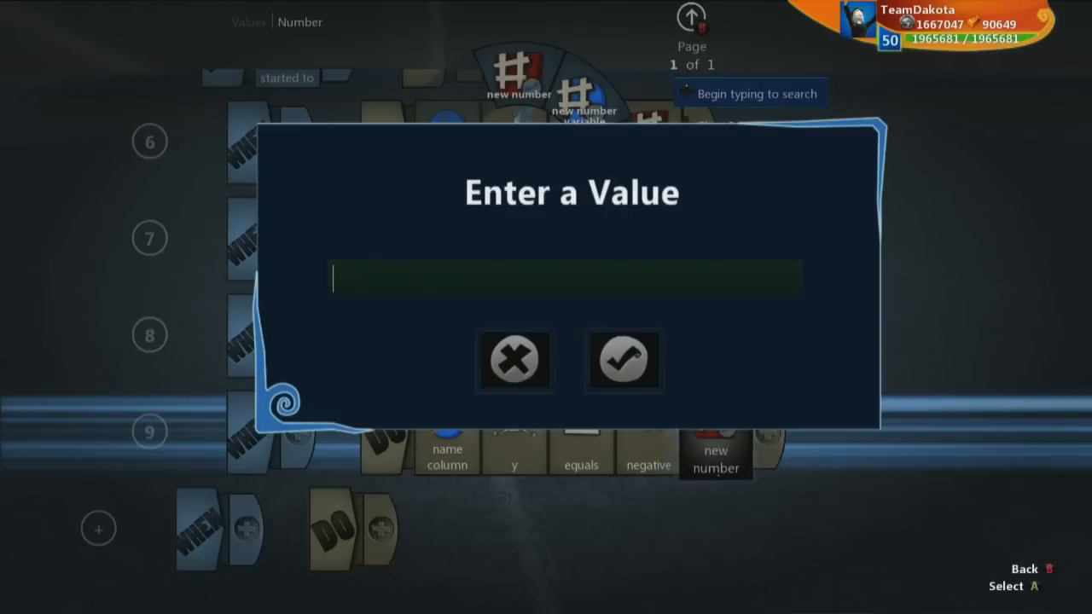
text(1)
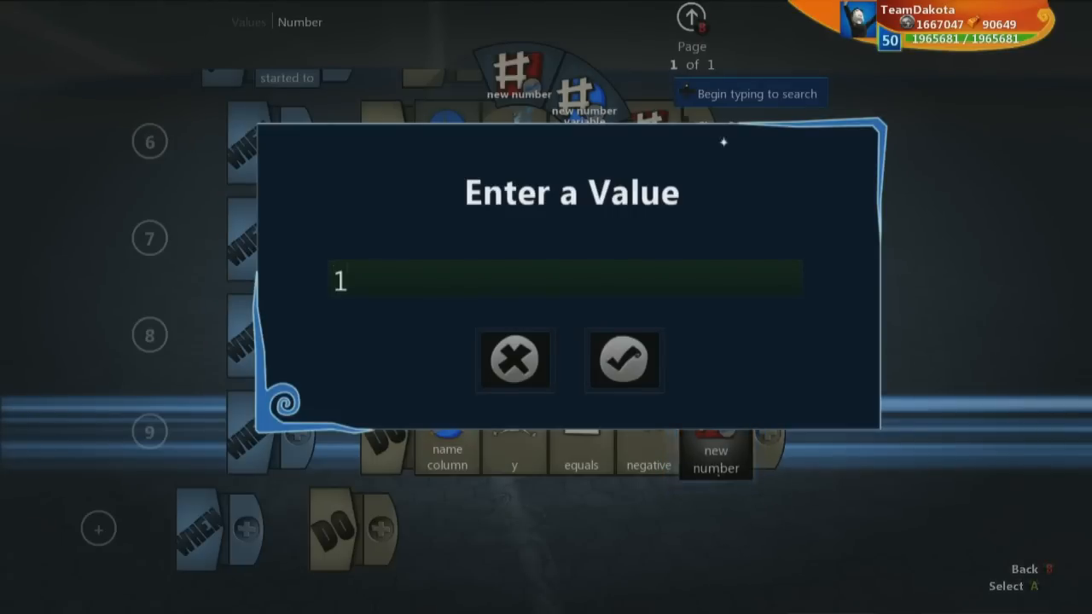
text(.2)
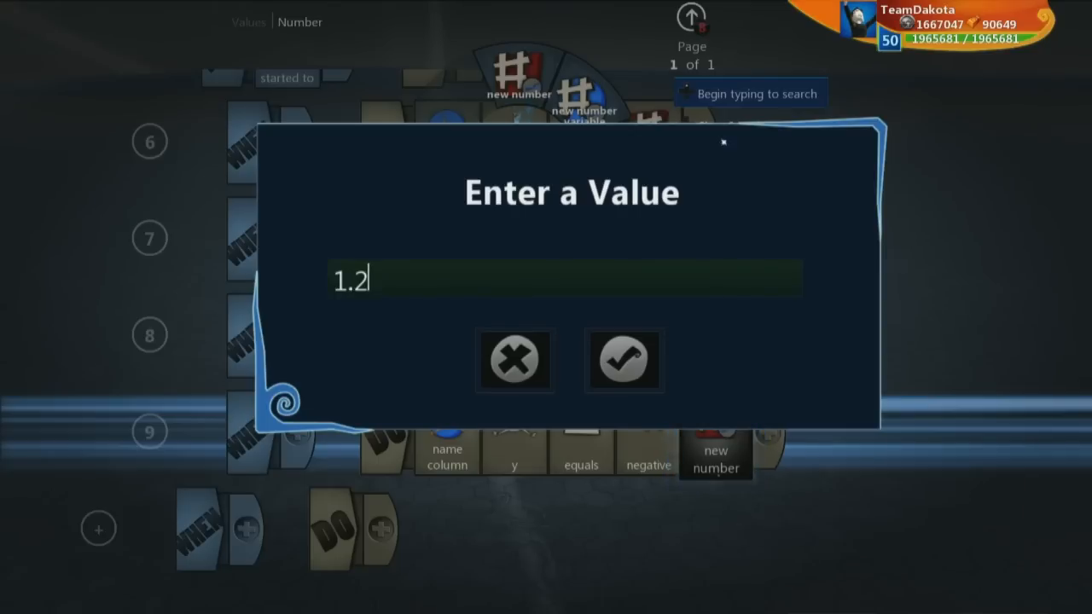
click(624, 358)
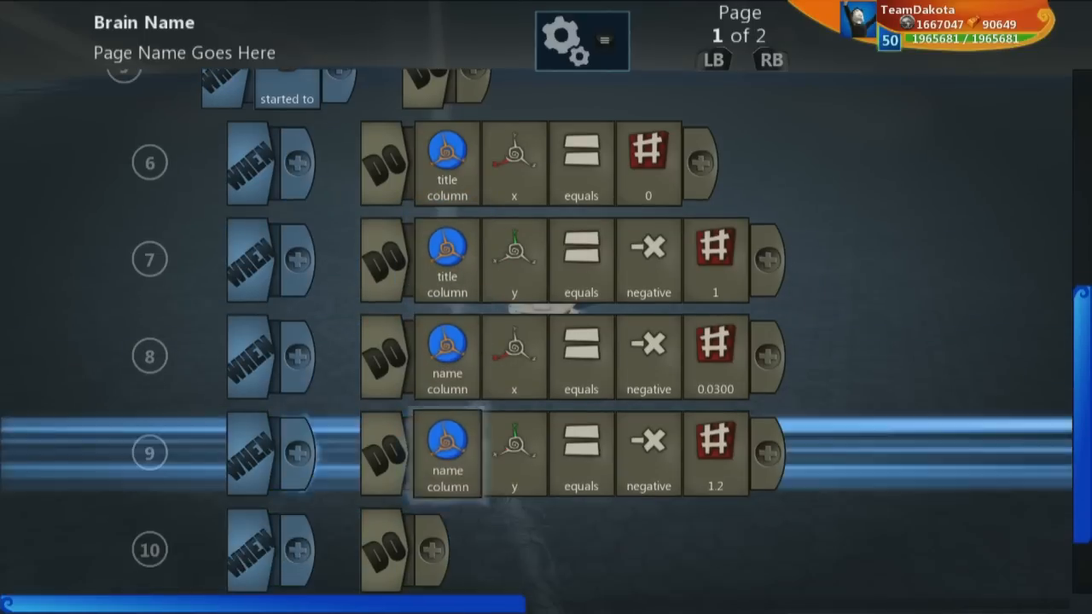
Create vector variable 'contribution column' starting row 10's action.
click(447, 454)
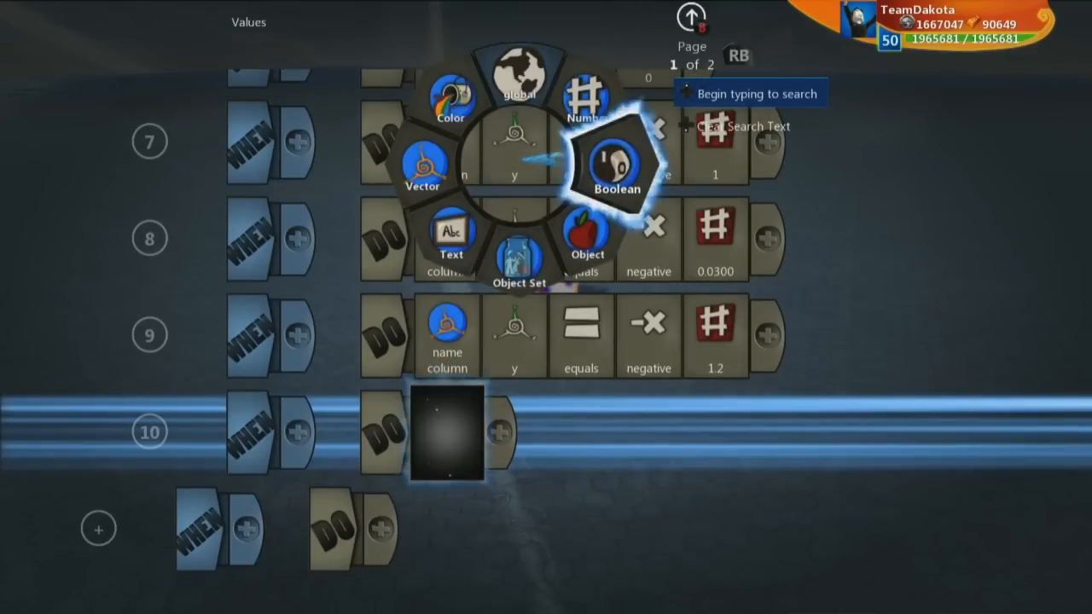
click(423, 167)
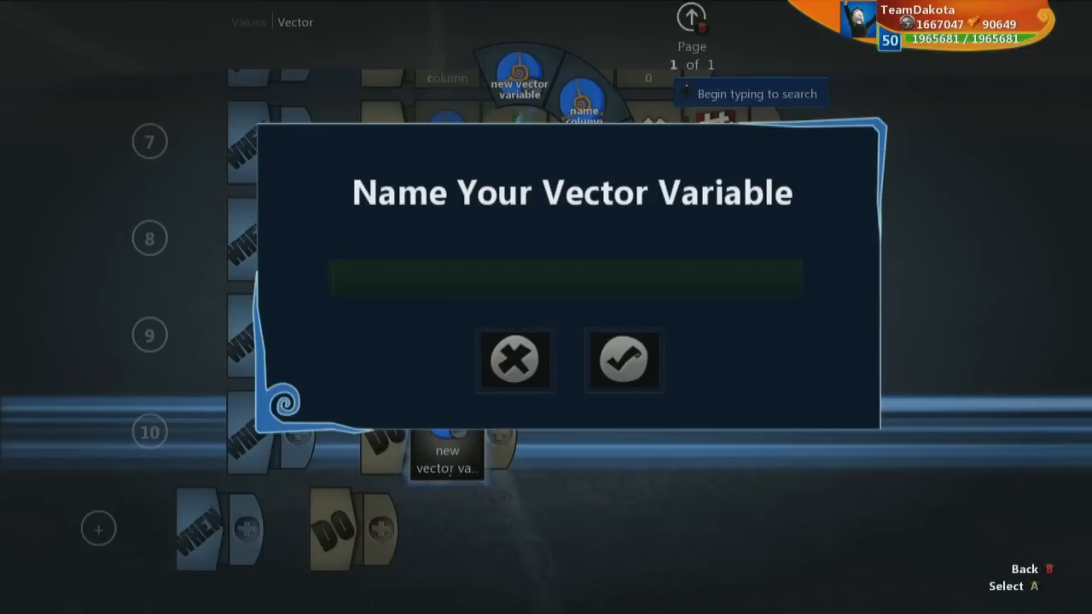
text(contributio)
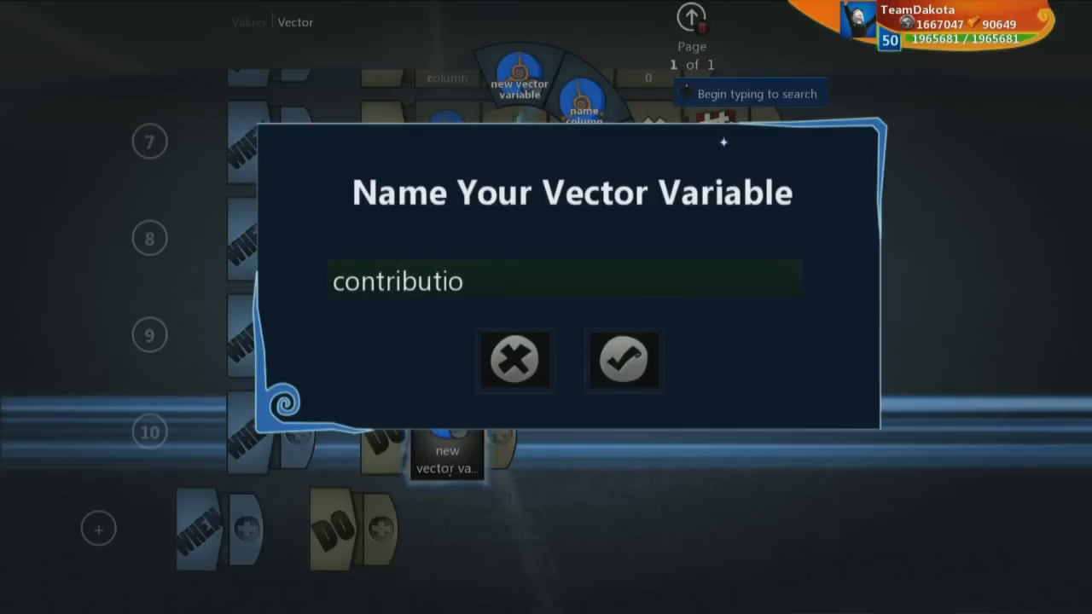
text(n col)
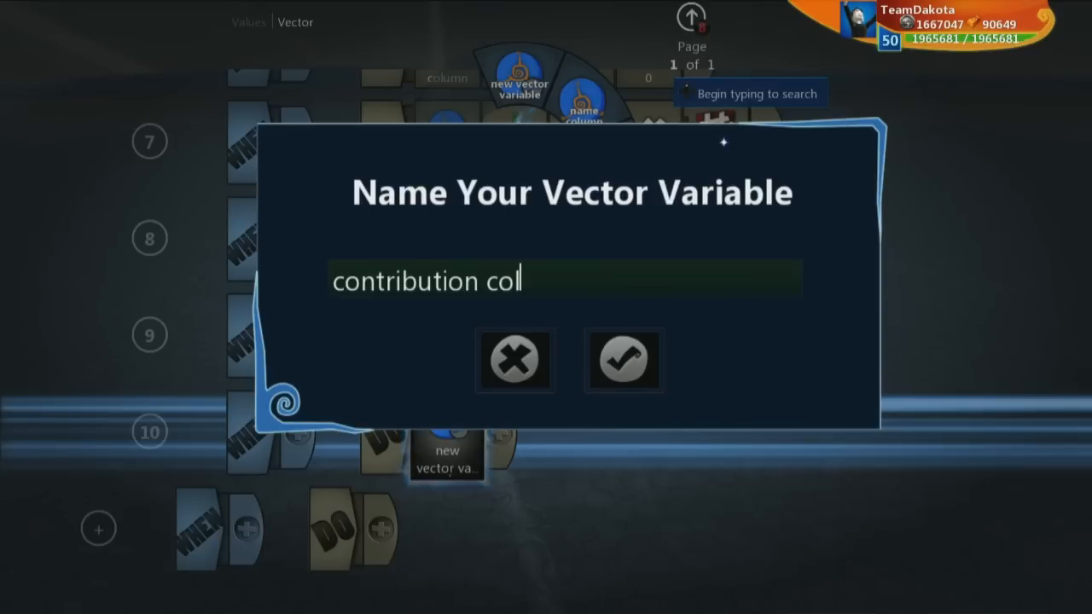
text(umn)
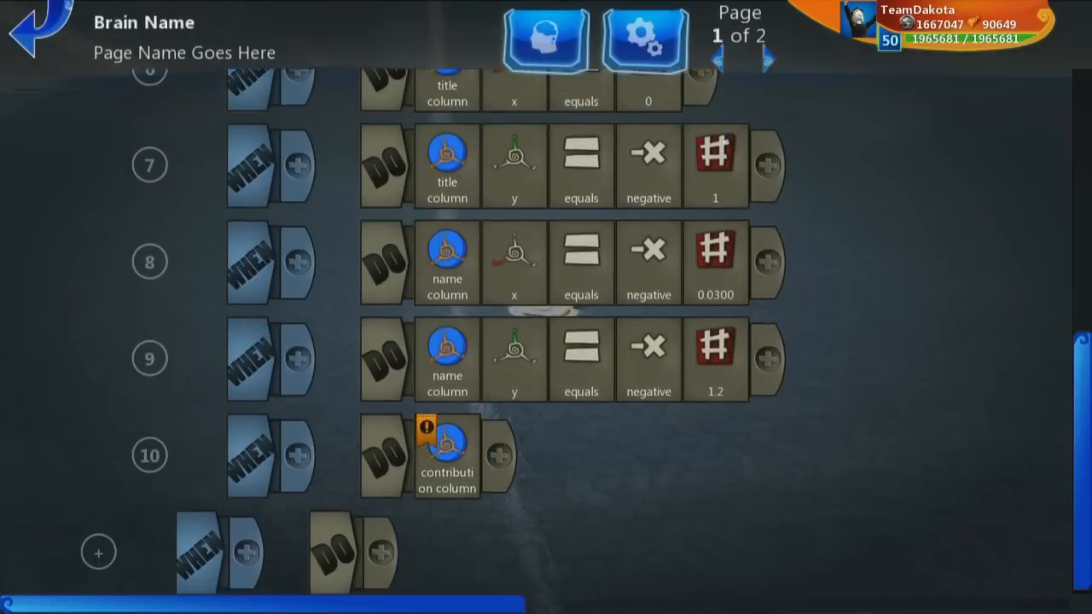
click(513, 256)
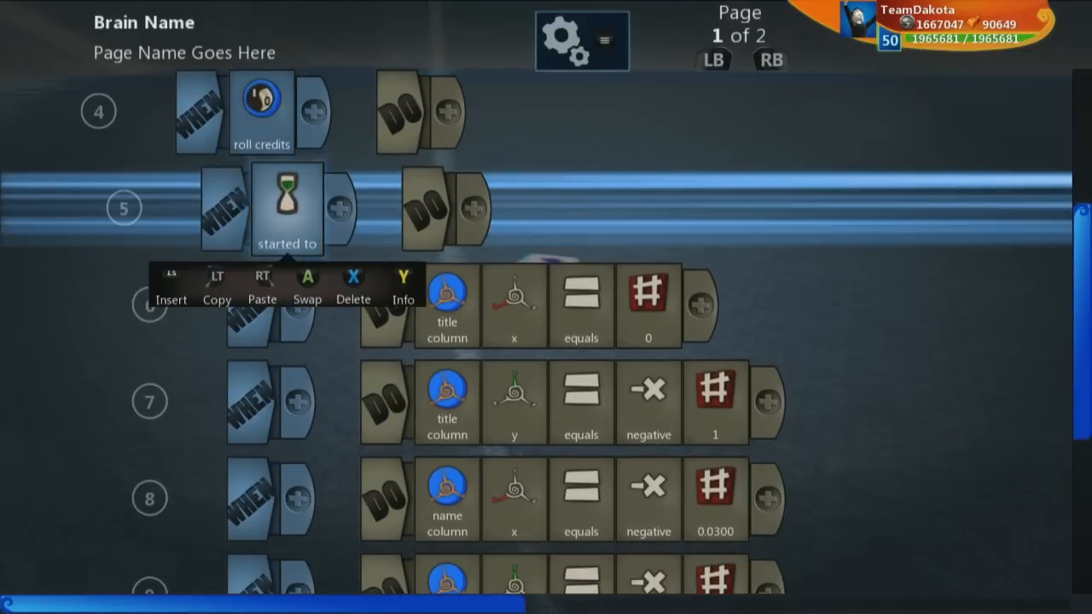
scroll(down, 3)
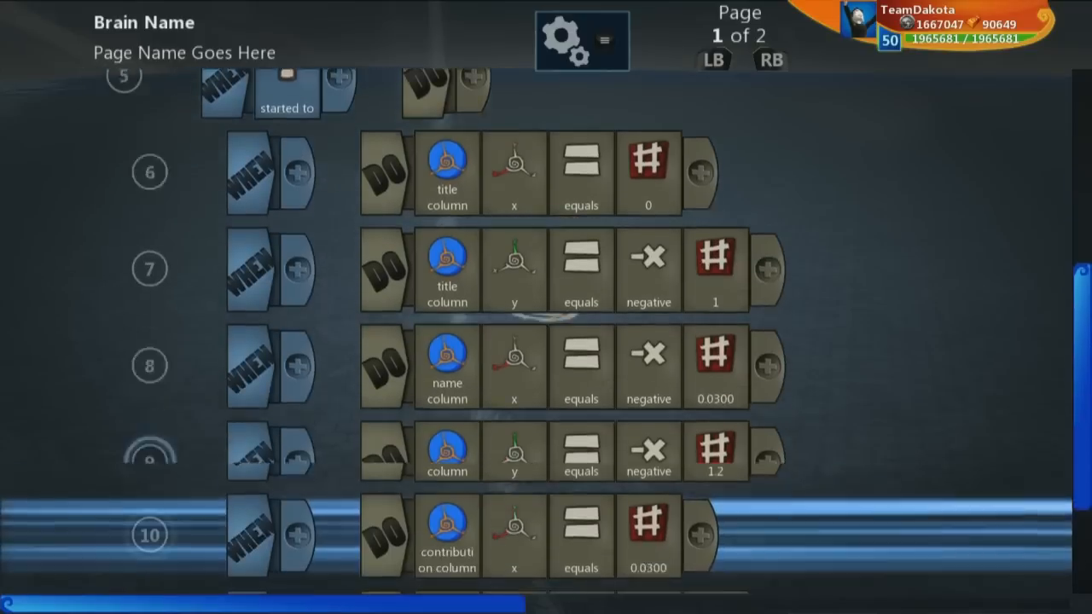
scroll(down, 3)
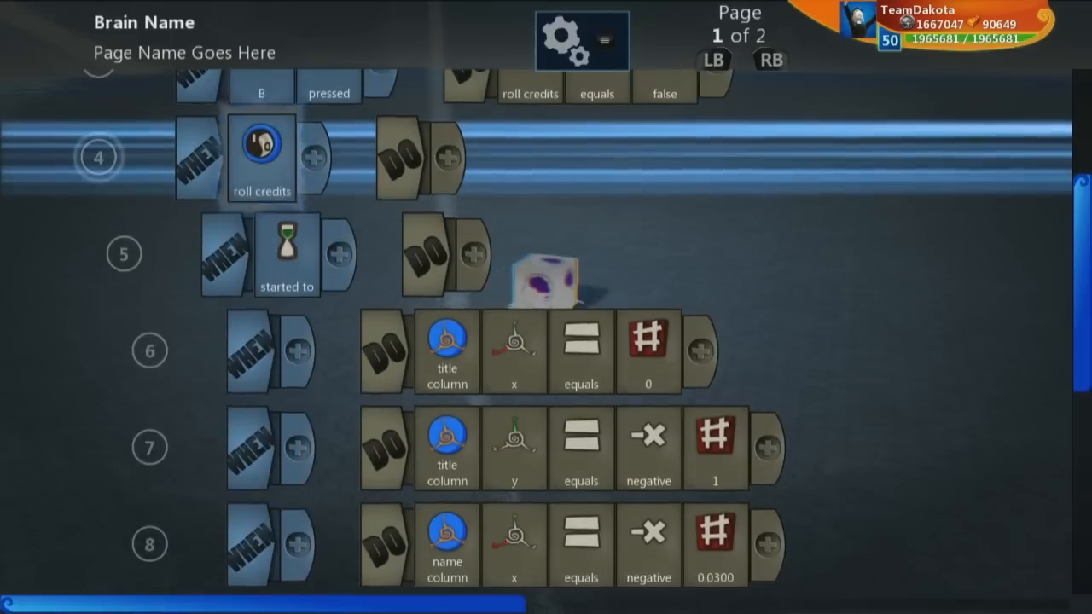
click(287, 256)
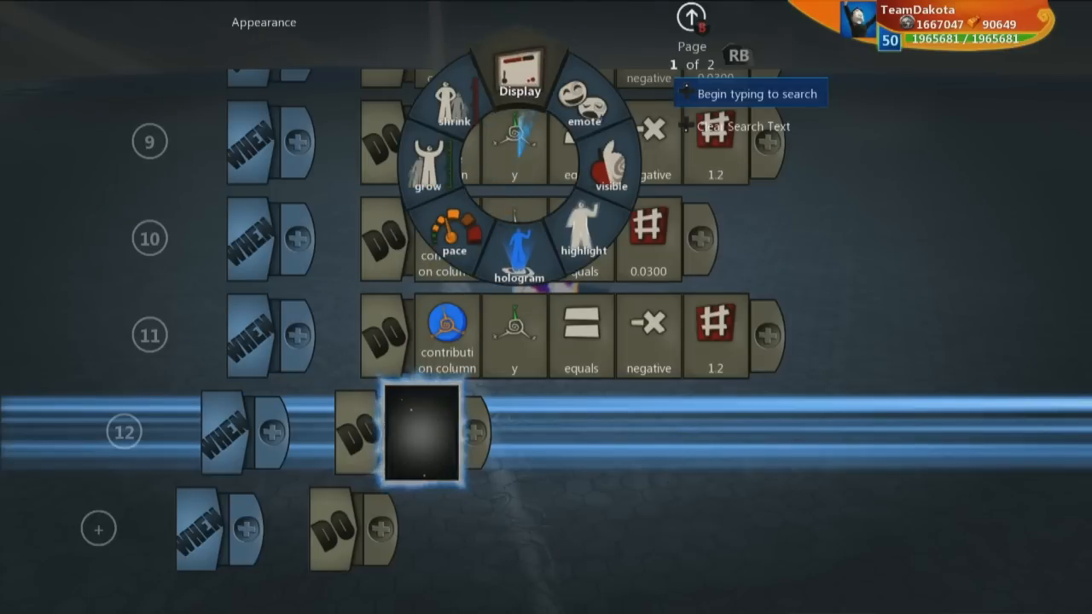
mouse_move(519, 82)
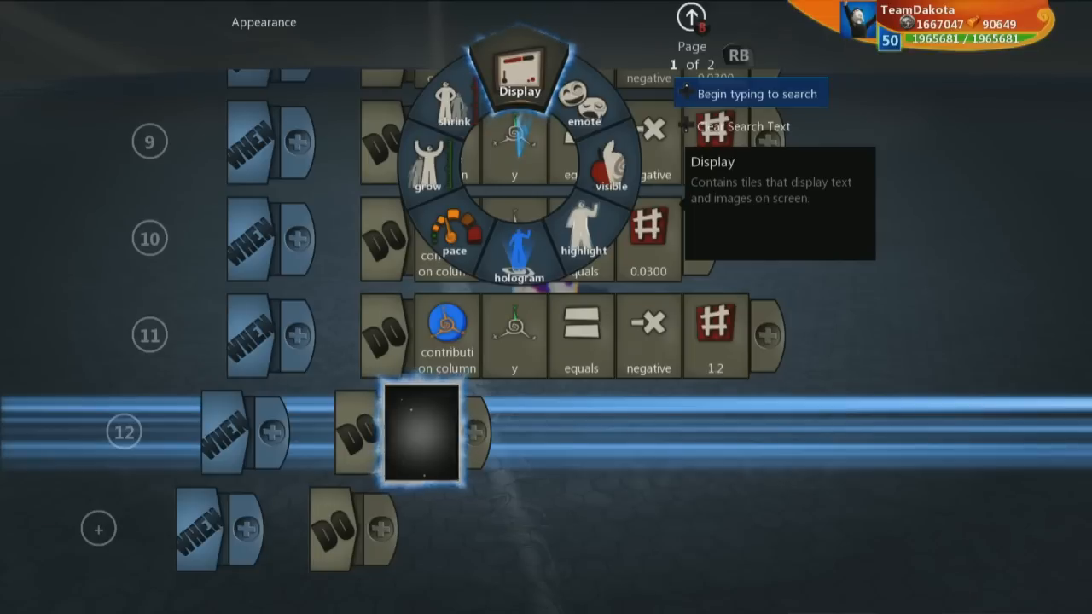
Add a display tile to rule 12 showing the Square icon, found by searching 's'.
click(519, 77)
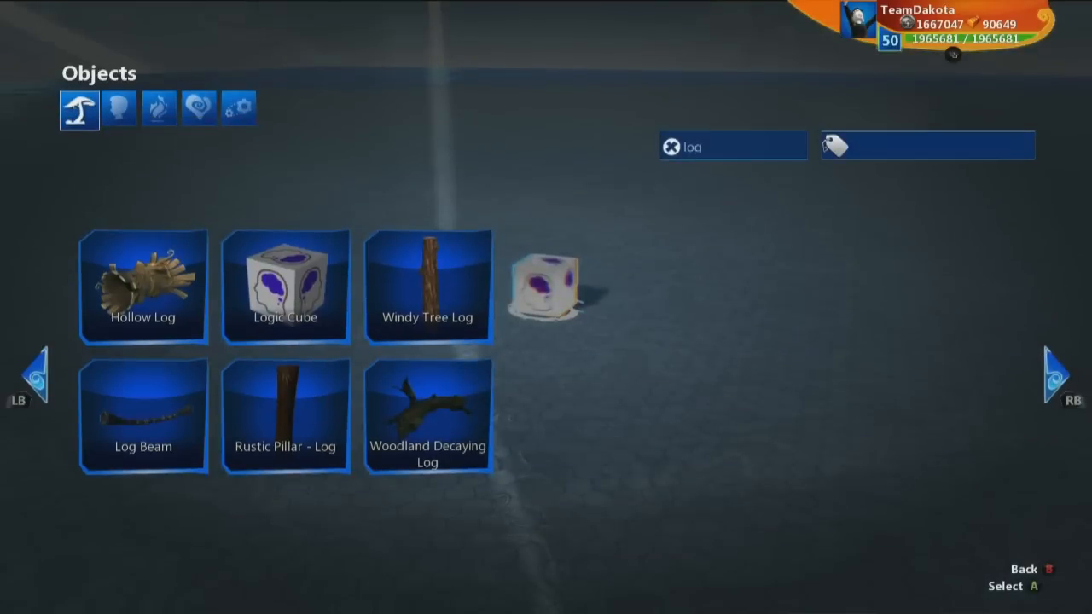
click(198, 110)
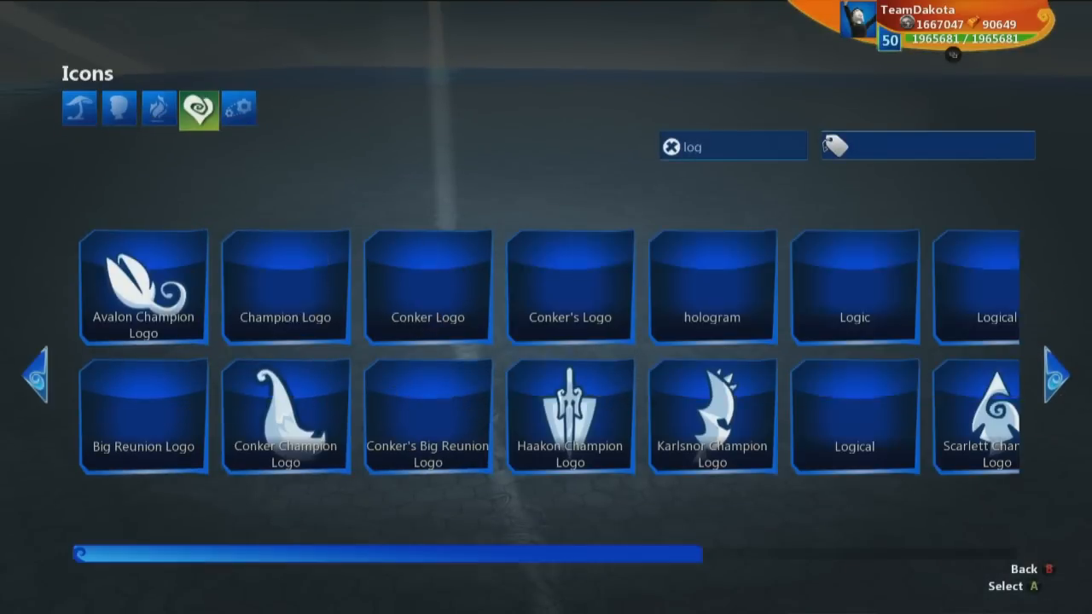
click(730, 145)
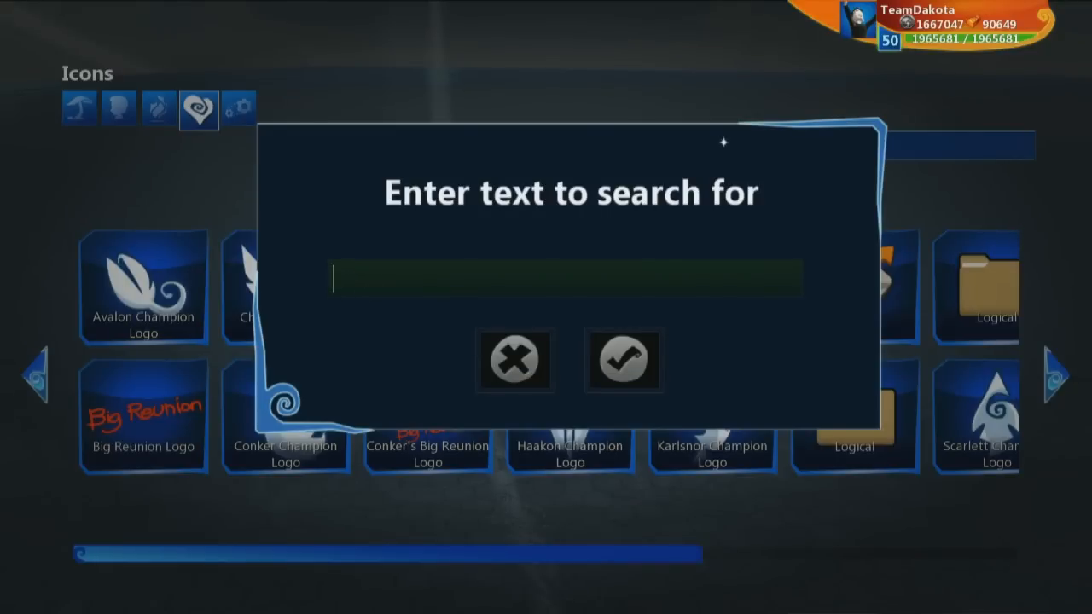
text(s)
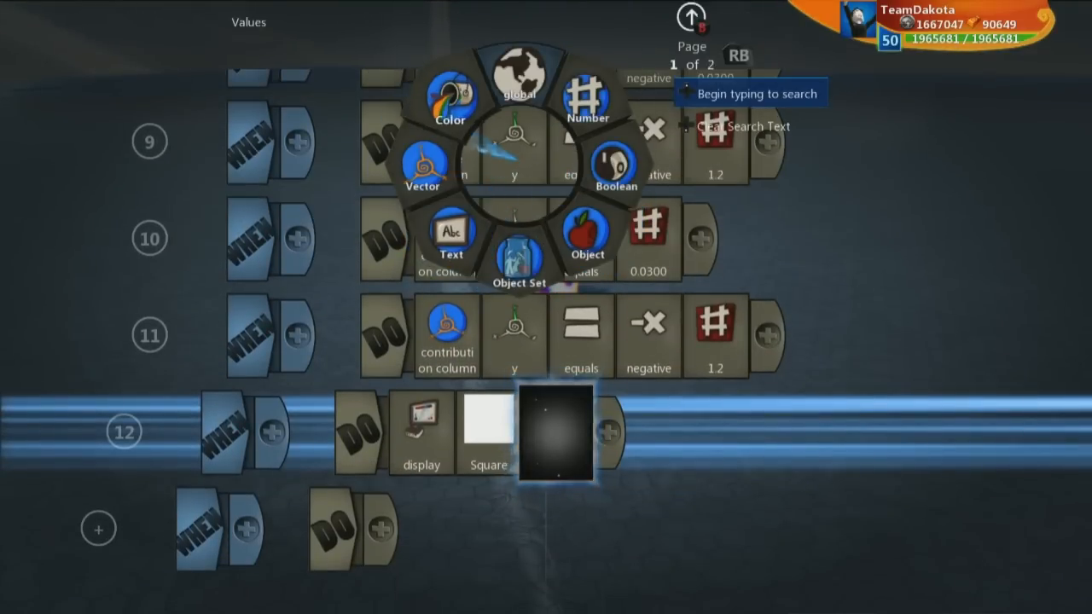
Give the displayed Square a new colour value of (0, 0, 0, 1).
click(450, 102)
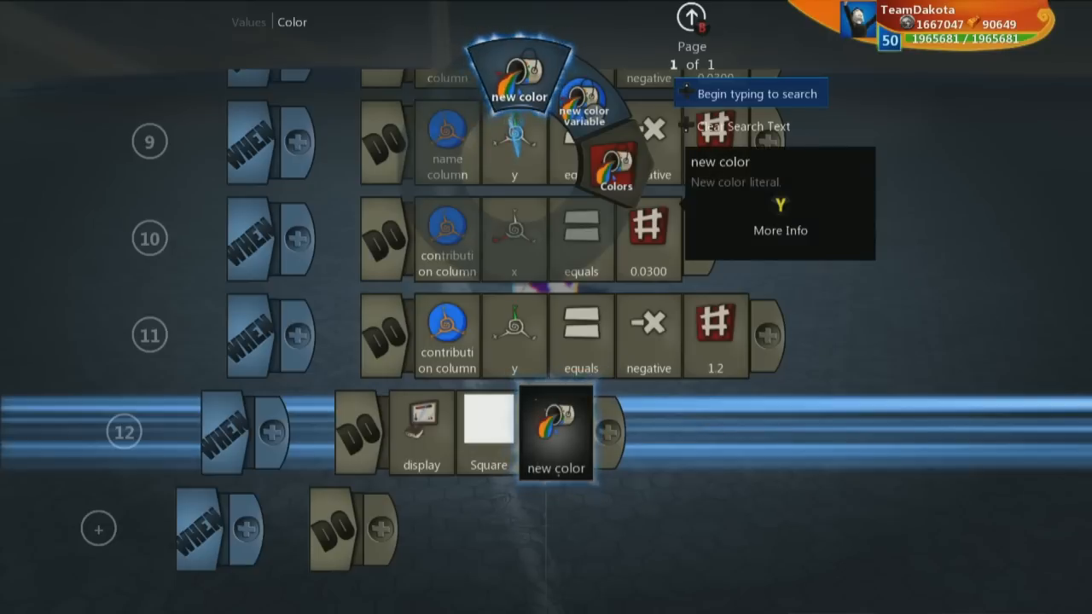
click(557, 433)
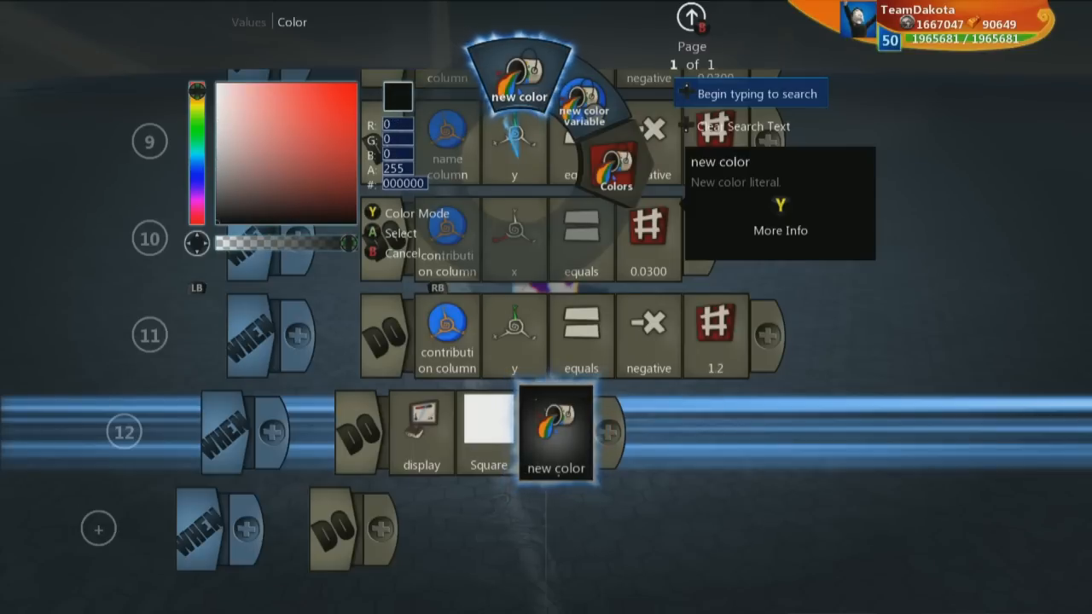
click(556, 430)
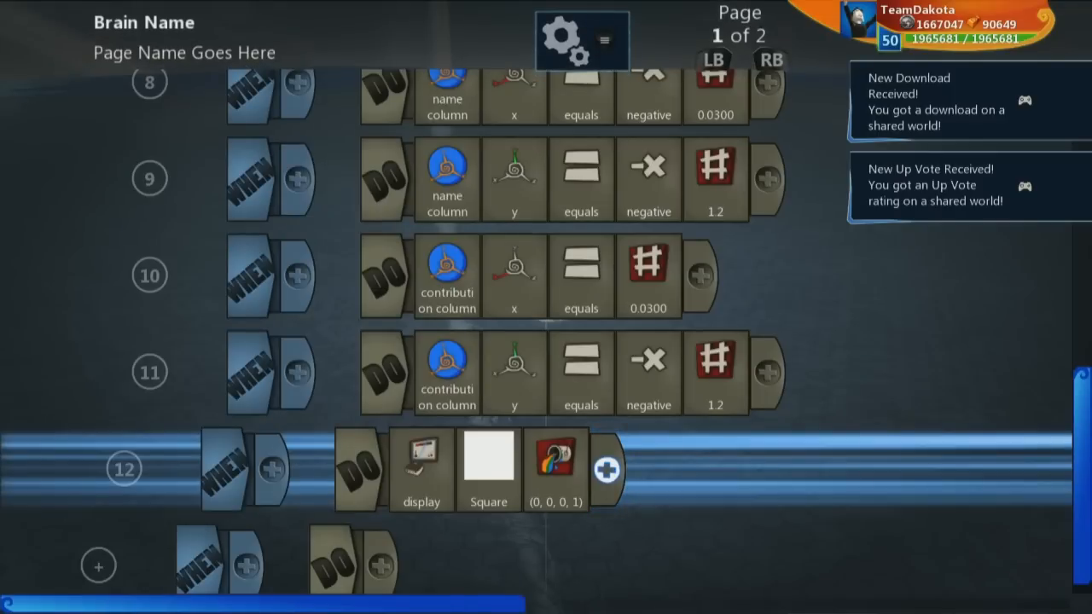
Add a scale modifier of 10 to the Square display.
click(556, 468)
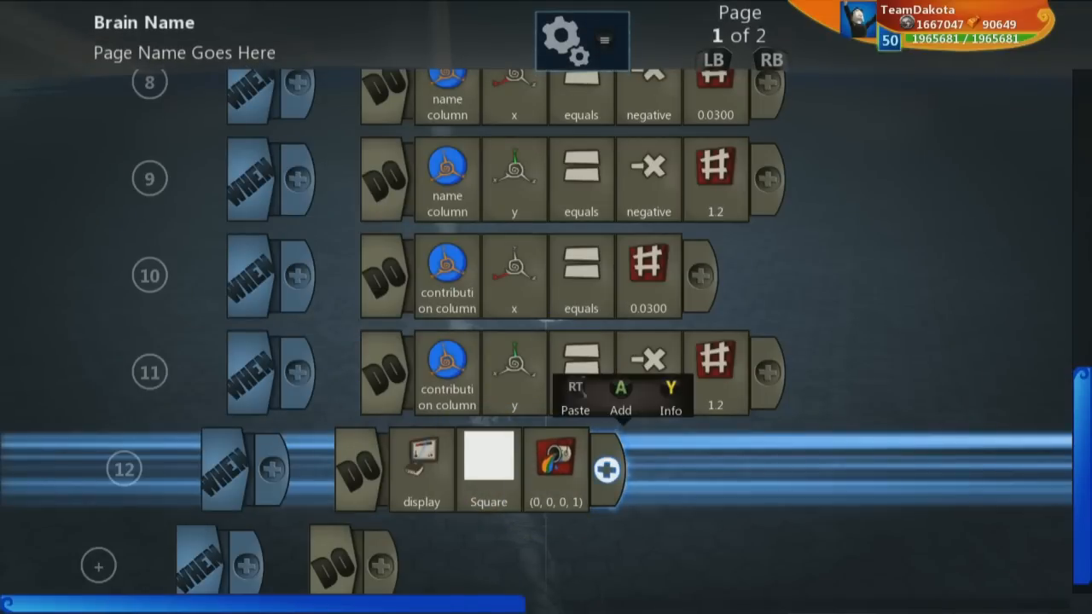
click(607, 471)
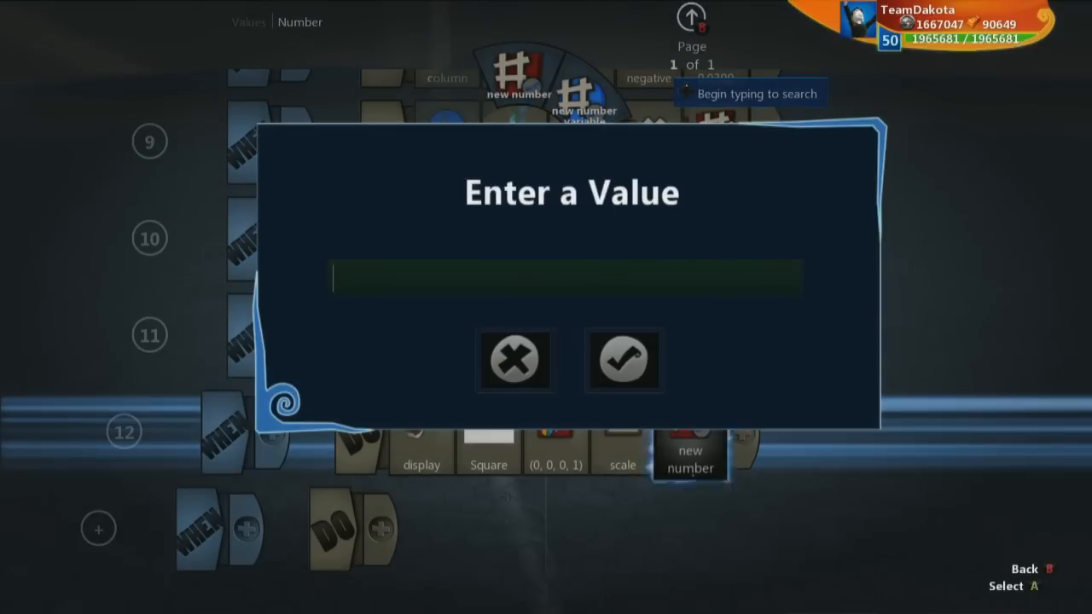
text(10)
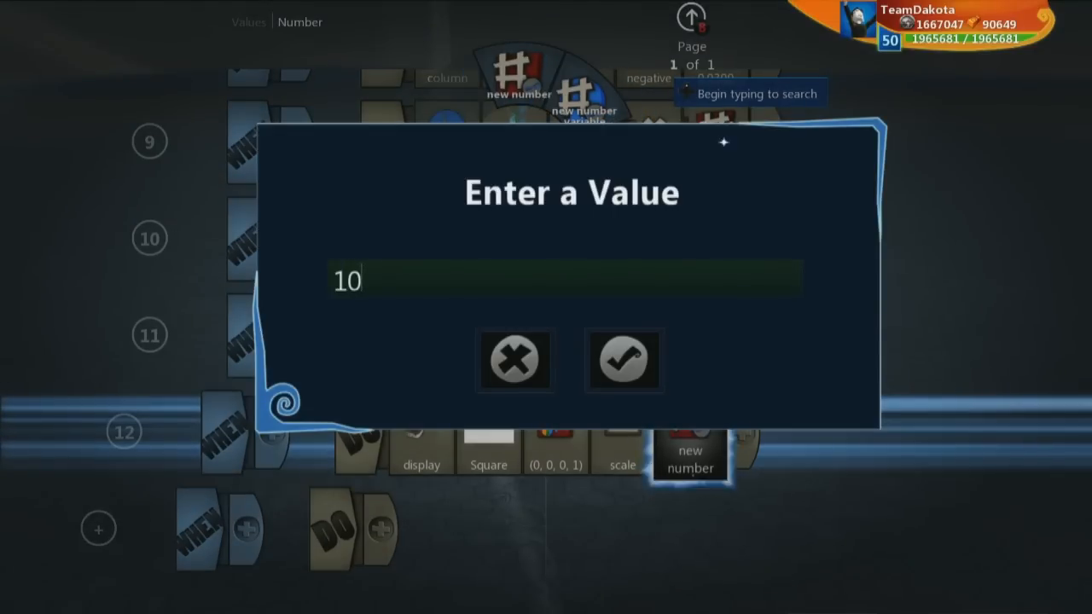
click(624, 358)
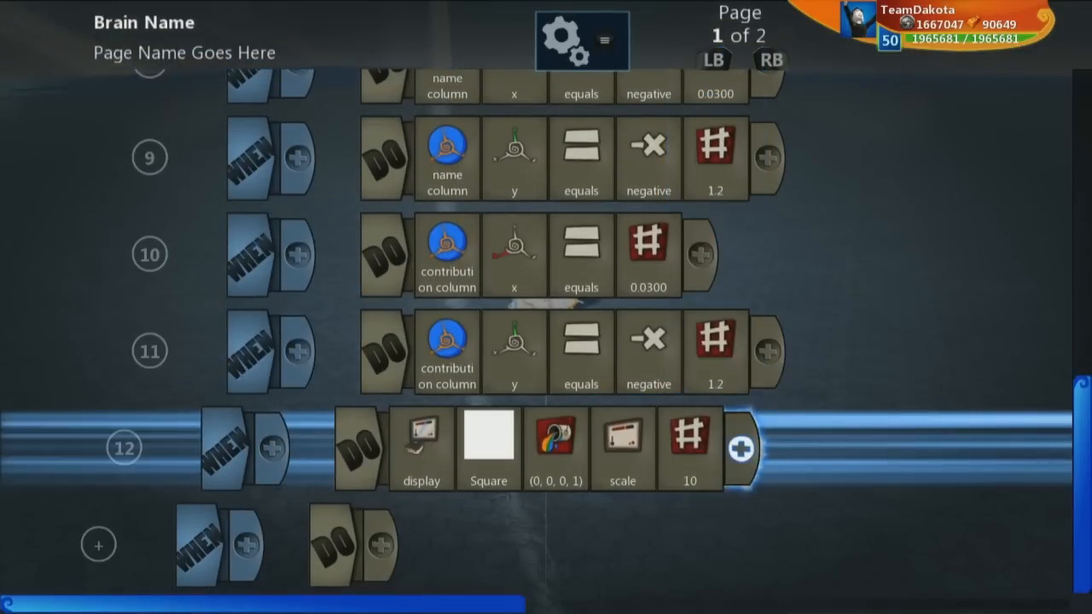
Position the Square at screen center and begin choosing rule 13's action.
click(739, 450)
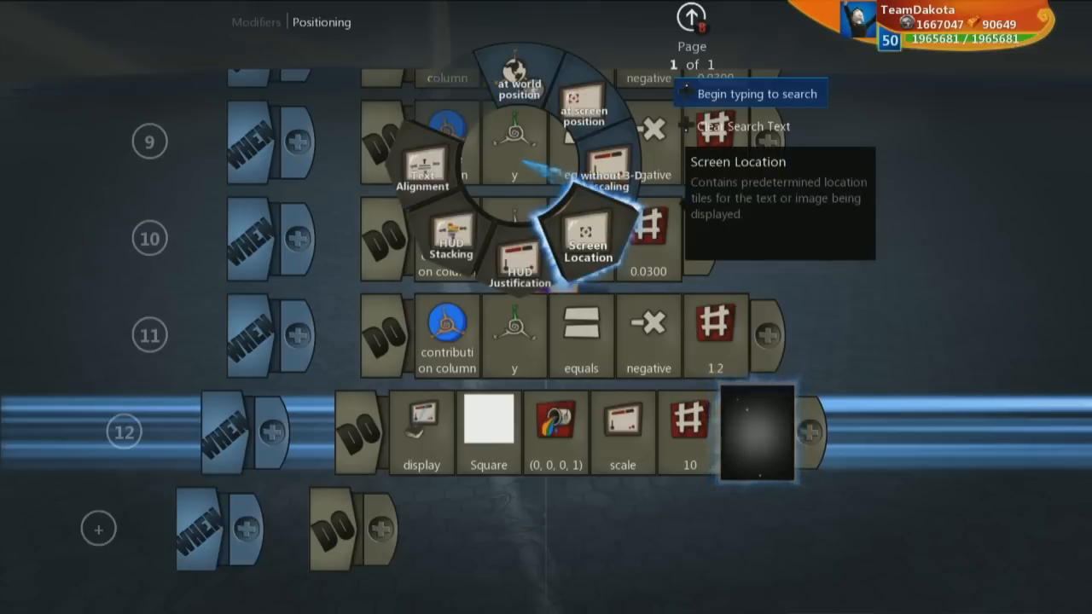
click(587, 242)
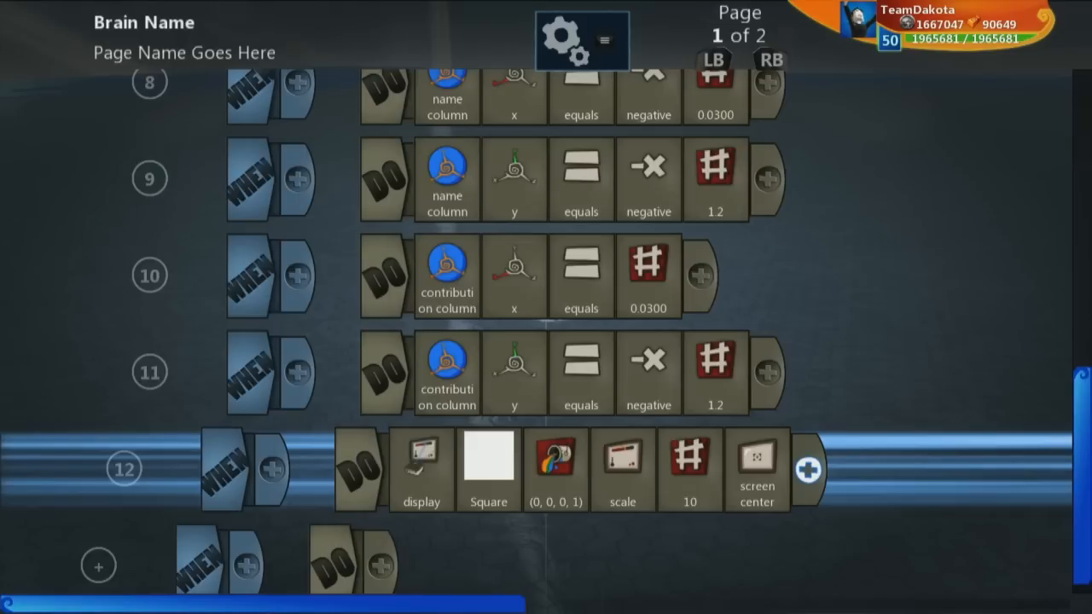
click(757, 471)
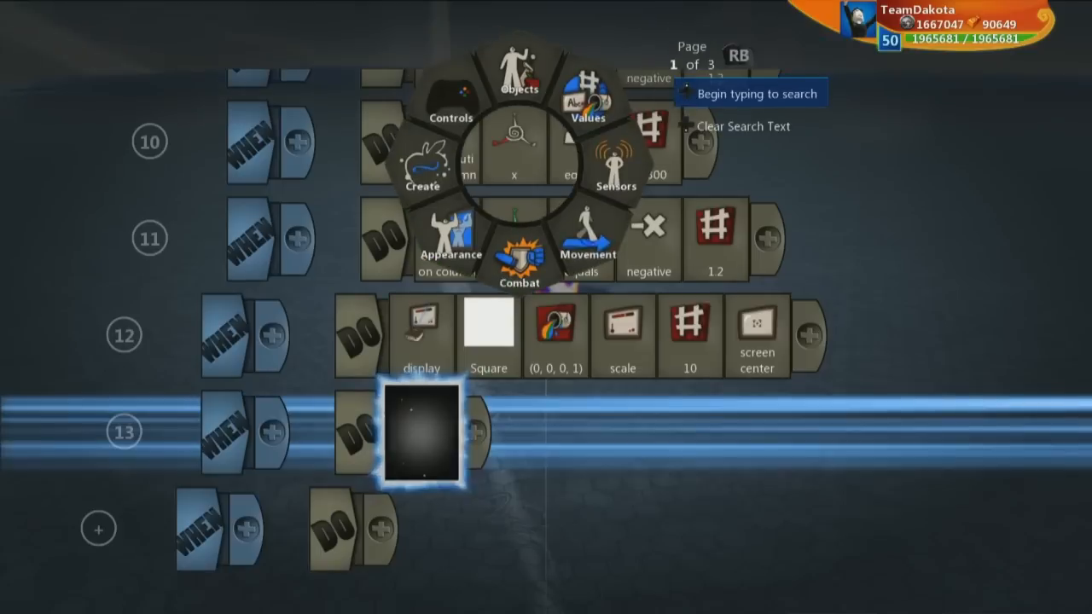
mouse_move(451, 235)
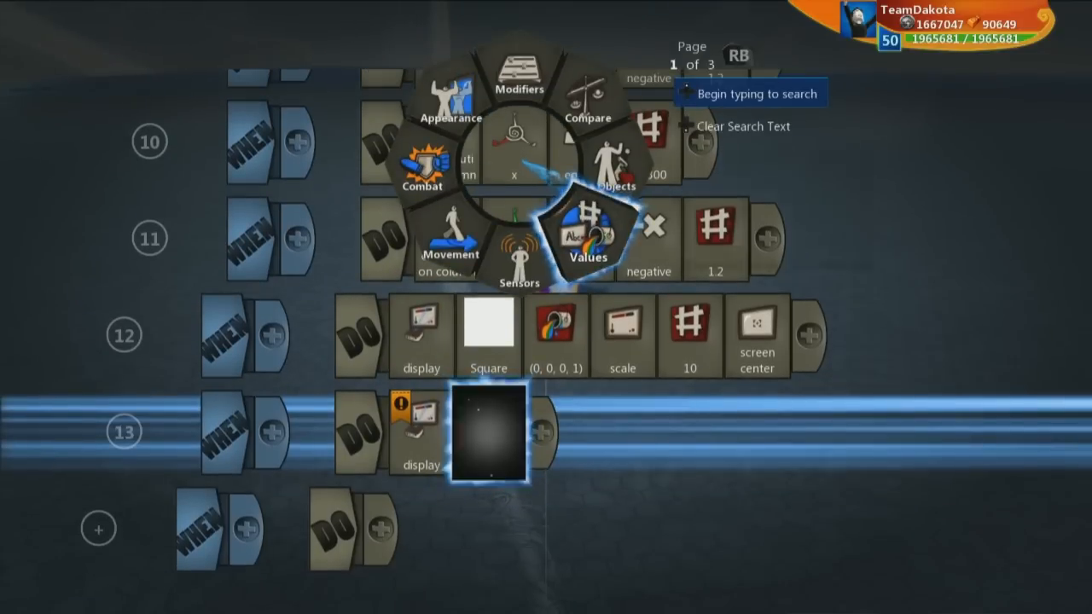
Display a new text value 'Title: Credits' in rule 13 with at screen position positioning.
click(587, 235)
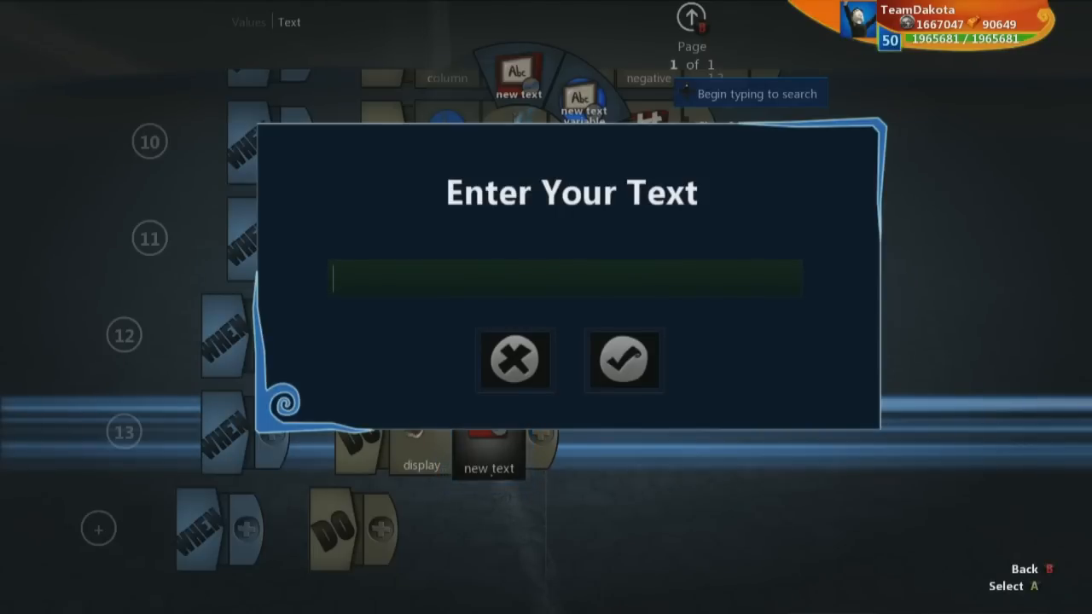
text(Tit)
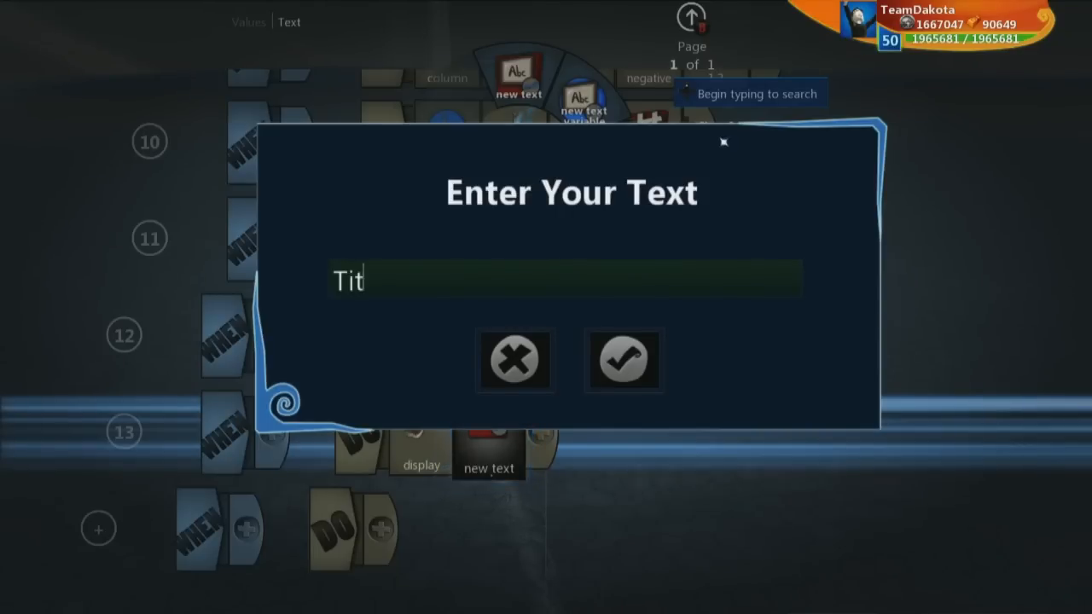
text(le)
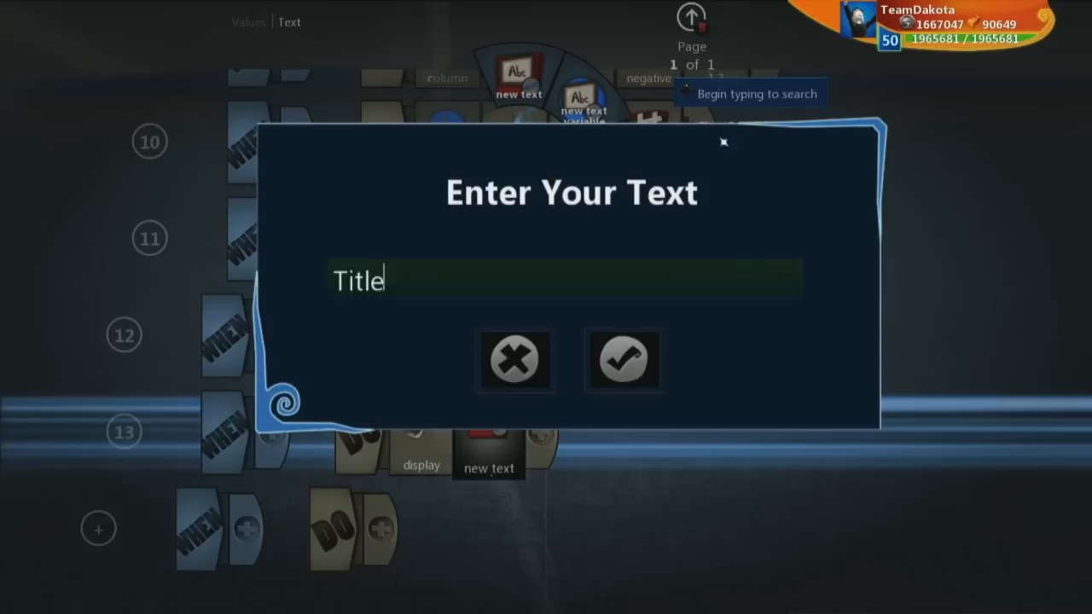
text(: Credits)
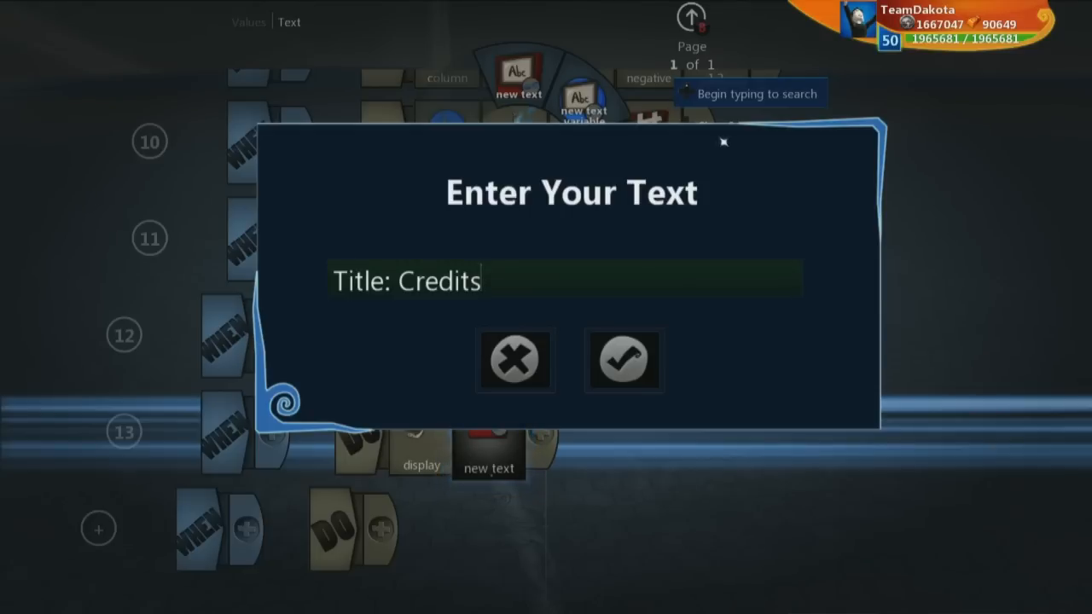
click(624, 358)
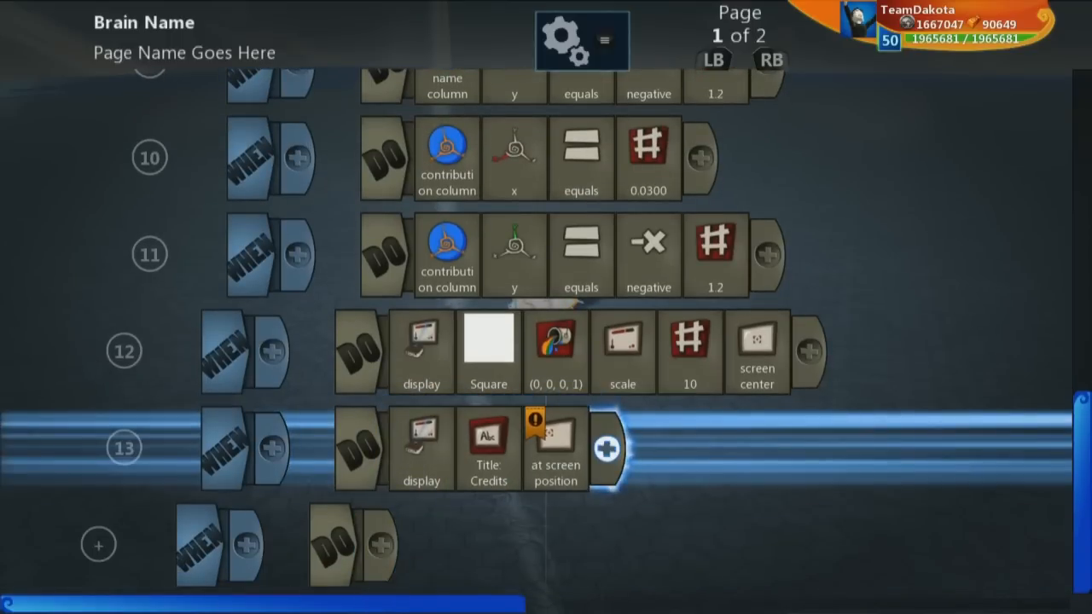
click(606, 447)
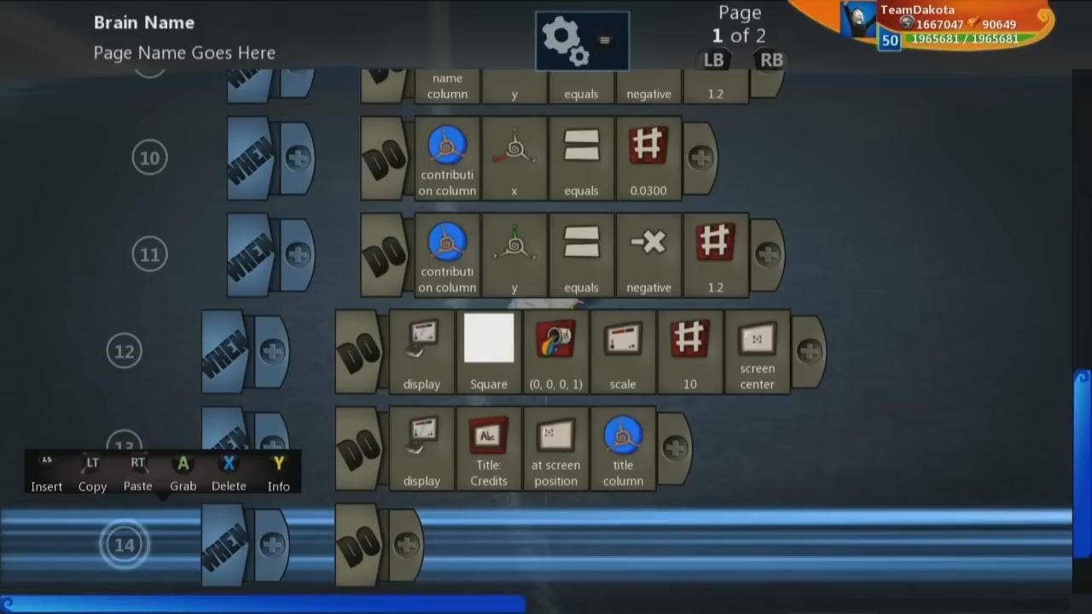
Place the title text at the title column variable and copy it to rule 14.
scroll(down, 3)
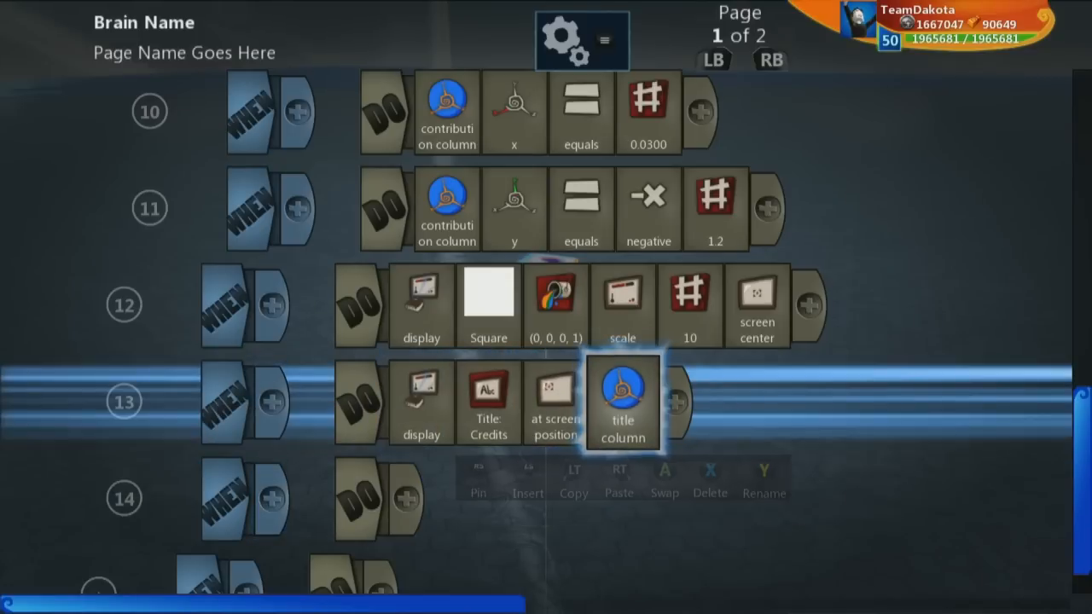
key(up)
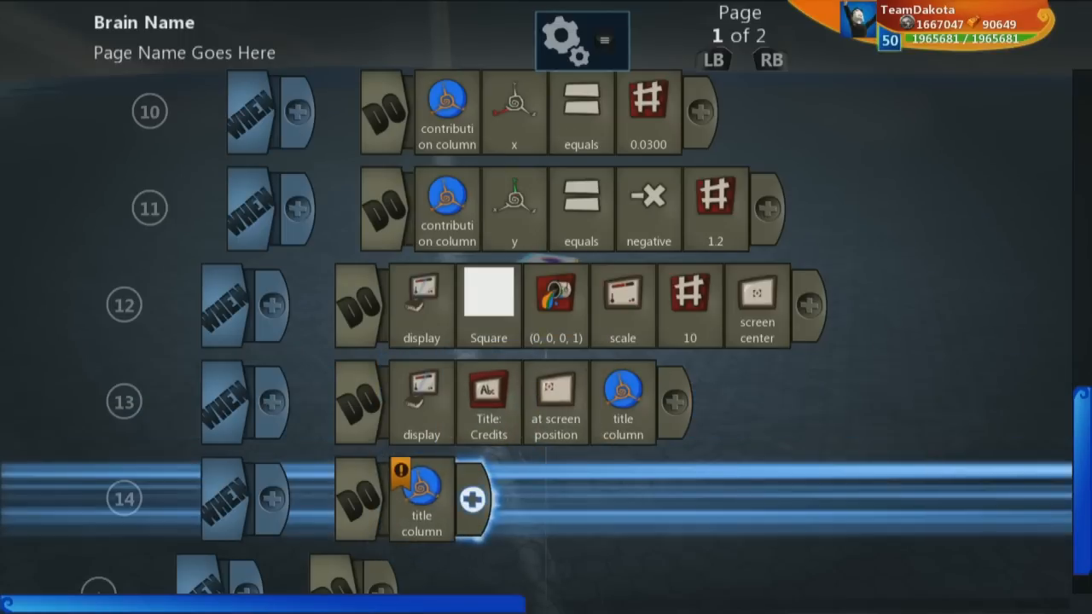
click(471, 500)
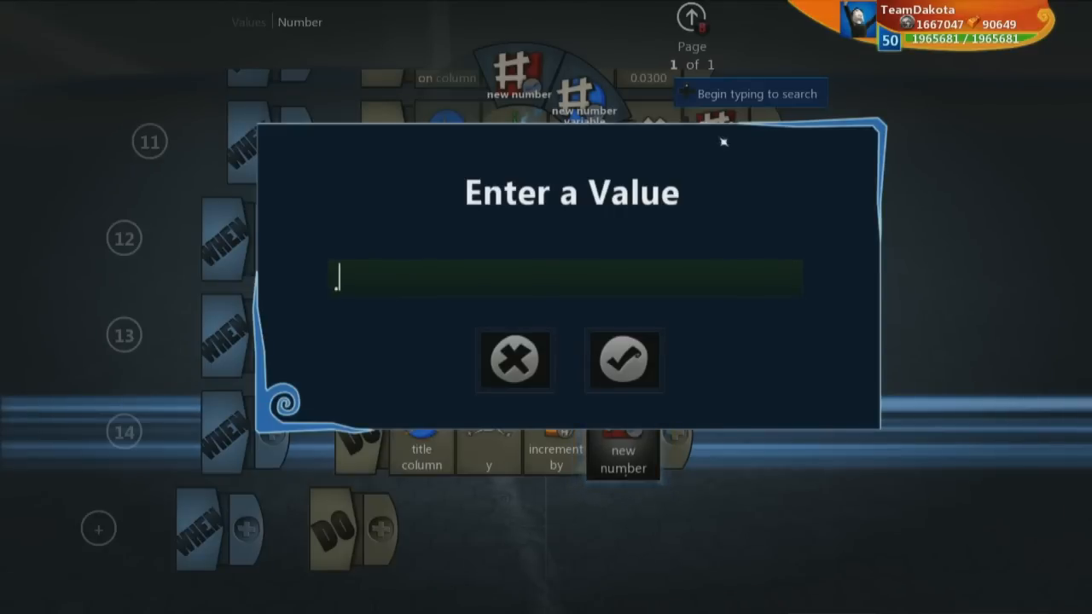
Make rule 14 increment the title column's y by 0.005.
text(.005)
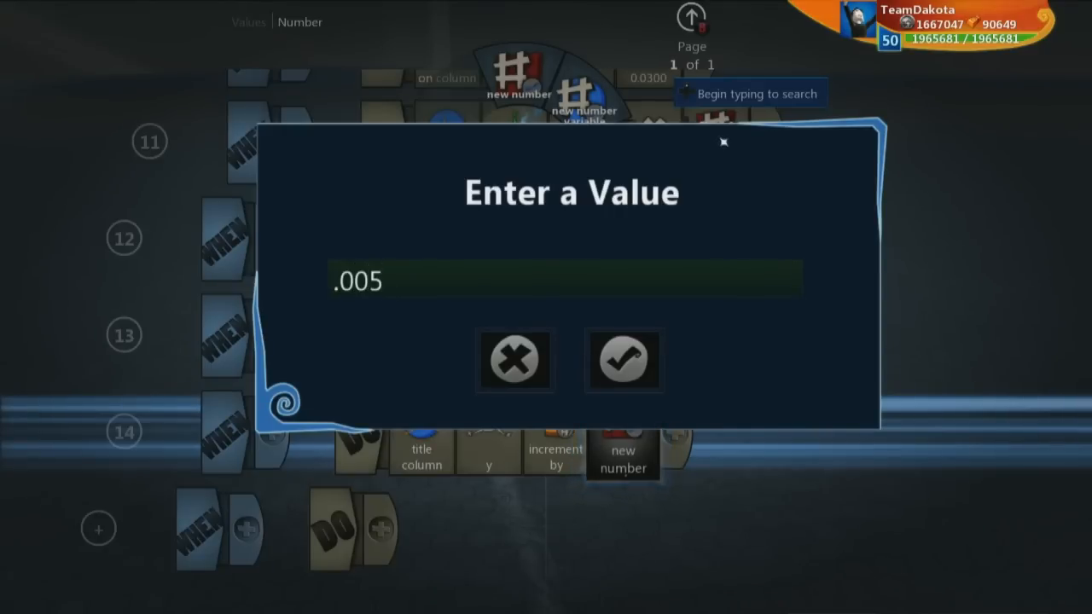
click(625, 358)
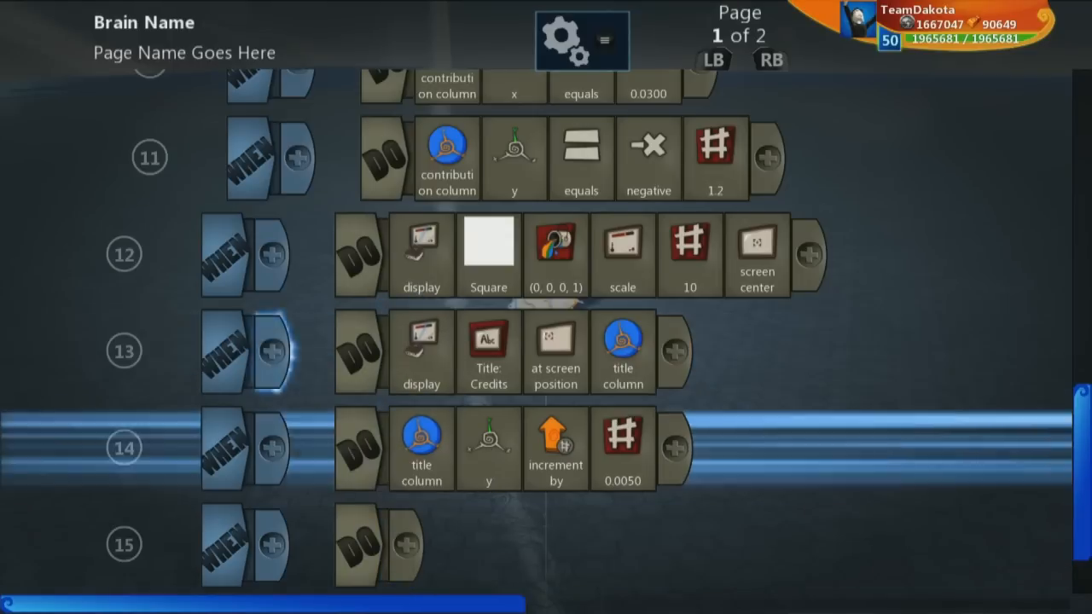
scroll(down, 3)
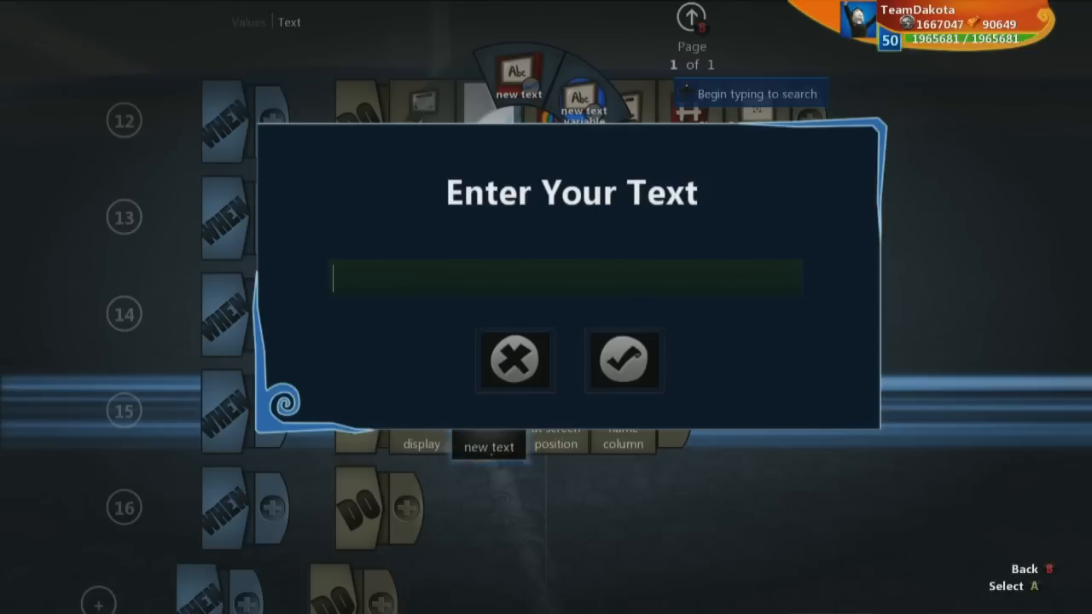
Enter the 'Name' text for rule 15's display at the name column.
text(Name: T)
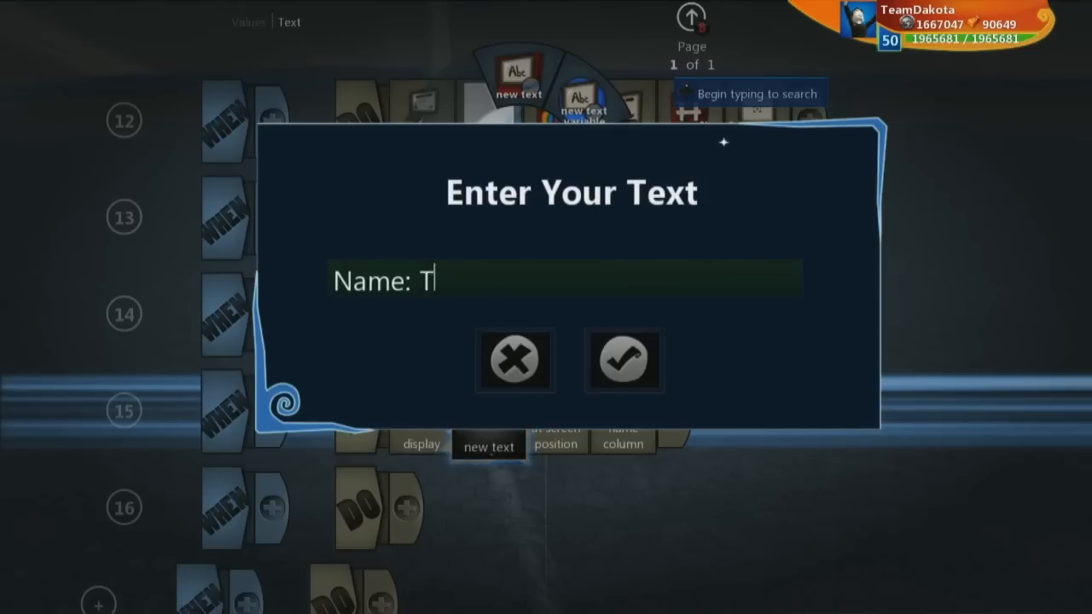
click(625, 358)
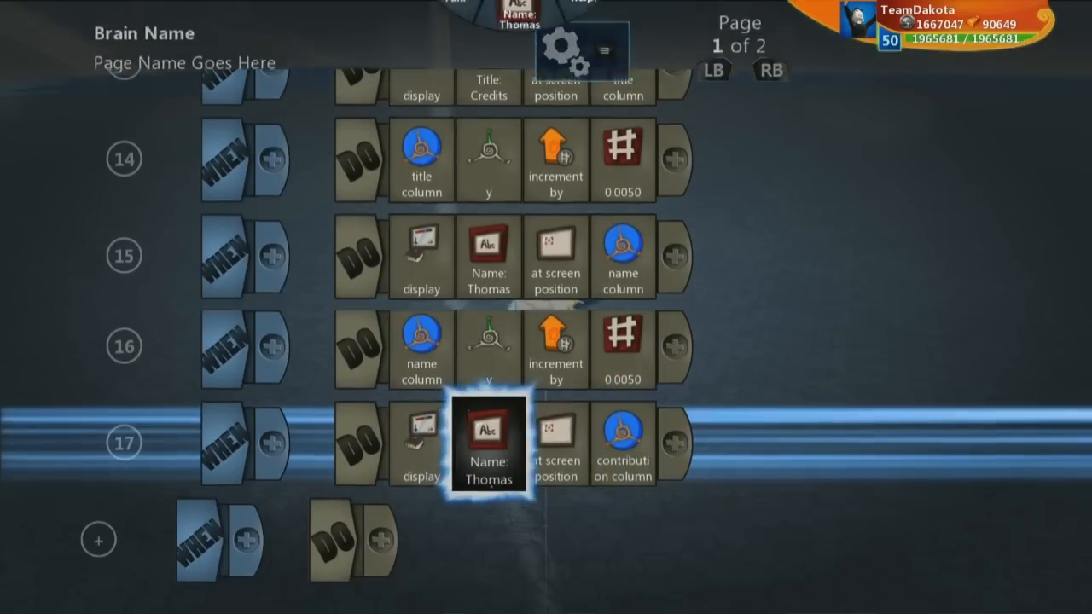
Change rule 17's copied text to 'Contribution: Creator' and start rule 18's y increment.
click(488, 443)
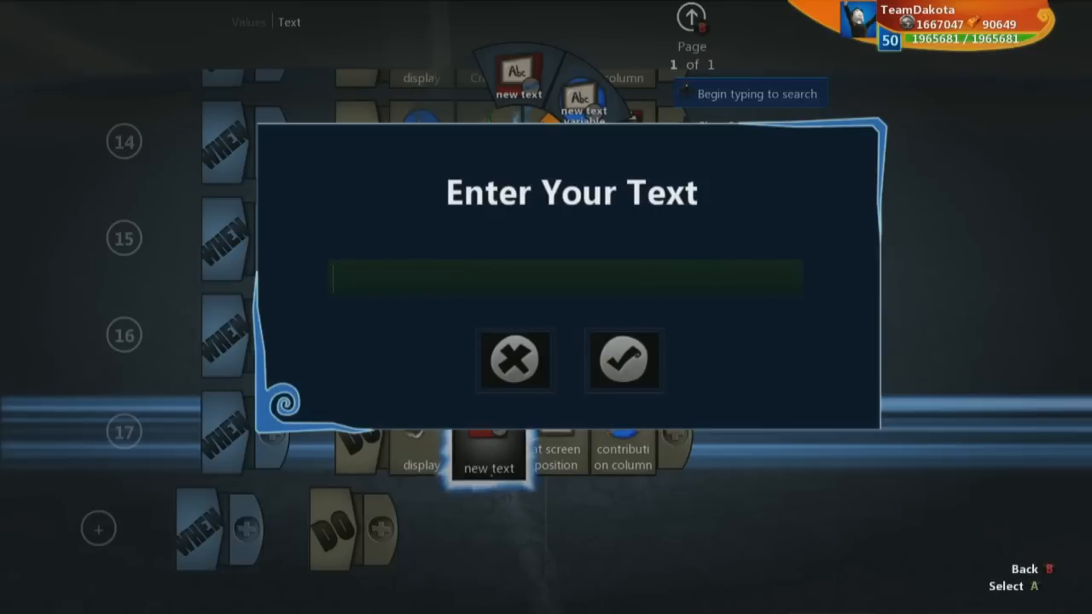
text(Contri)
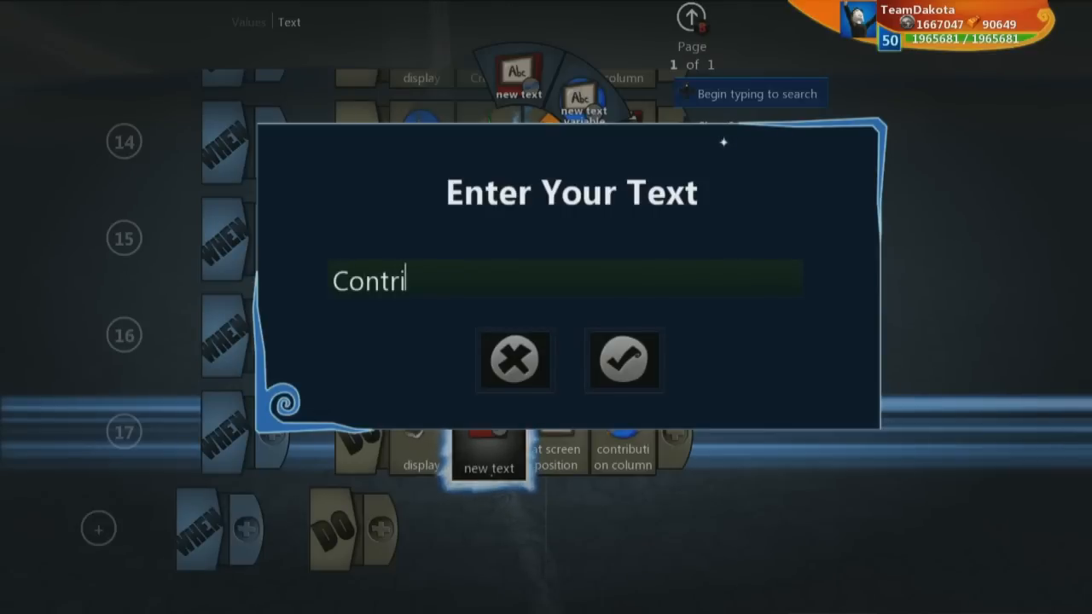
text(bution:)
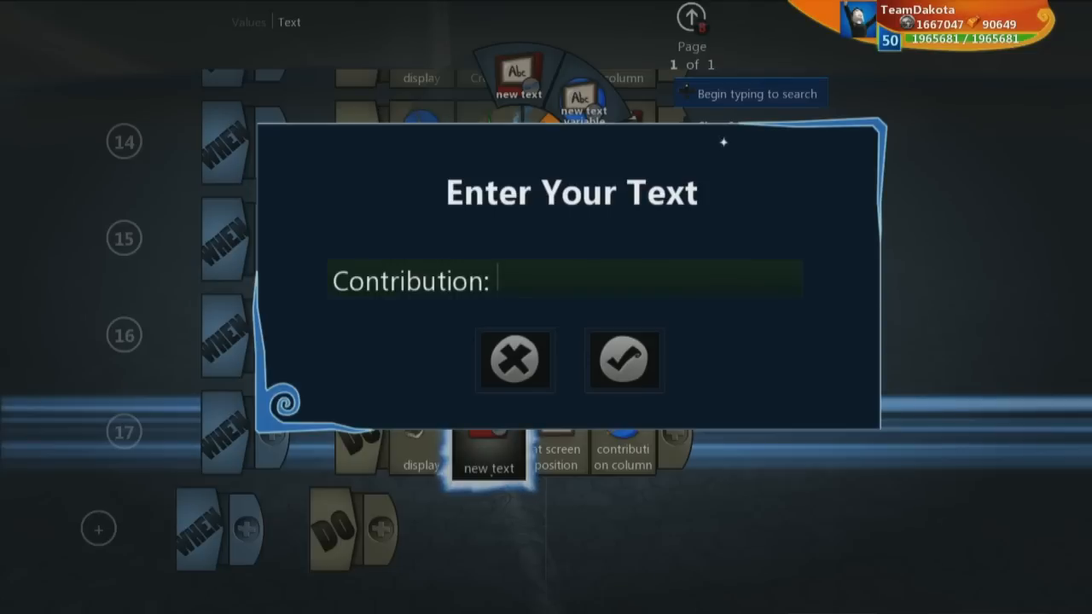
text(Creator)
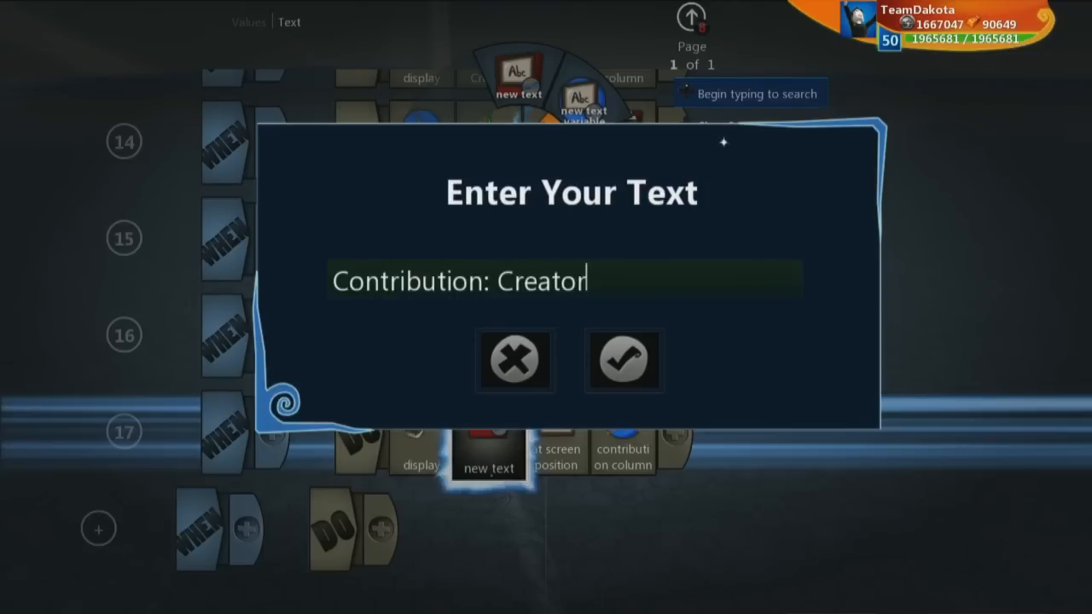
click(624, 358)
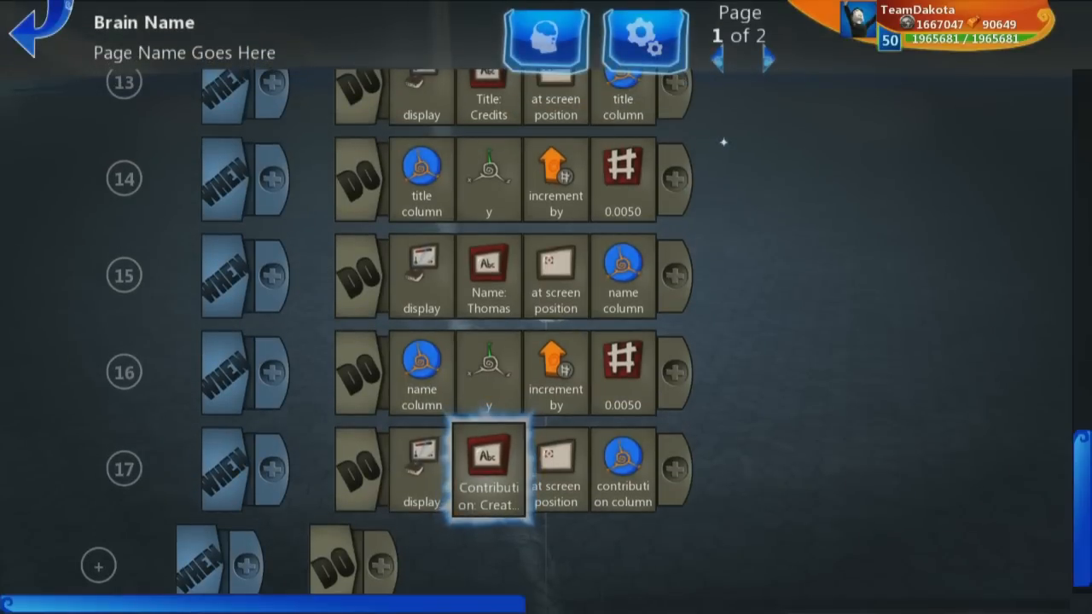
click(488, 275)
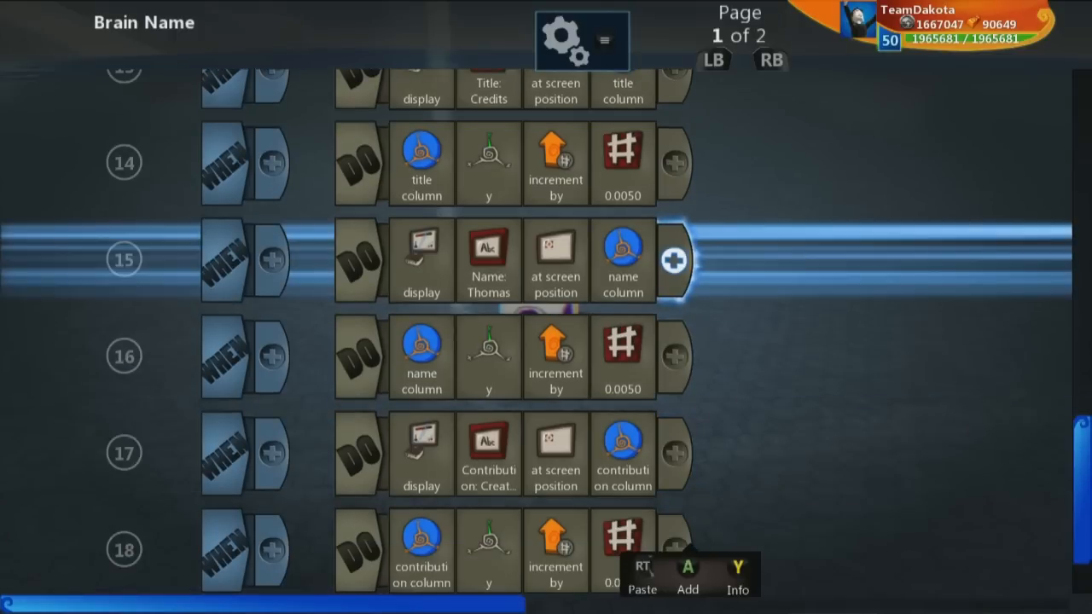
Add justify right and text align right to rule 15, then alignment to rule 17's contribution line.
click(556, 259)
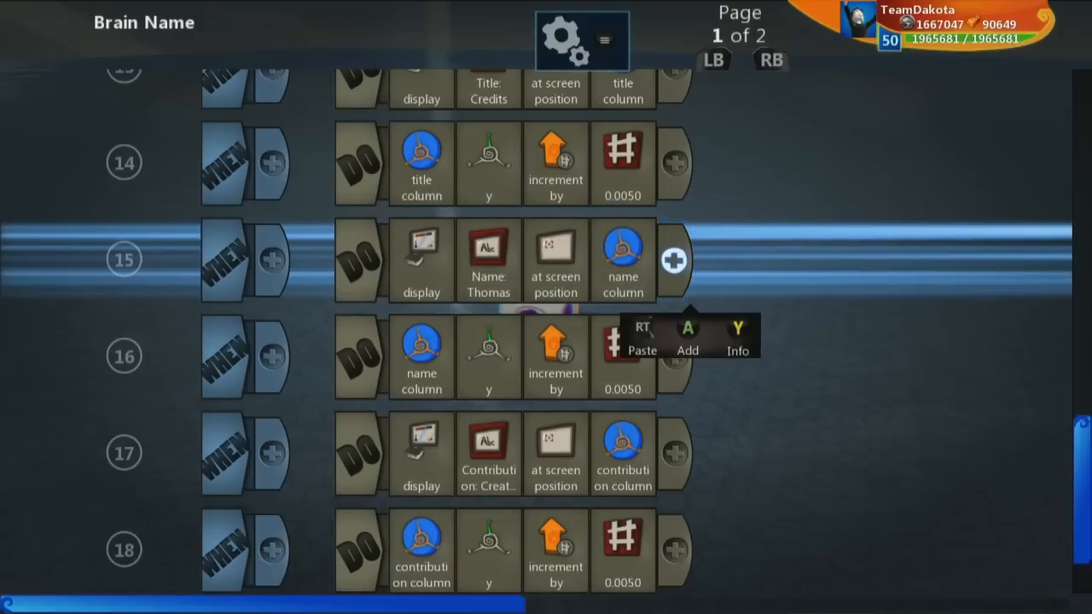
click(672, 263)
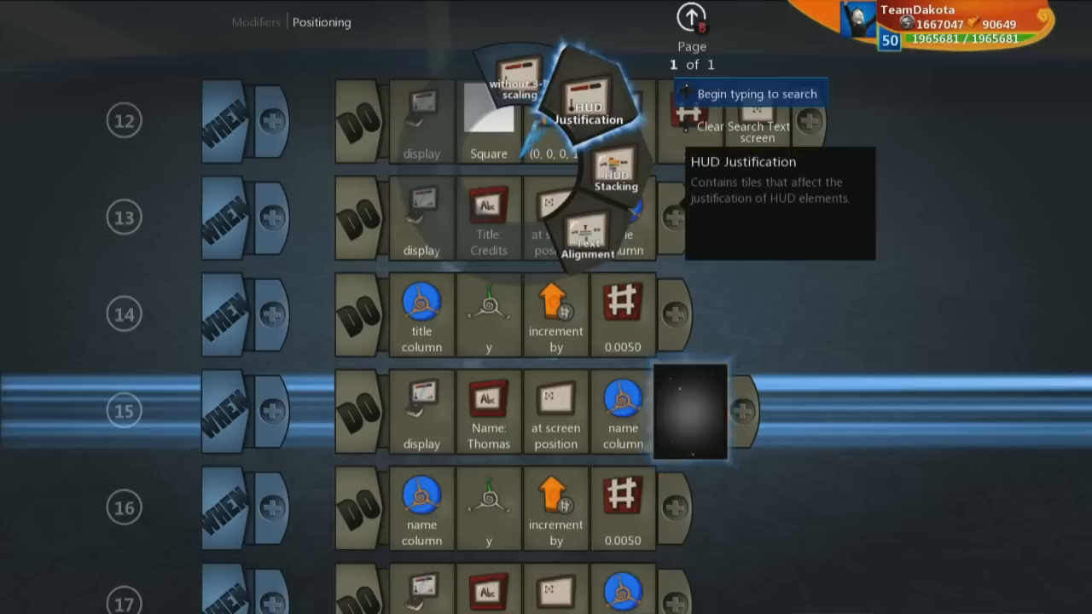
click(586, 116)
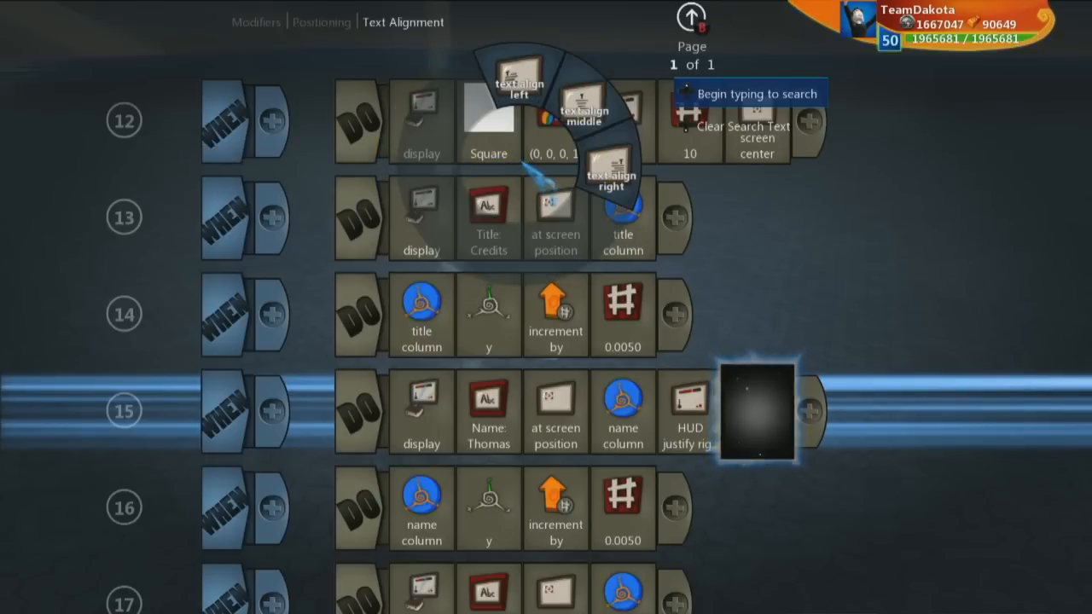
click(611, 174)
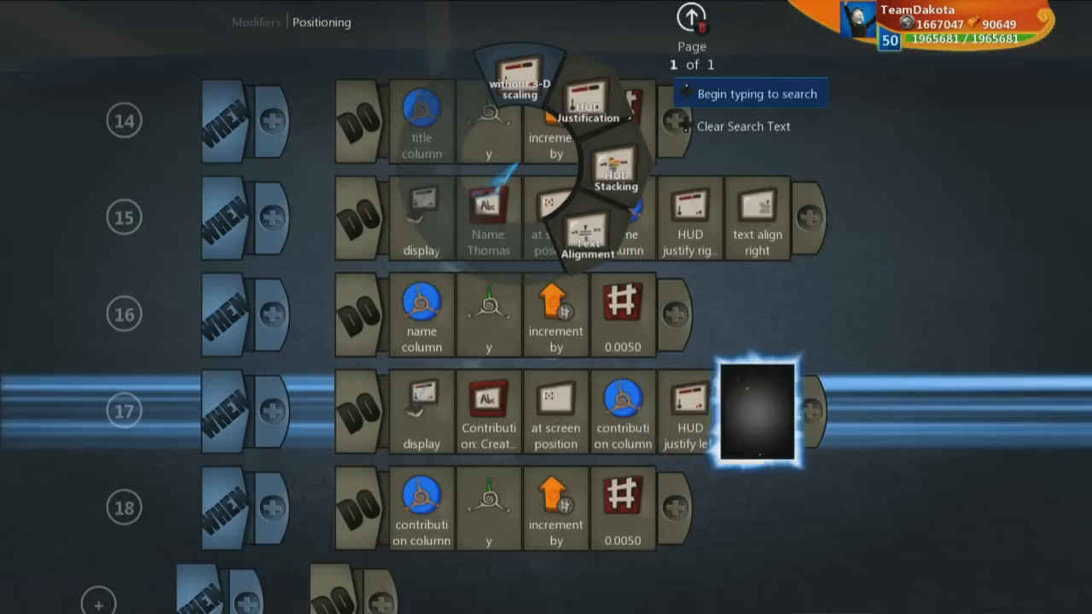
click(612, 171)
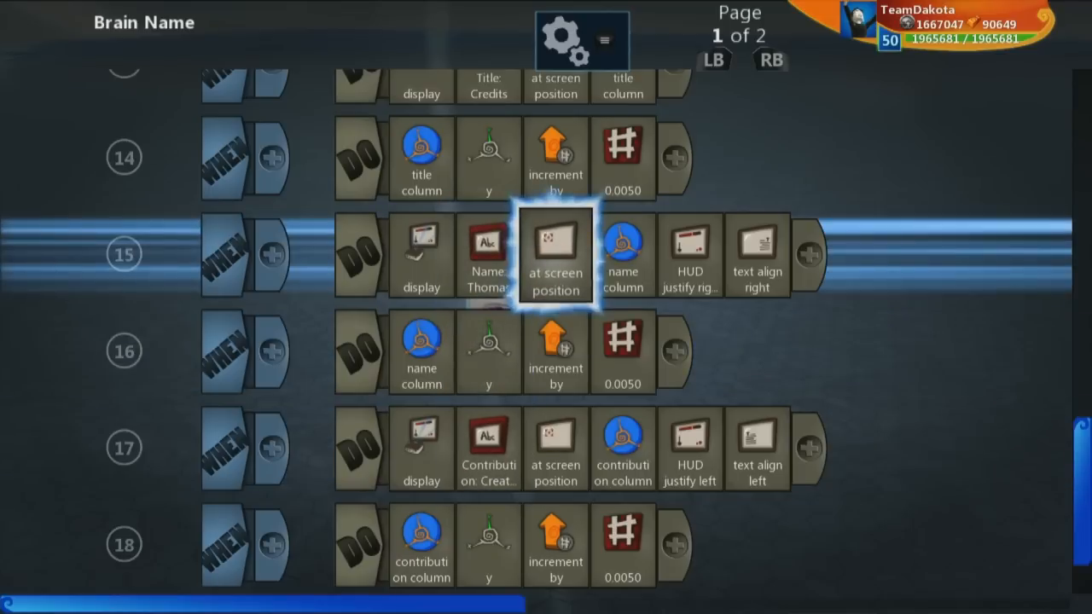
Join a newline and a new text tile after the Thomas name in rule 15.
click(556, 256)
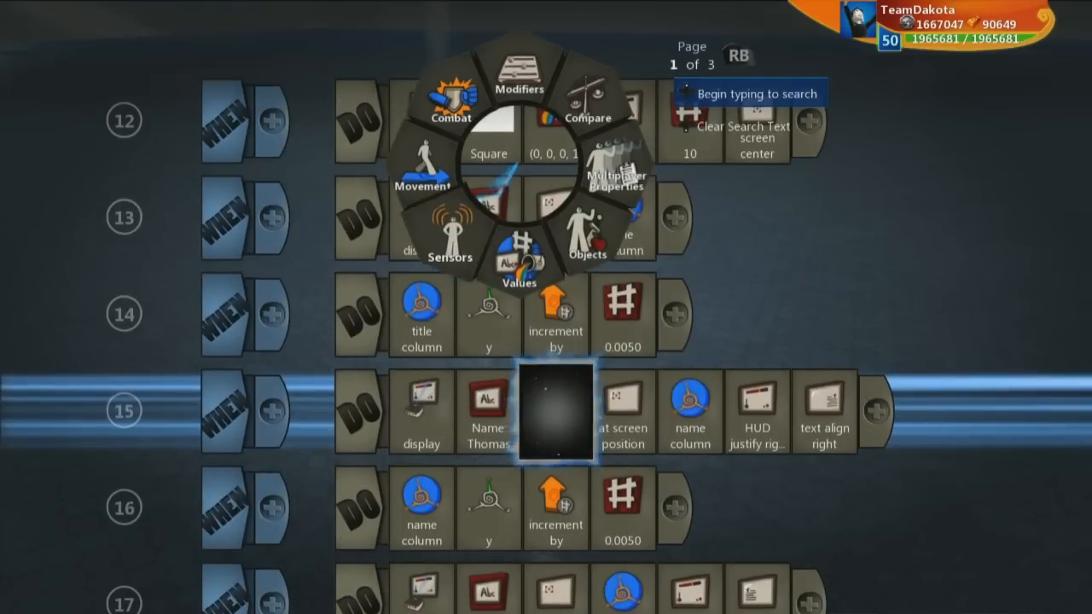
click(519, 76)
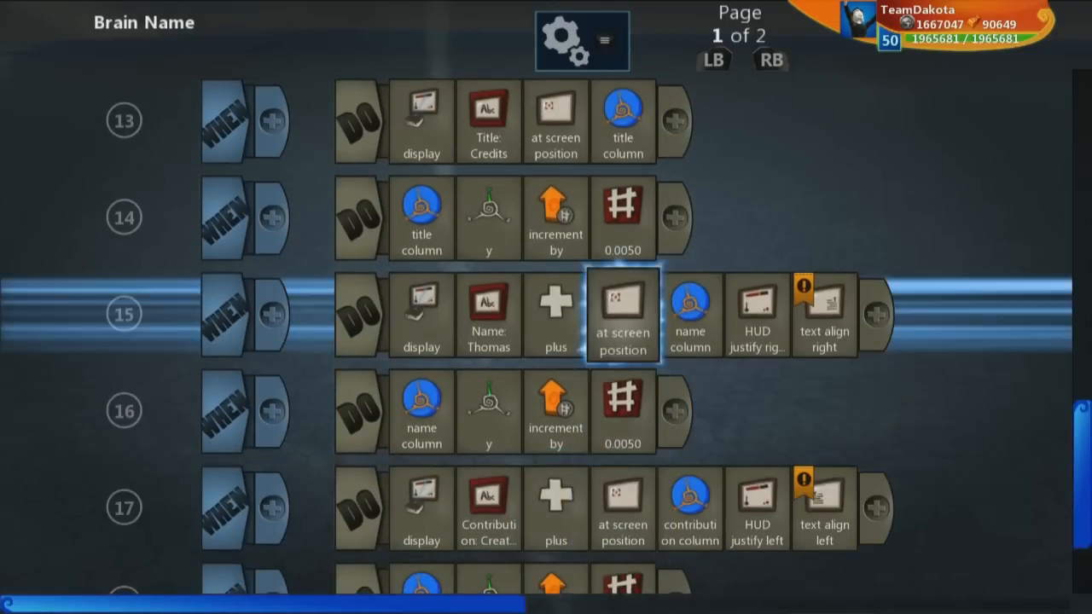
click(623, 314)
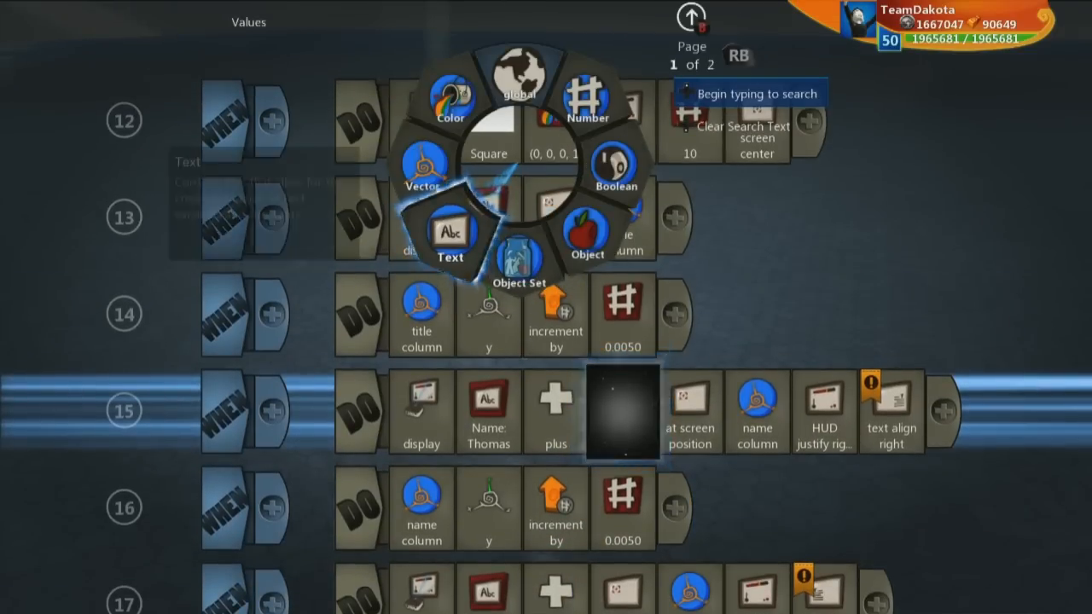
click(451, 238)
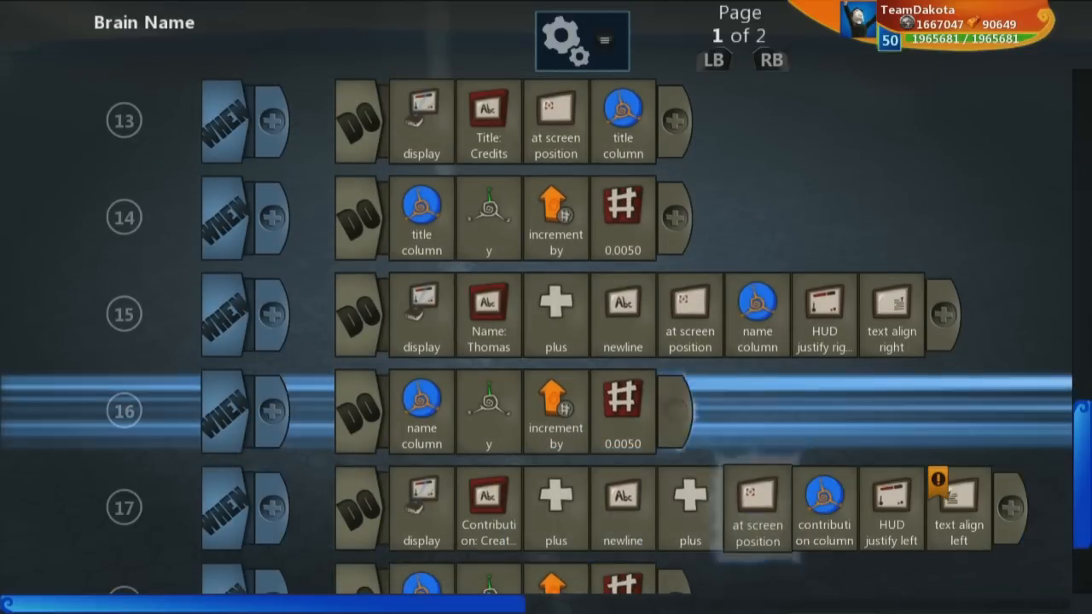
click(689, 409)
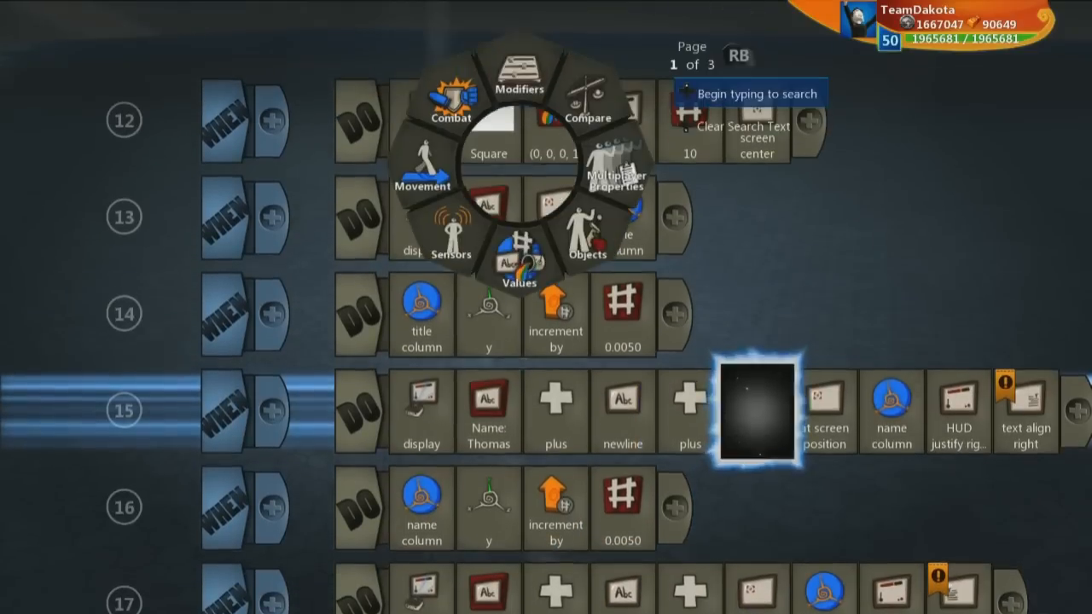
click(757, 409)
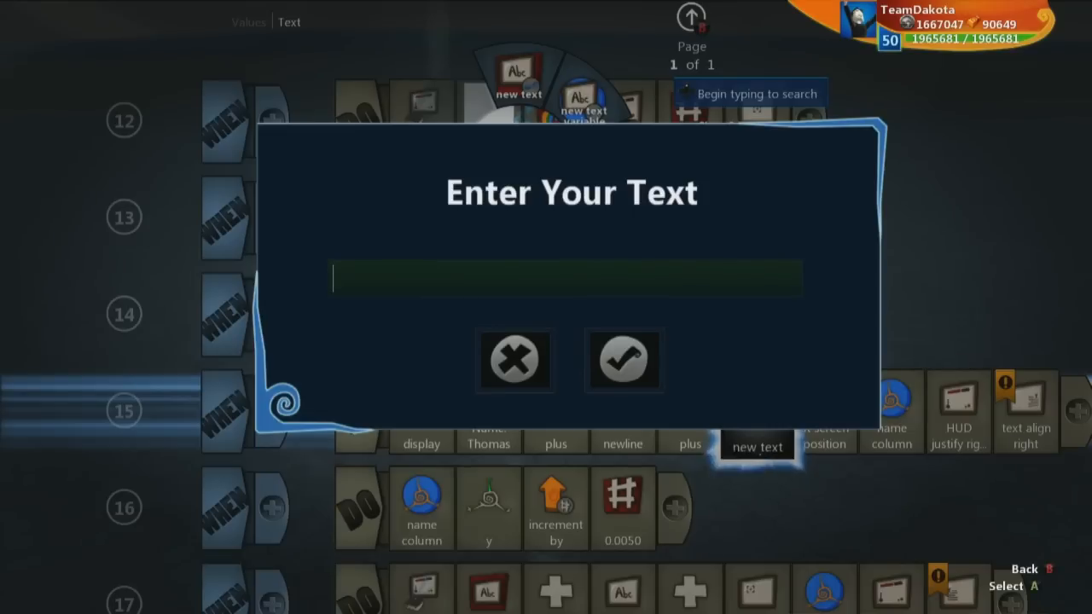
Enter 'Brian' as the second name and 'Video Editor' as the second contribution.
text(B)
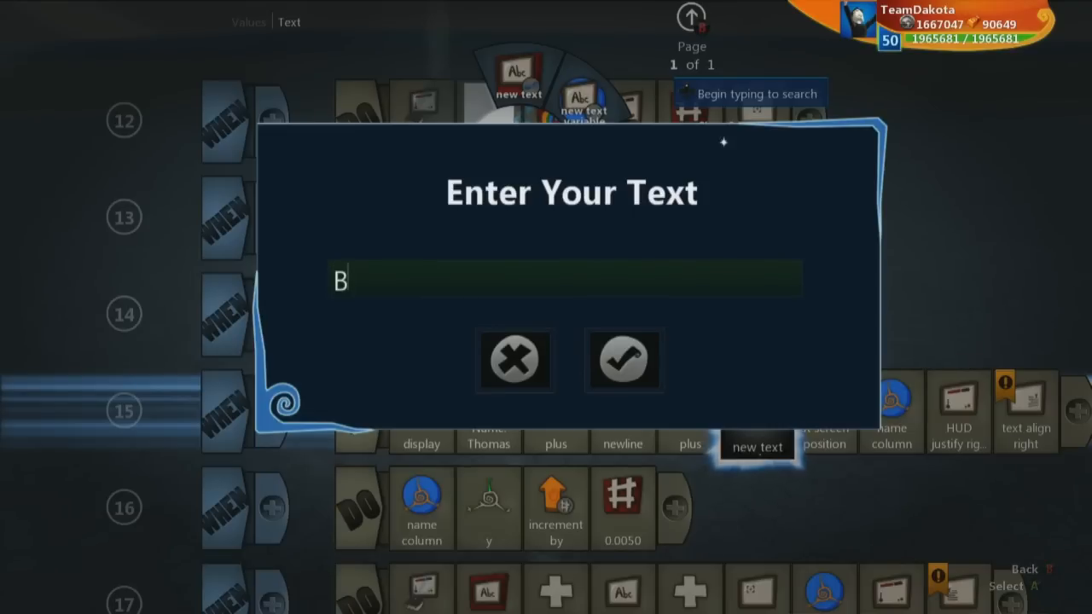
text(rian)
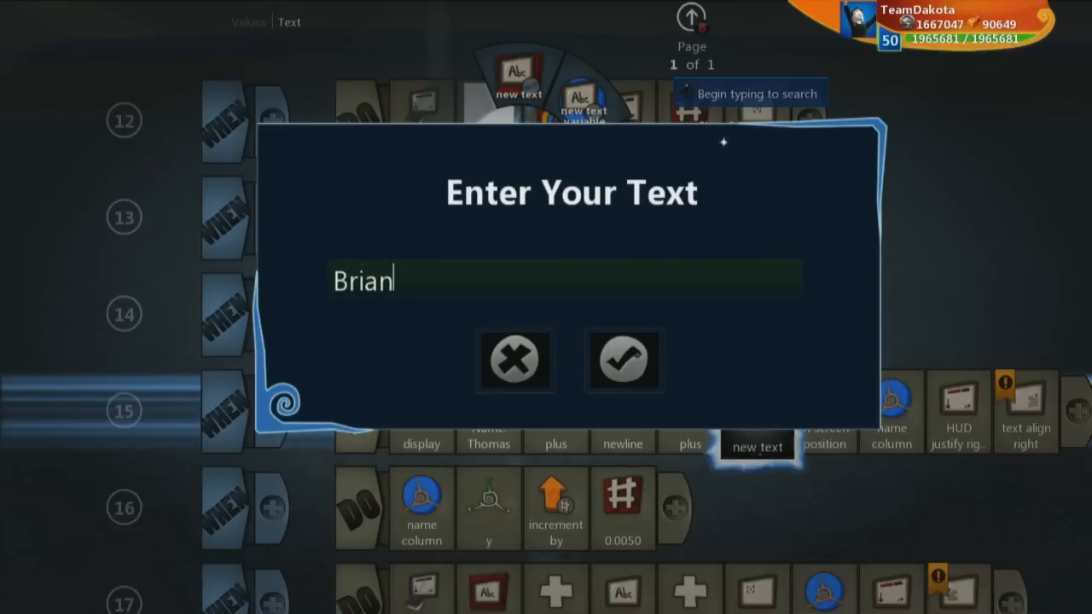
click(624, 358)
text(V)
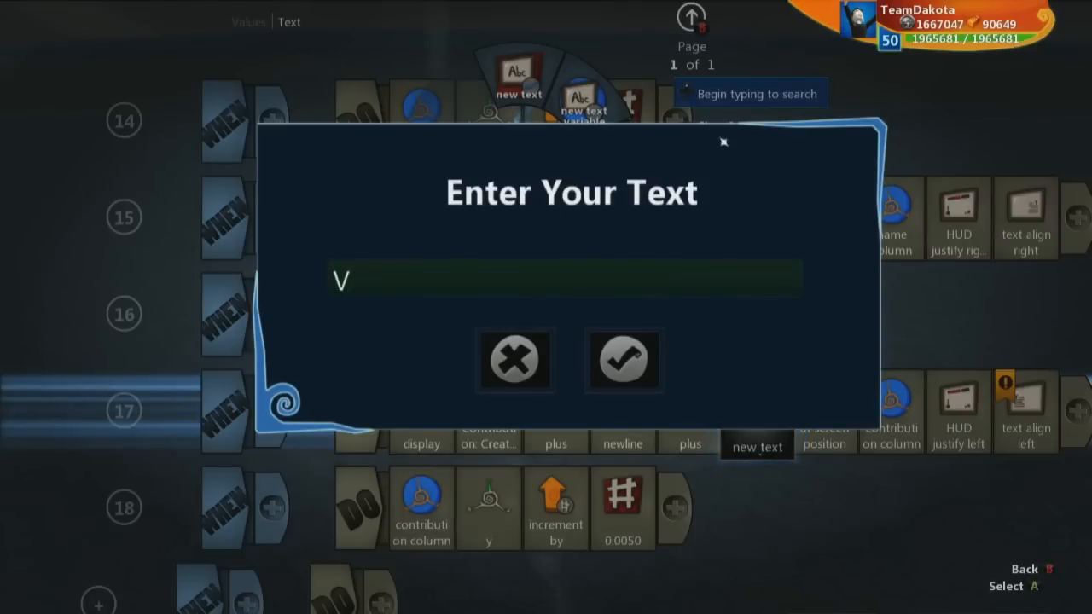
text(ideo Editor)
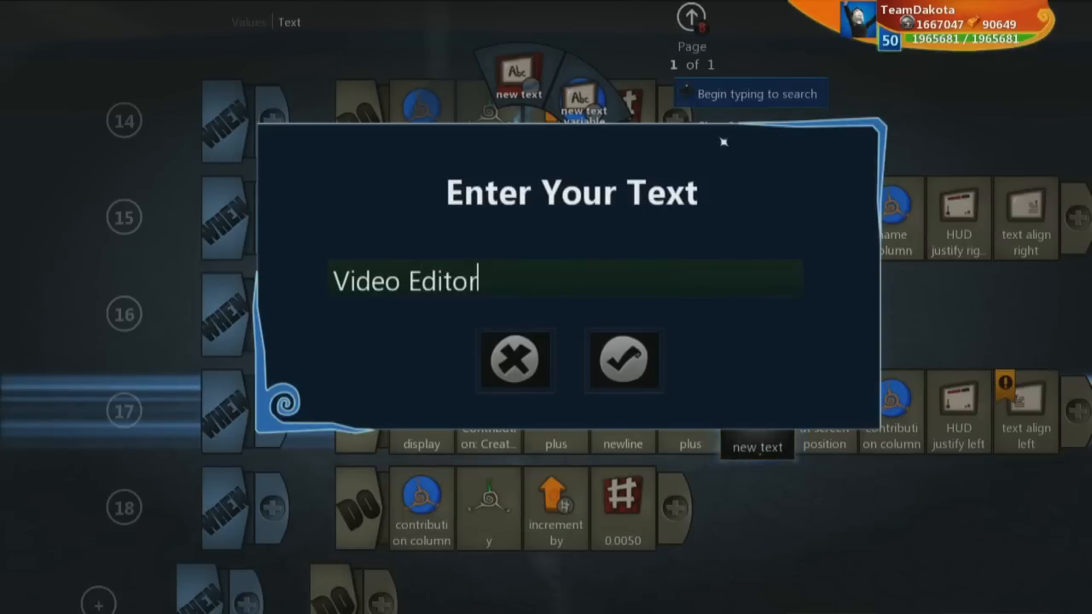
click(624, 360)
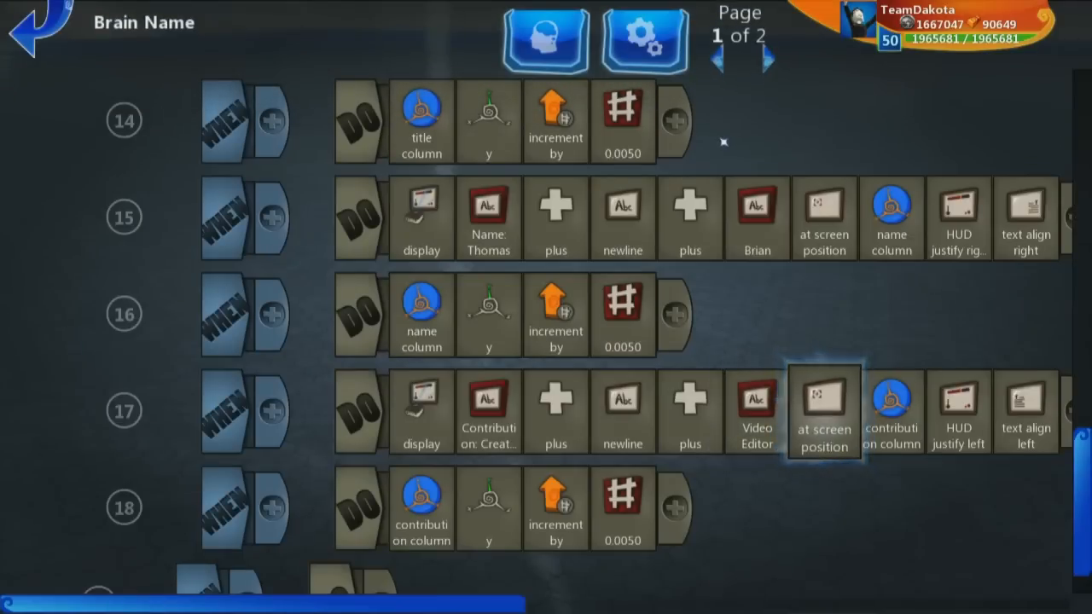
Edit the three text tiles down to just 'Creator', 'Thomas' and 'Credits'.
click(488, 411)
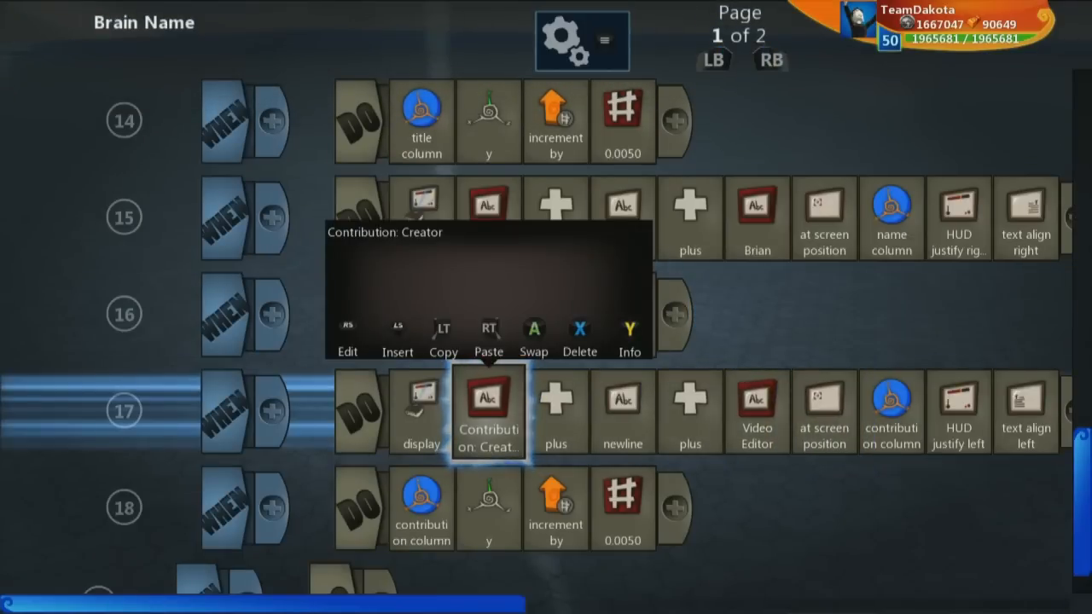
click(346, 345)
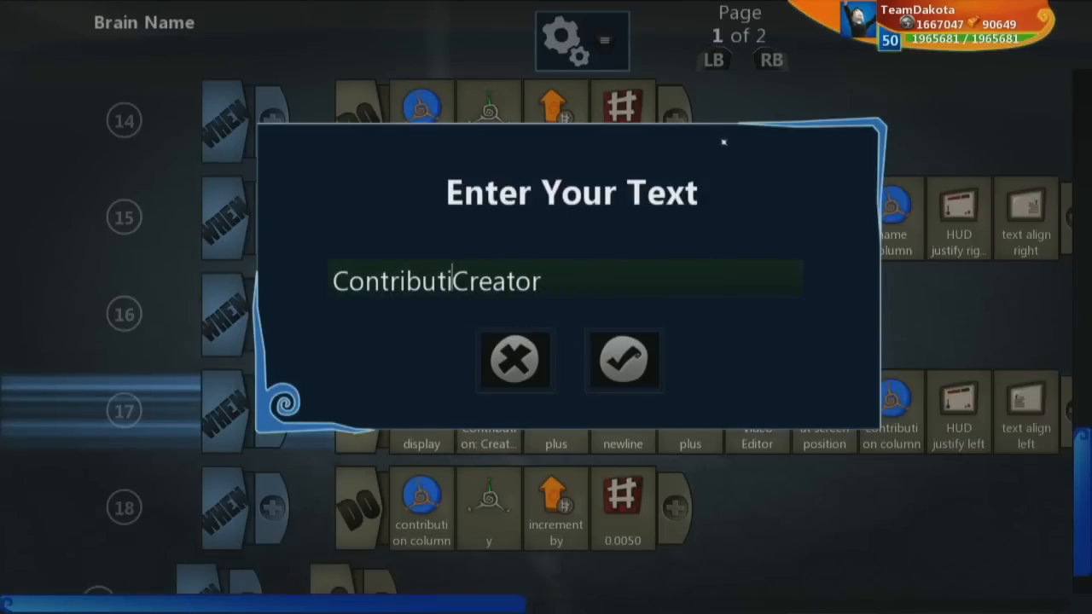
click(624, 358)
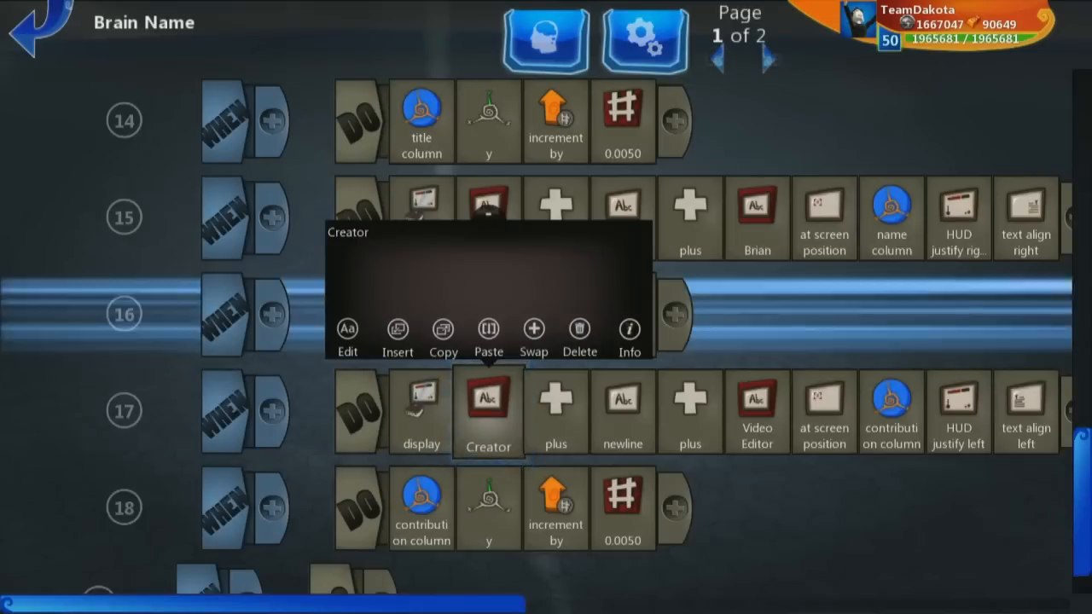
click(346, 332)
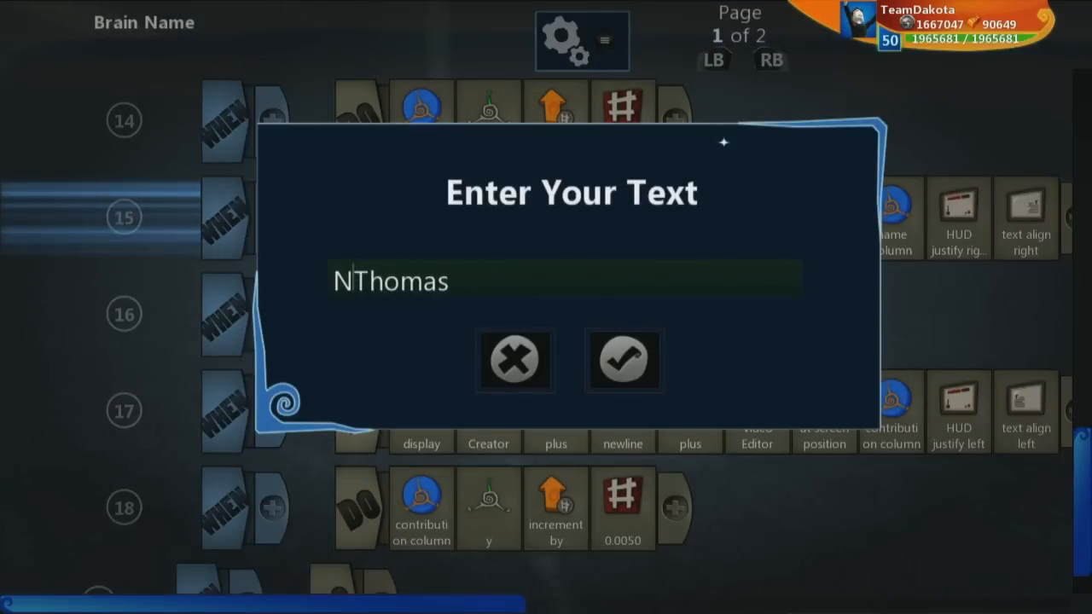
click(624, 358)
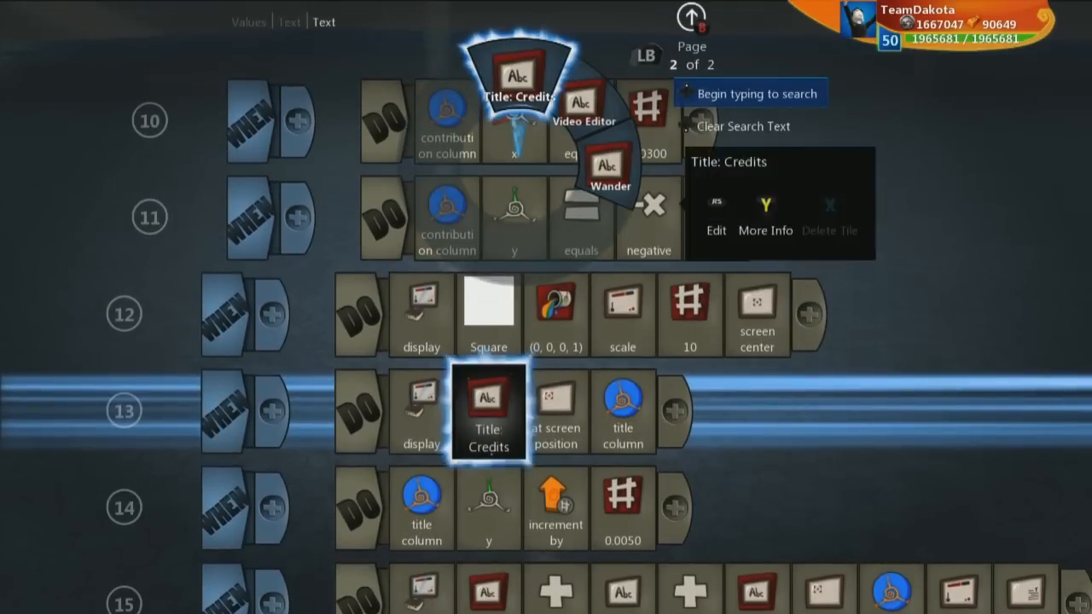
click(715, 219)
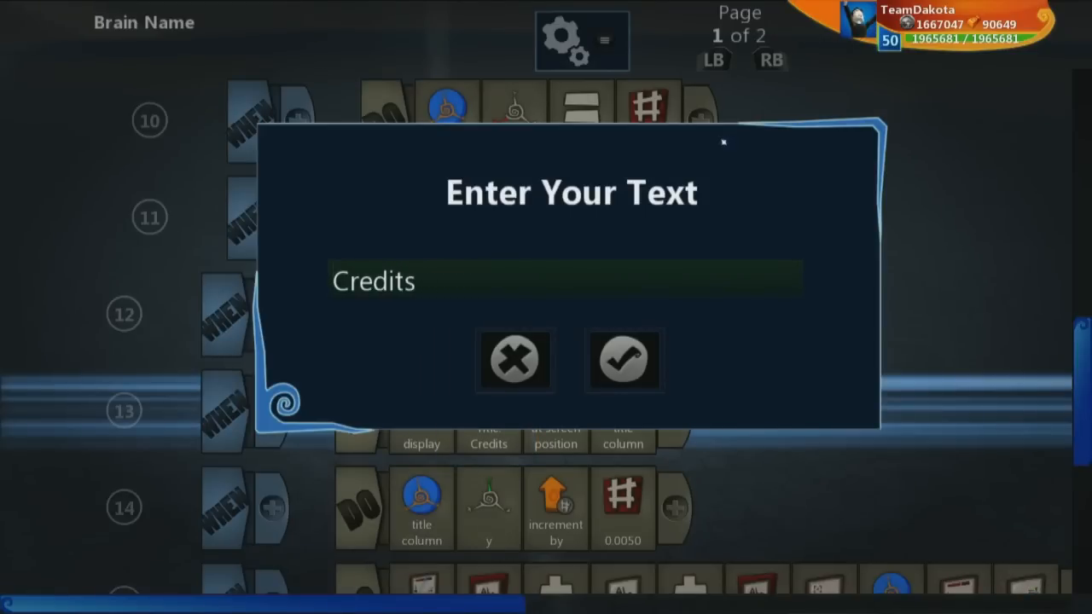
click(625, 358)
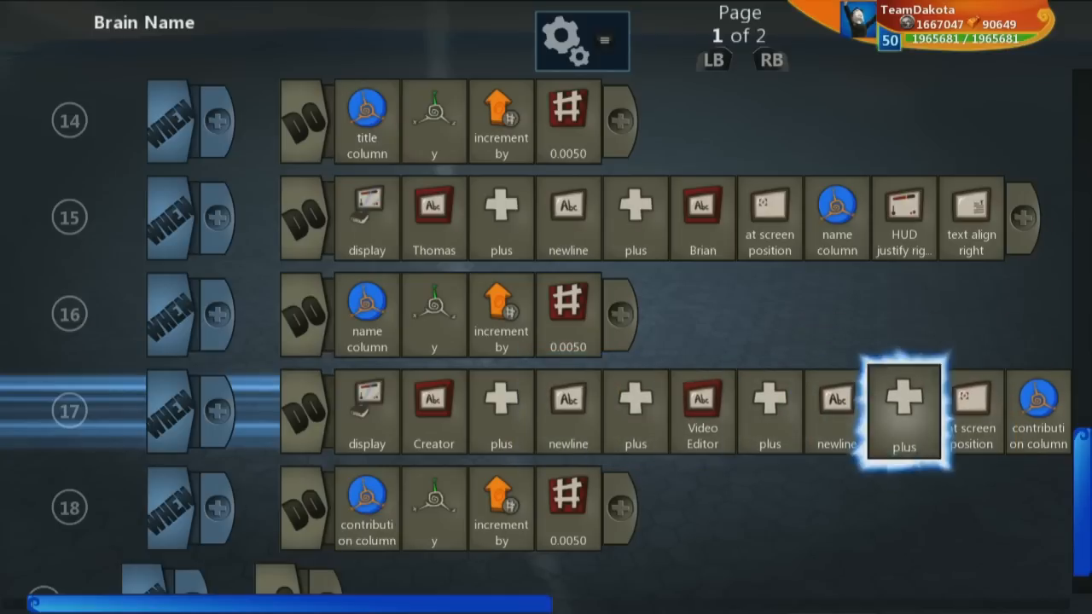
Add a third name text in rule 15 and 'Achievement Hunter' as the third contribution in rule 17.
click(904, 397)
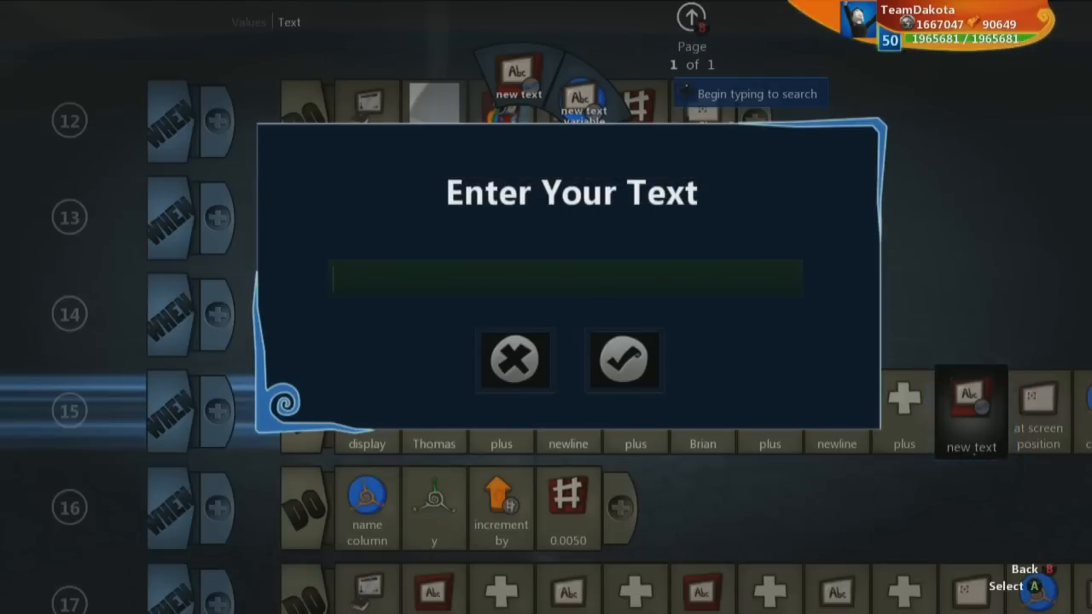
text(d)
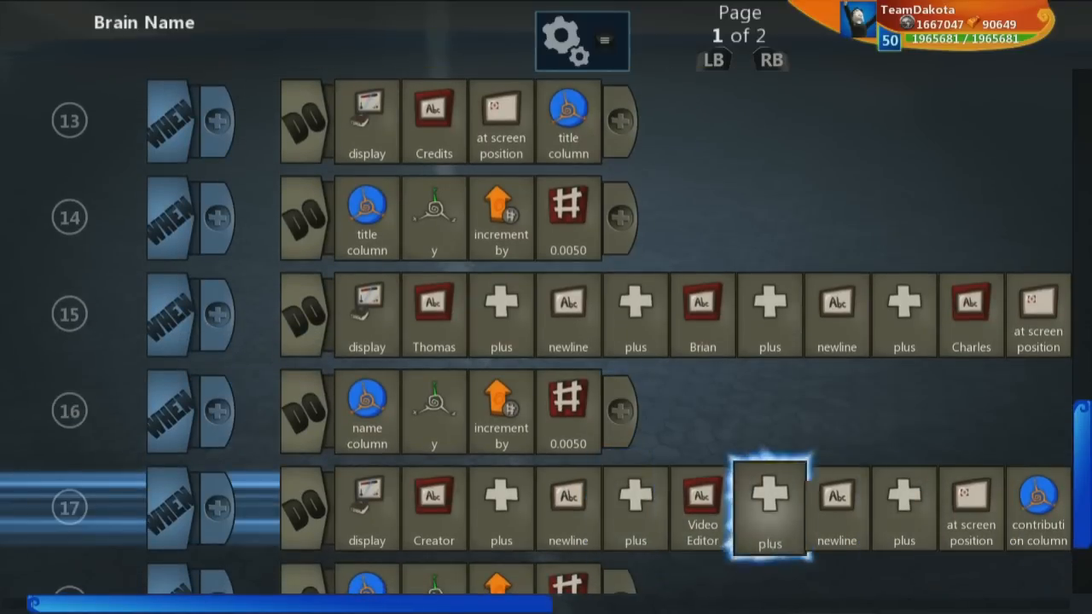
click(768, 508)
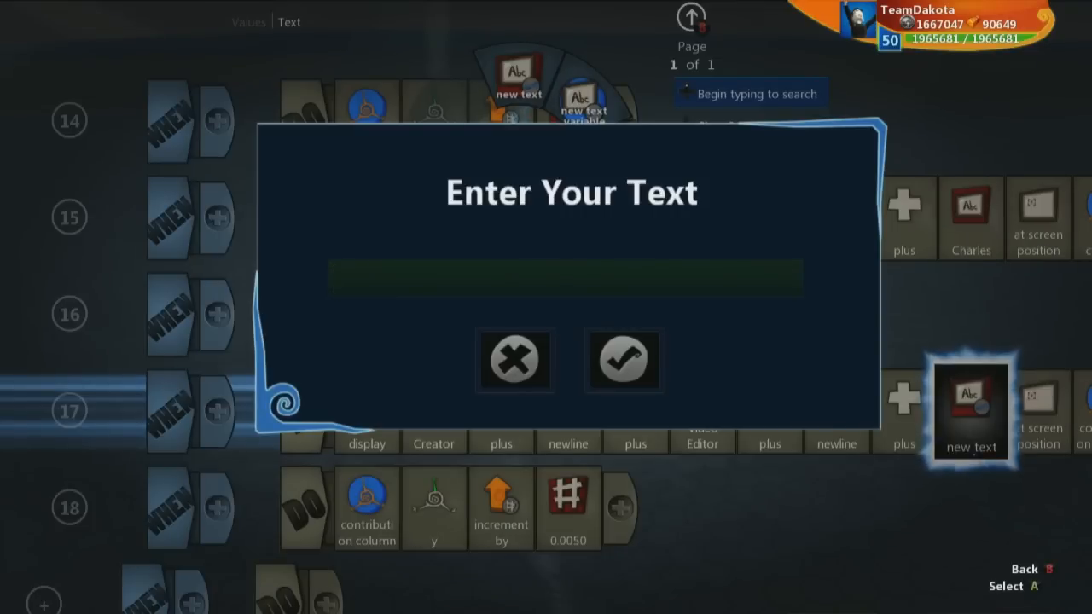
text(Achievem)
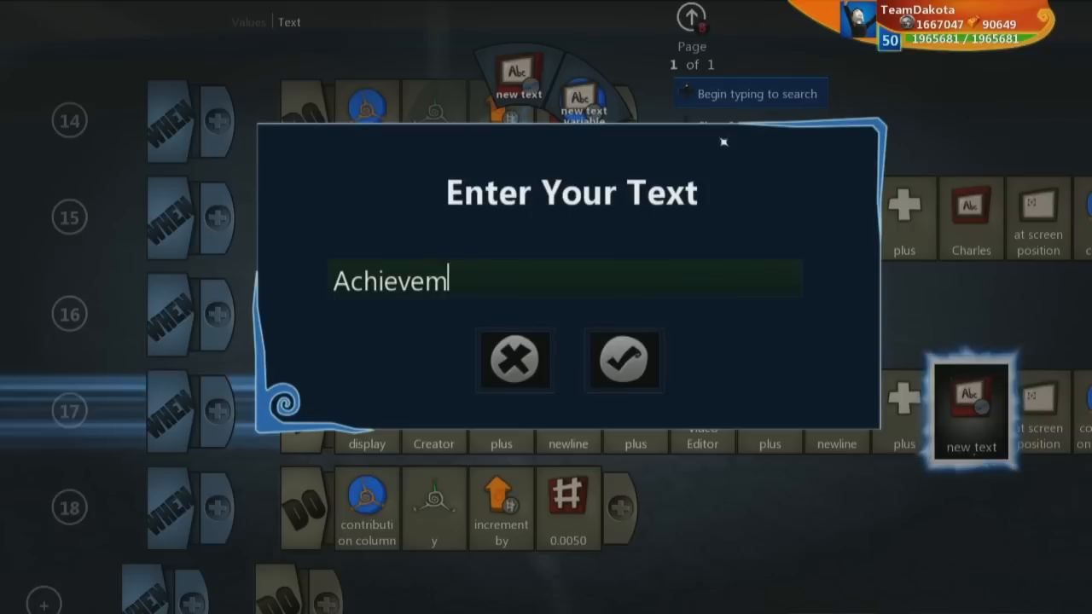
text(ent Hunter)
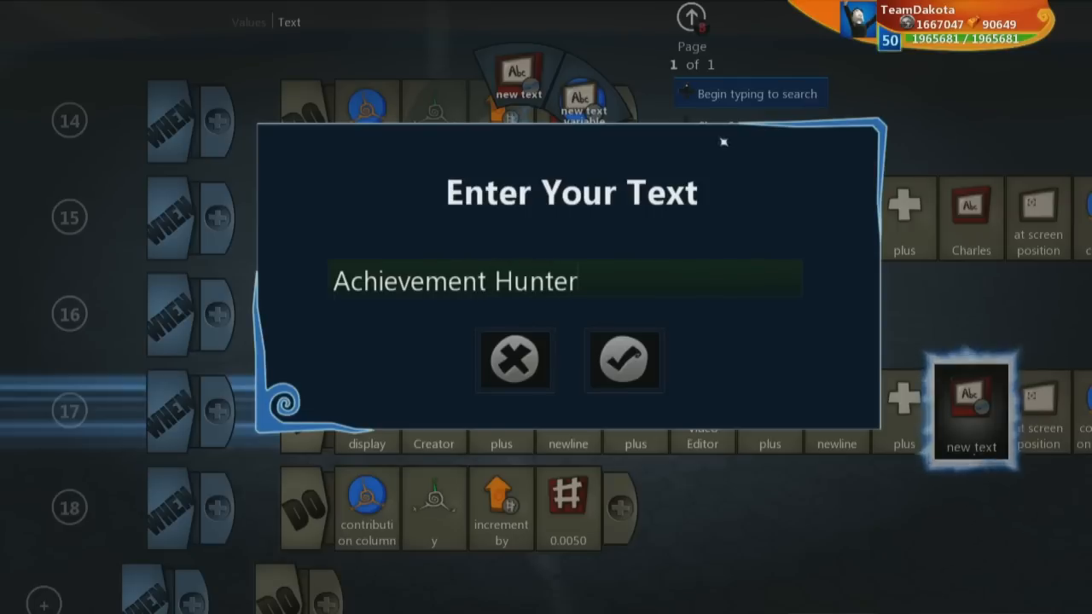
click(624, 358)
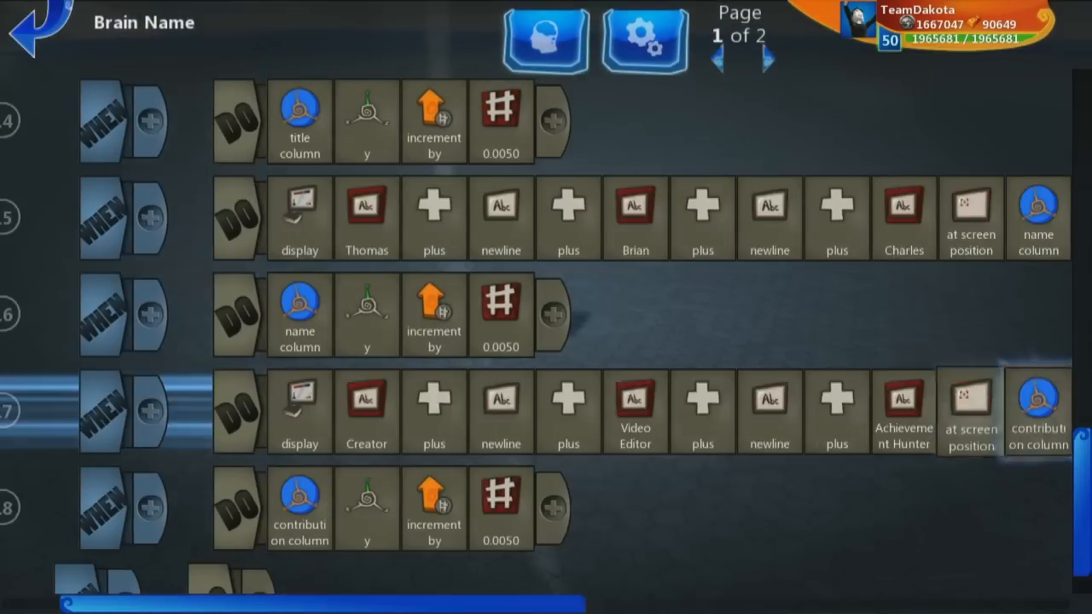